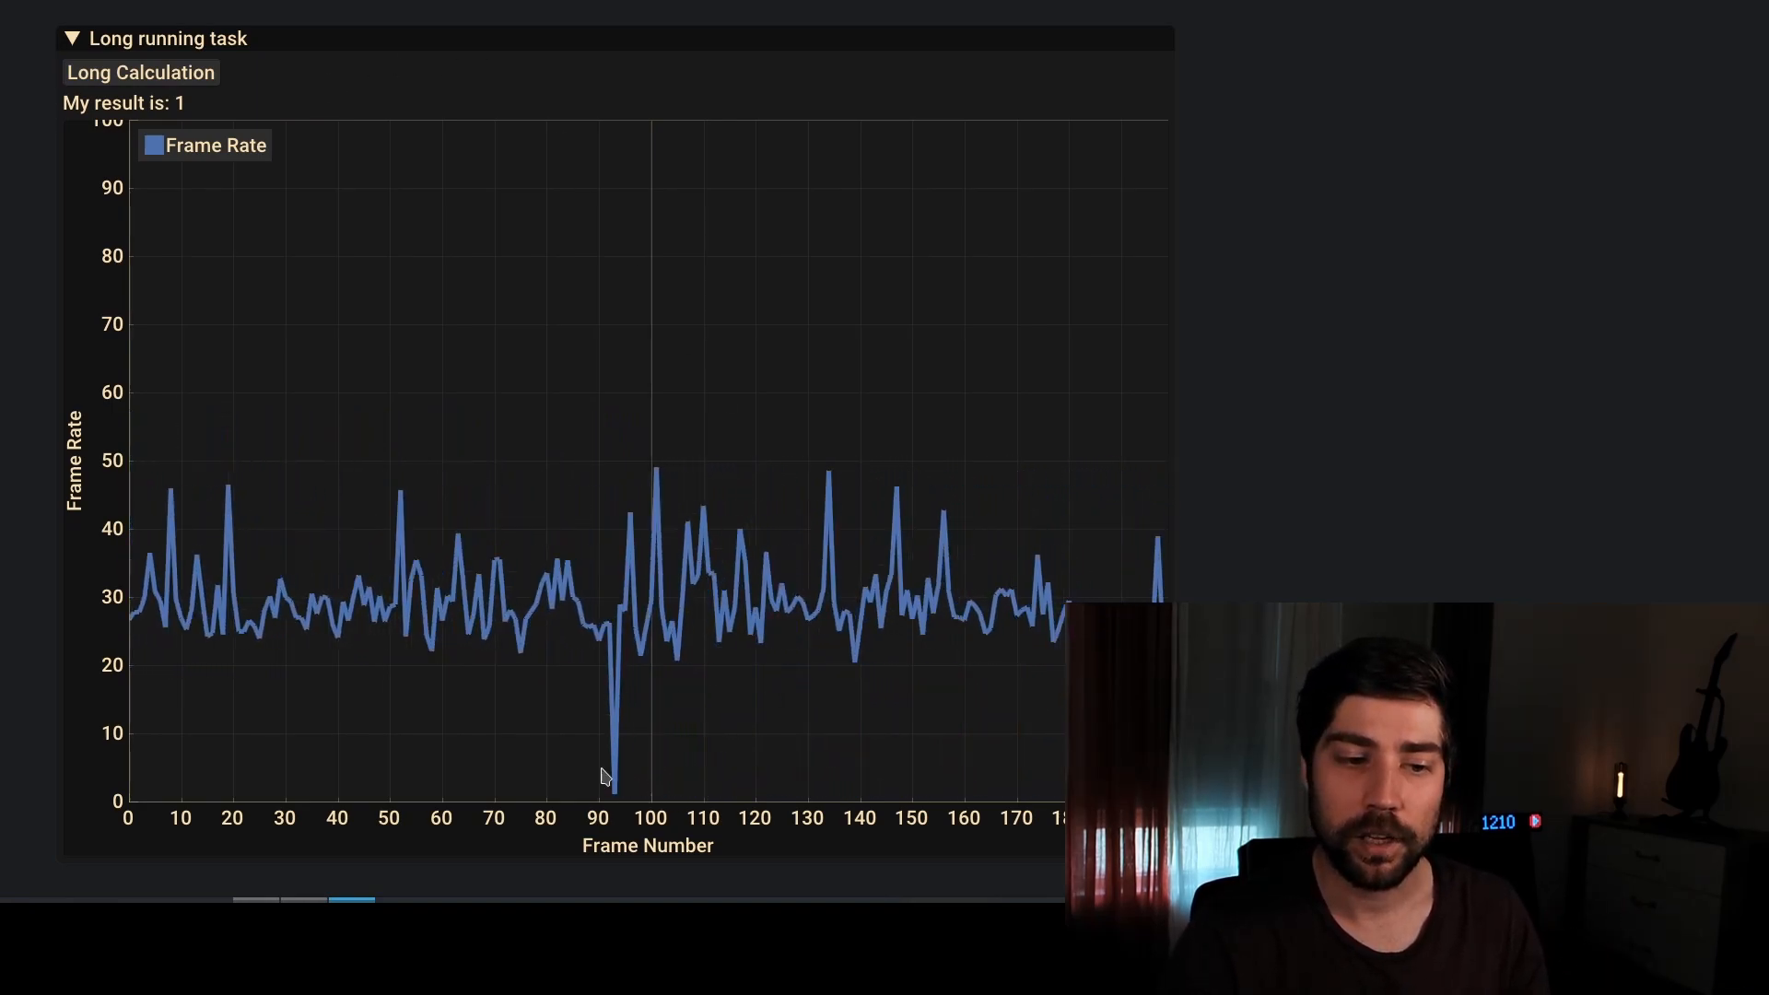
Run the Long Calculation button three more times, raising the result to 4 with frame-rate drops
{"action": "left_click", "coordinate": [140, 72]}
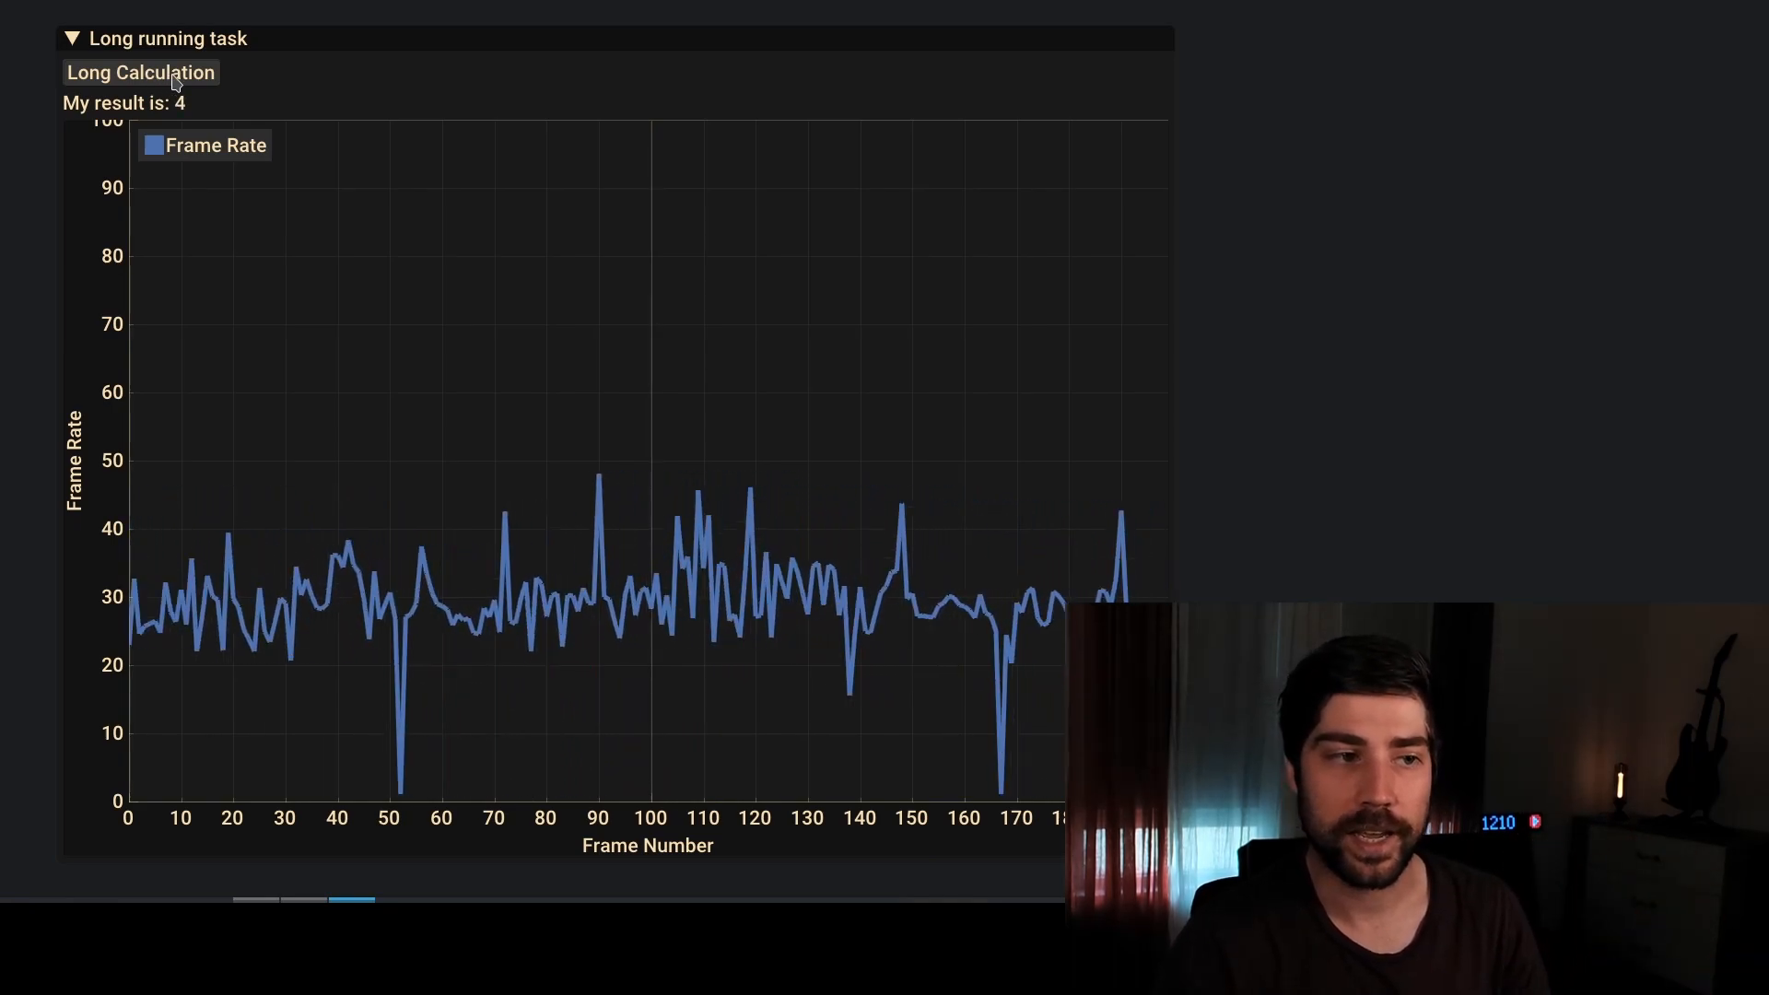
{"action": "left_click", "coordinate": [140, 72]}
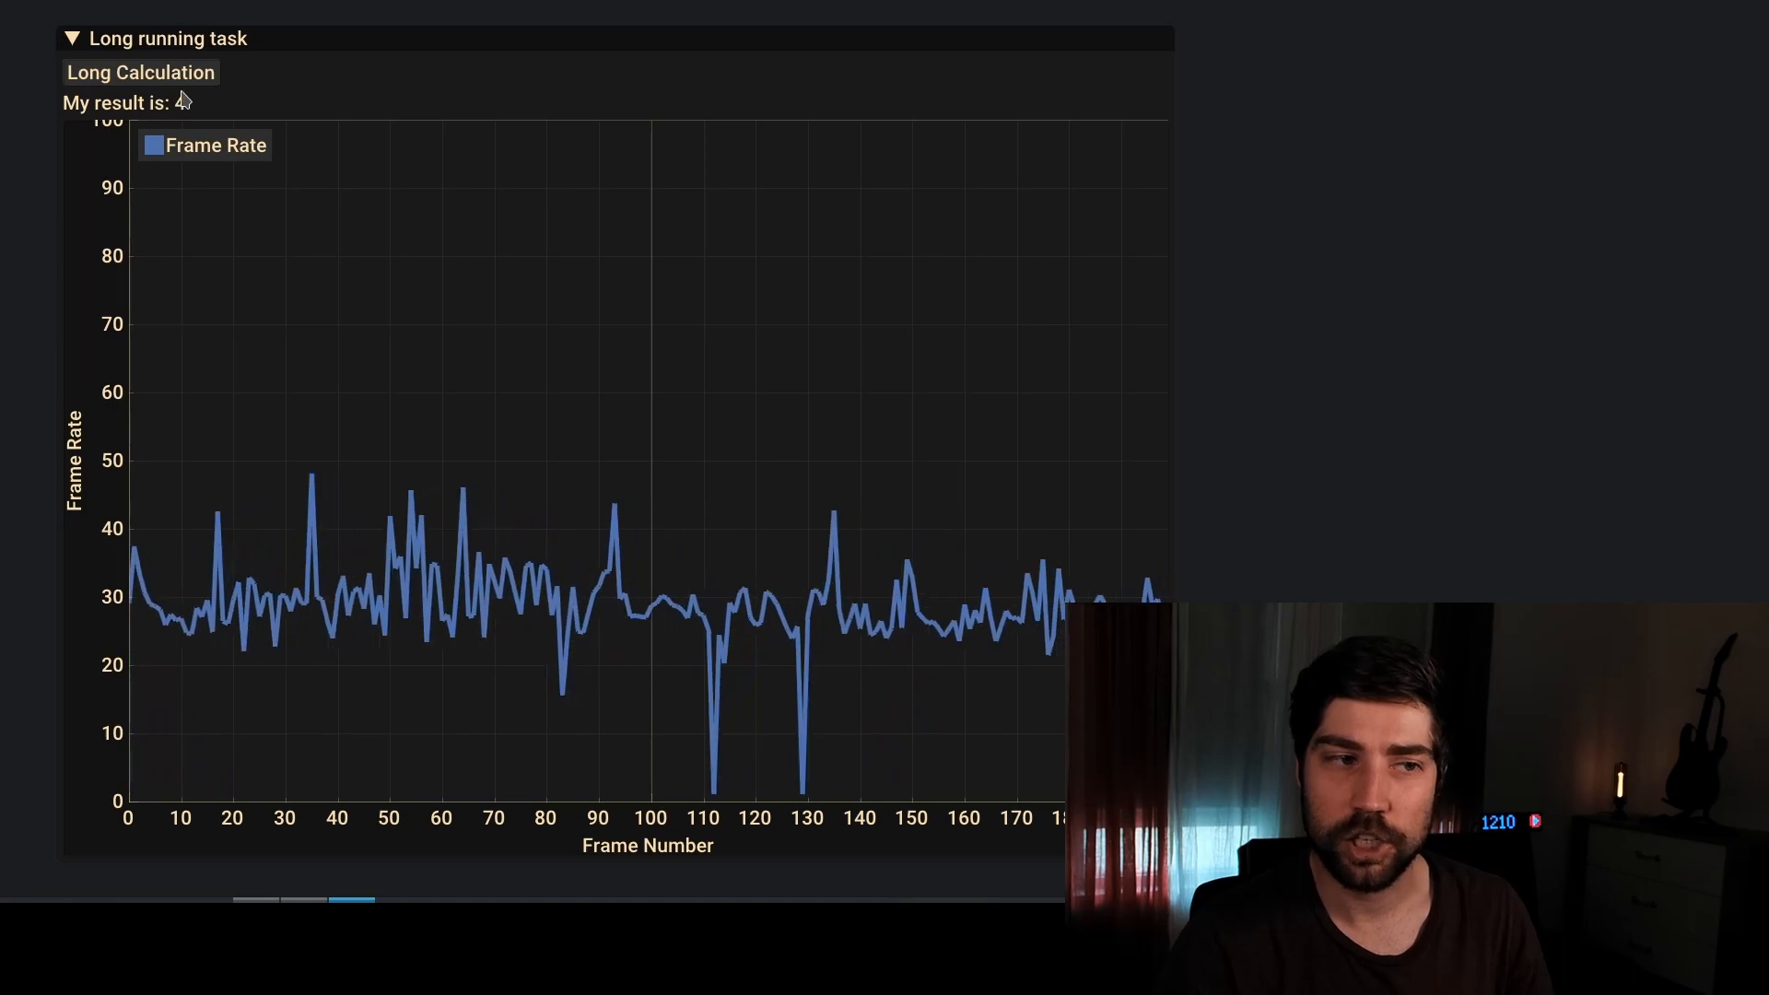
{"action": "left_click", "coordinate": [140, 72]}
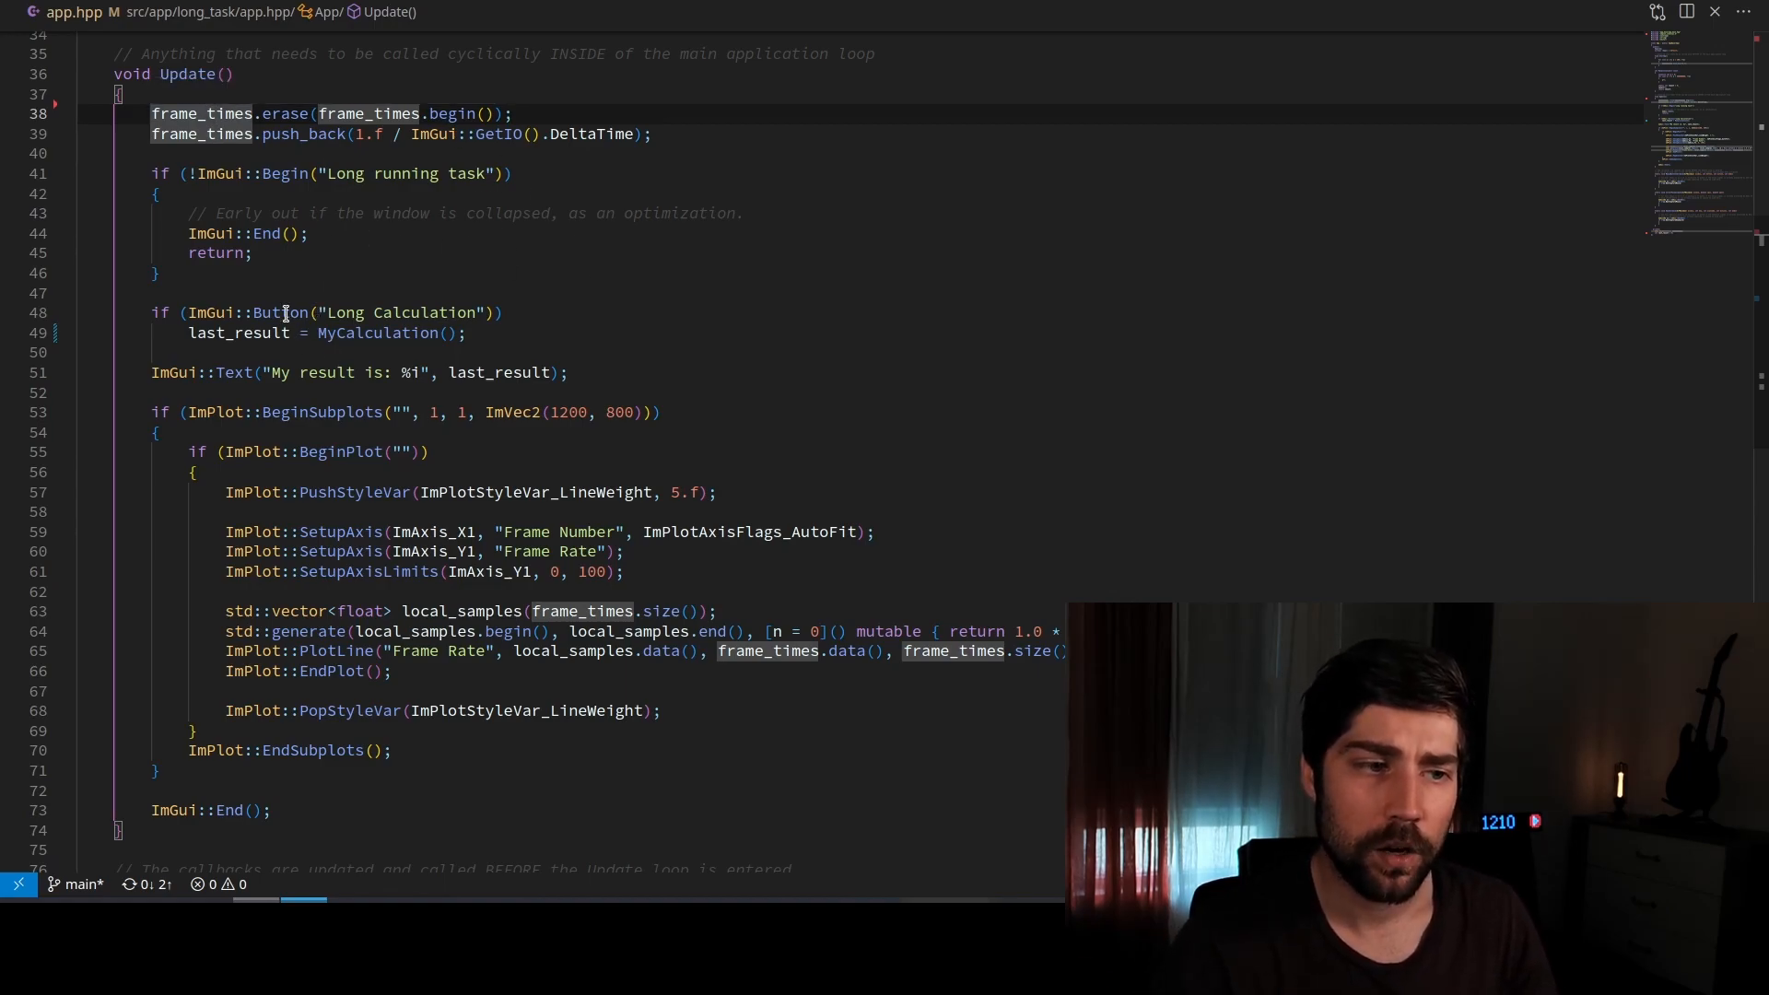
Go to the definition of MyCalculation, the 500000000-iteration loop returning a static result
{"action": "double_click", "coordinate": [380, 333]}
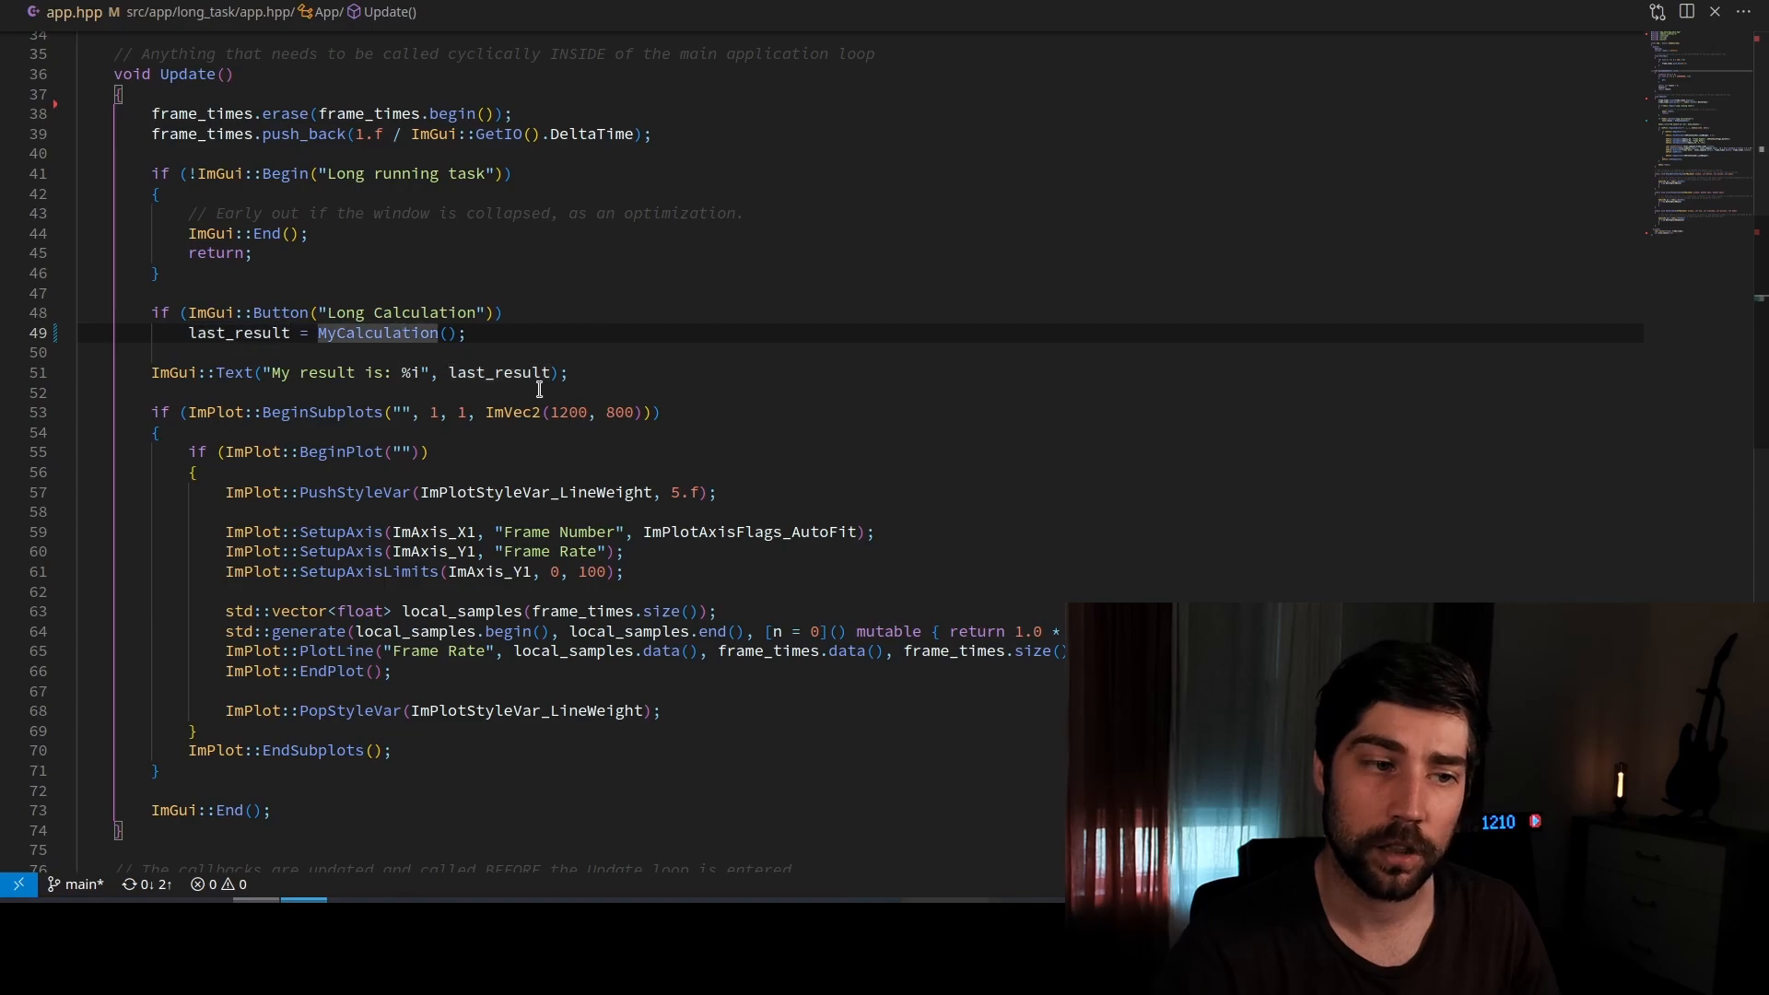
{"action": "mouse_move", "coordinate": [452, 372]}
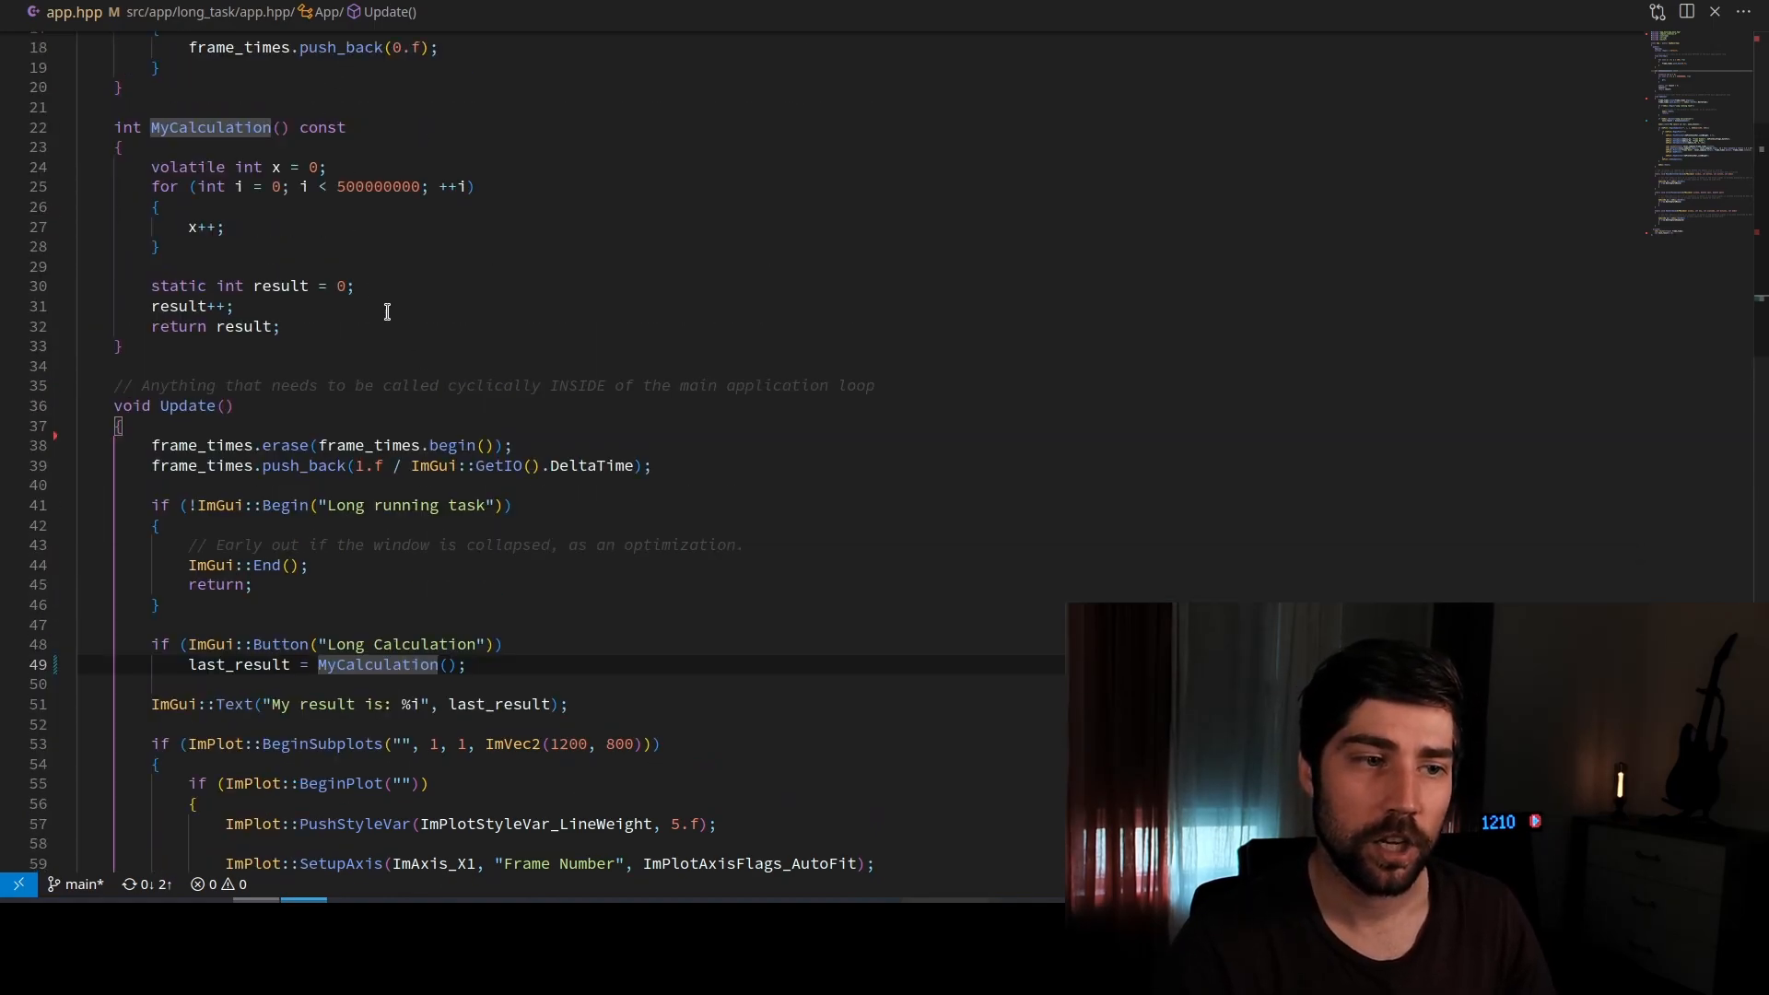
{"action": "left_click", "coordinate": [189, 227]}
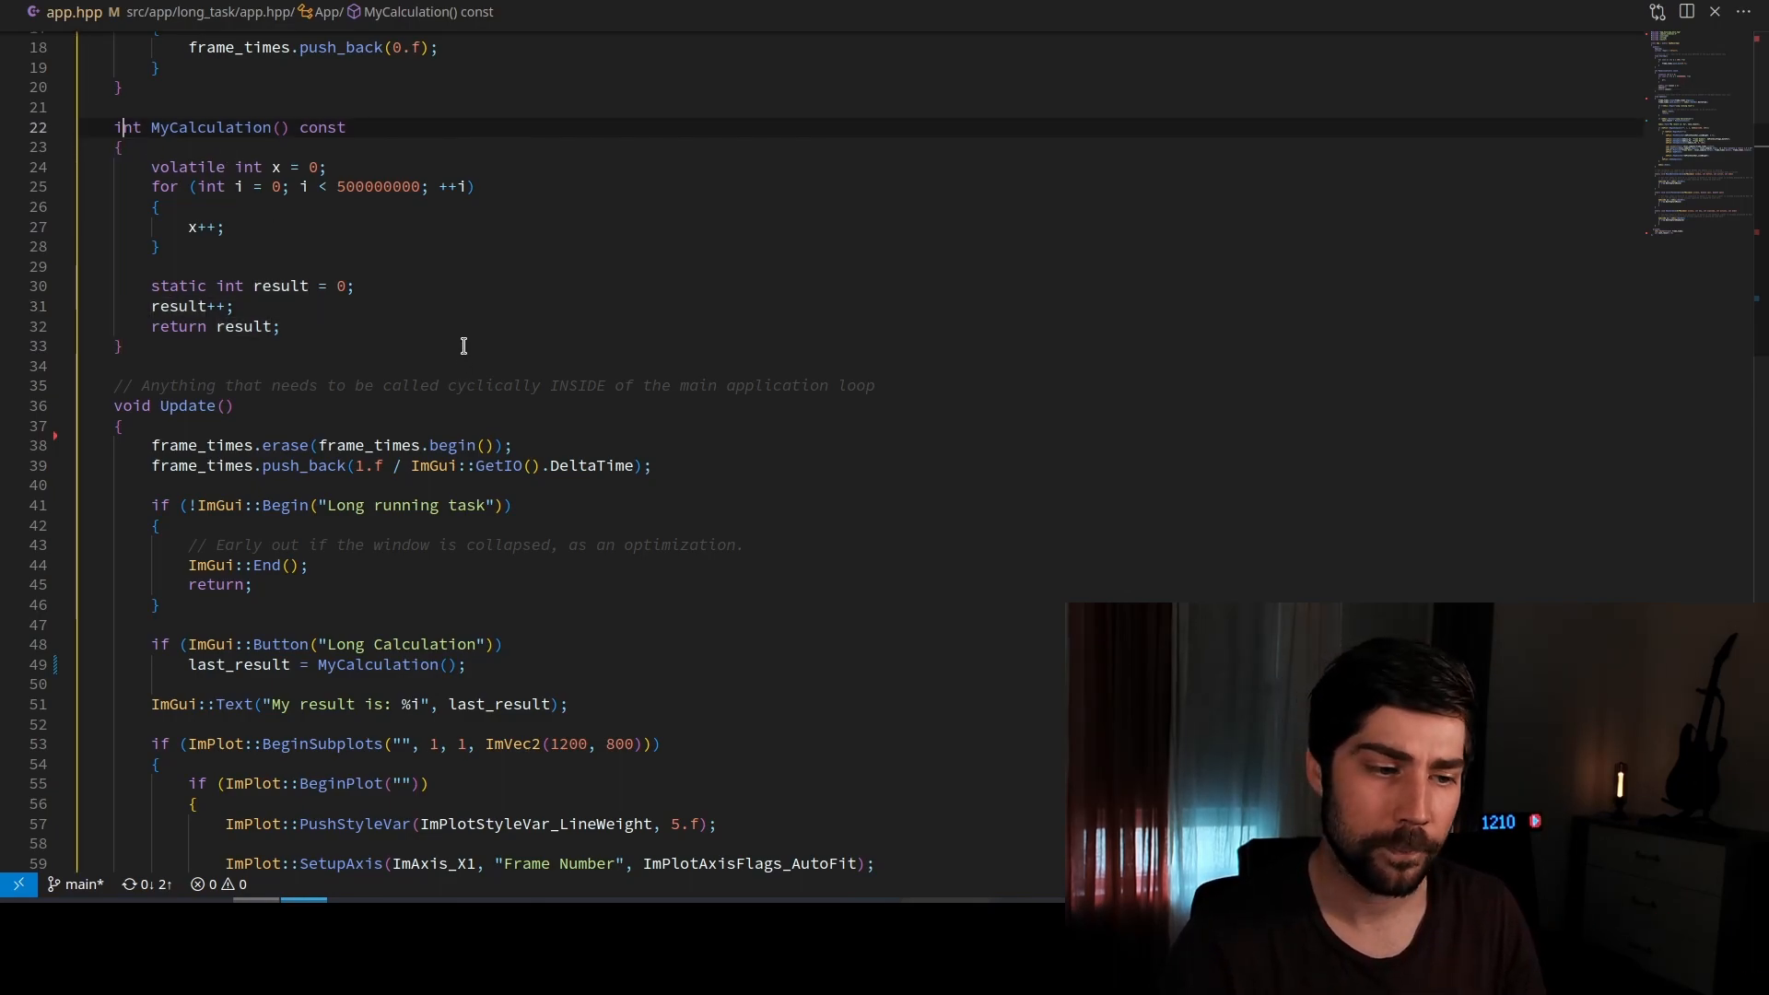
Review the MyCalculation call in Update and begin a new #include line after <vector>
{"action": "scroll", "scroll_direction": "down", "scroll_amount": 3}
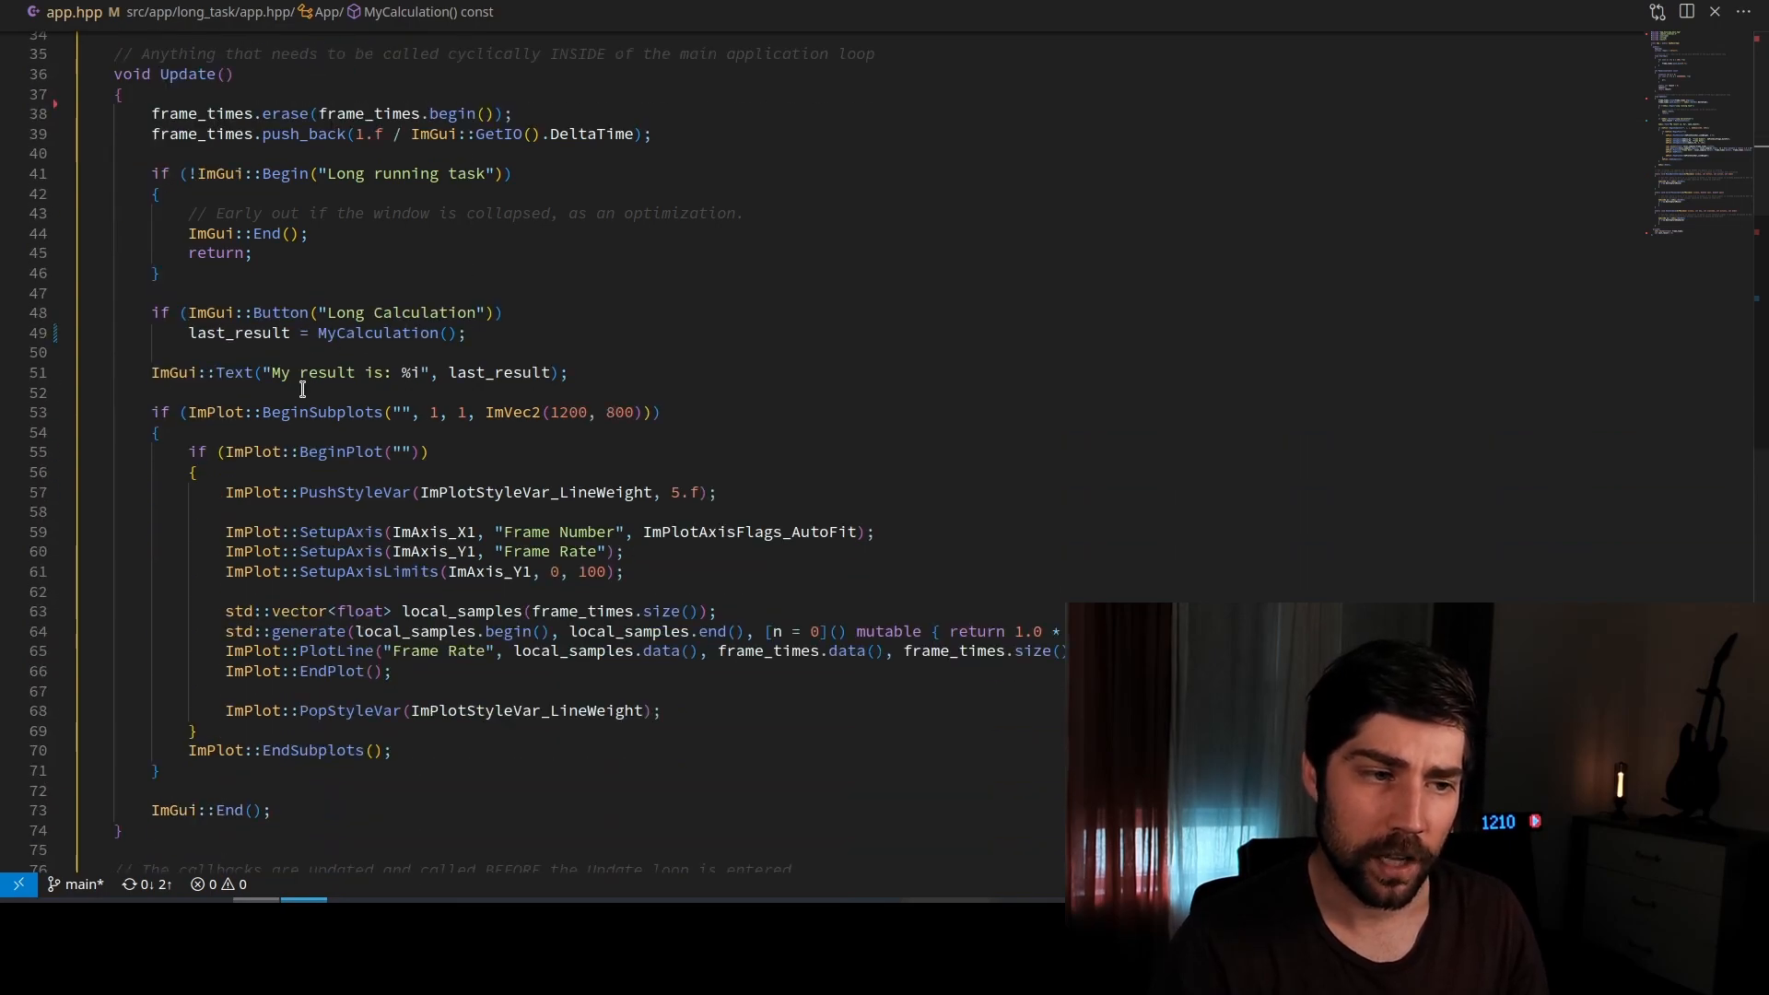
{"action": "double_click", "coordinate": [321, 411]}
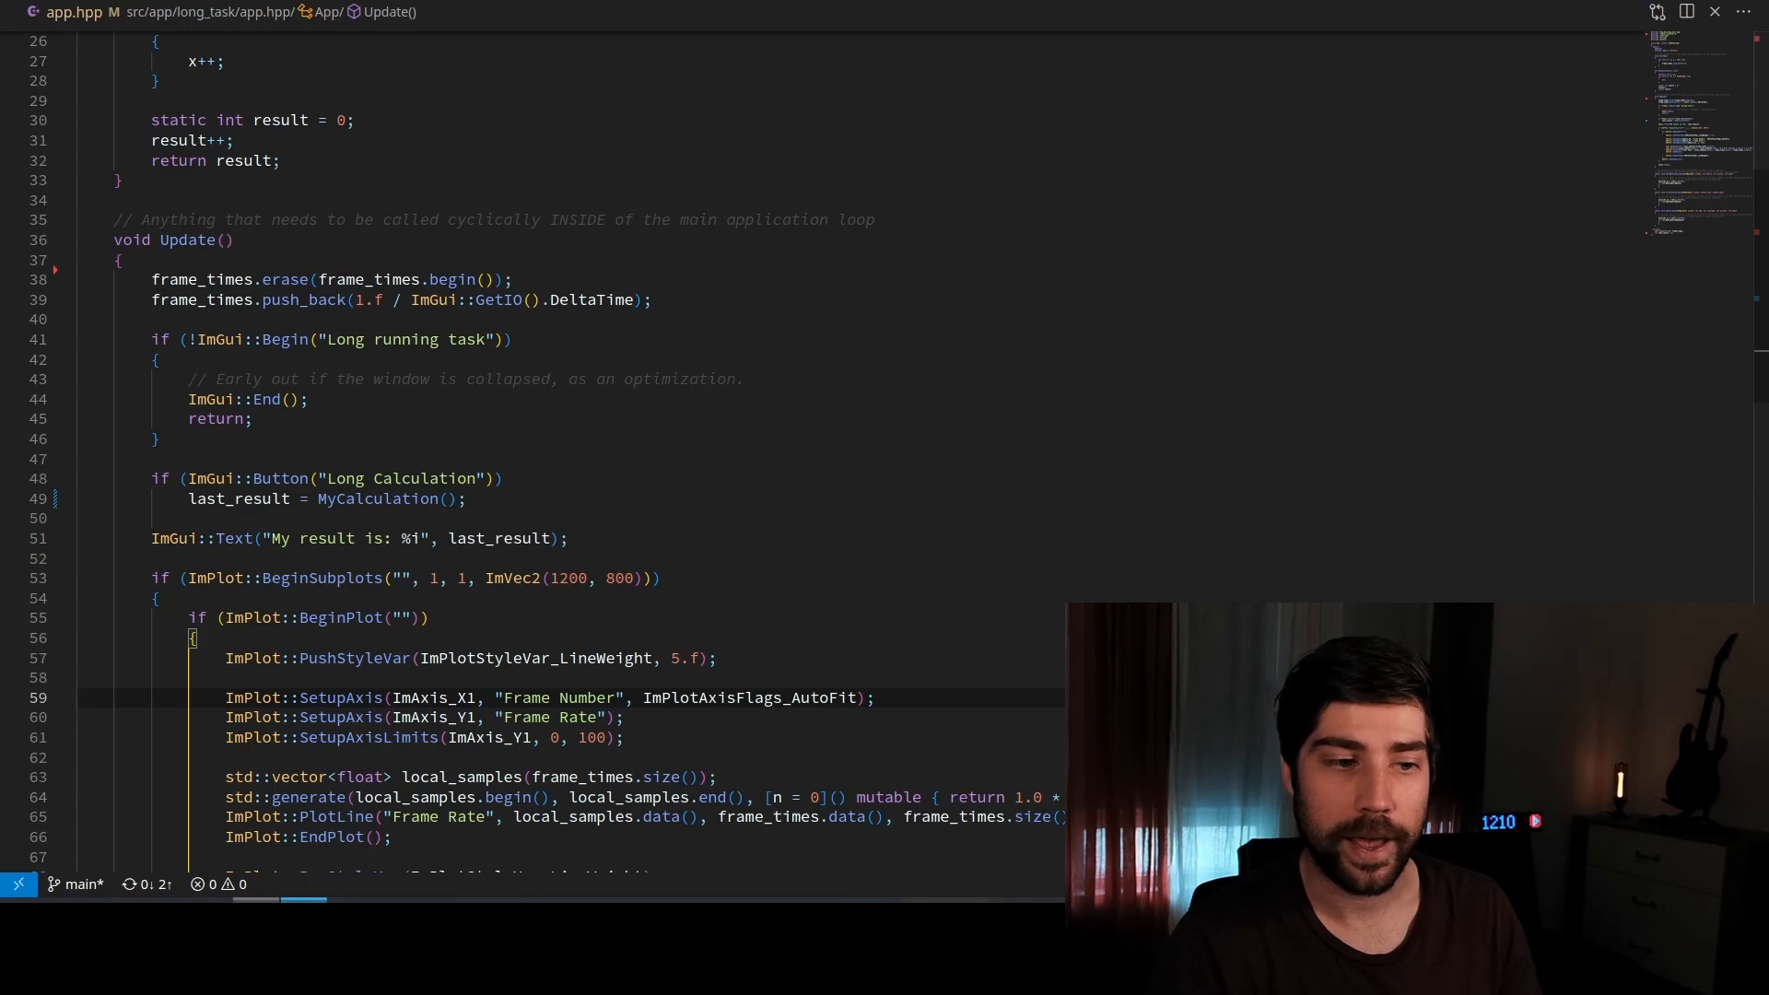
{"action": "left_click", "coordinate": [468, 500]}
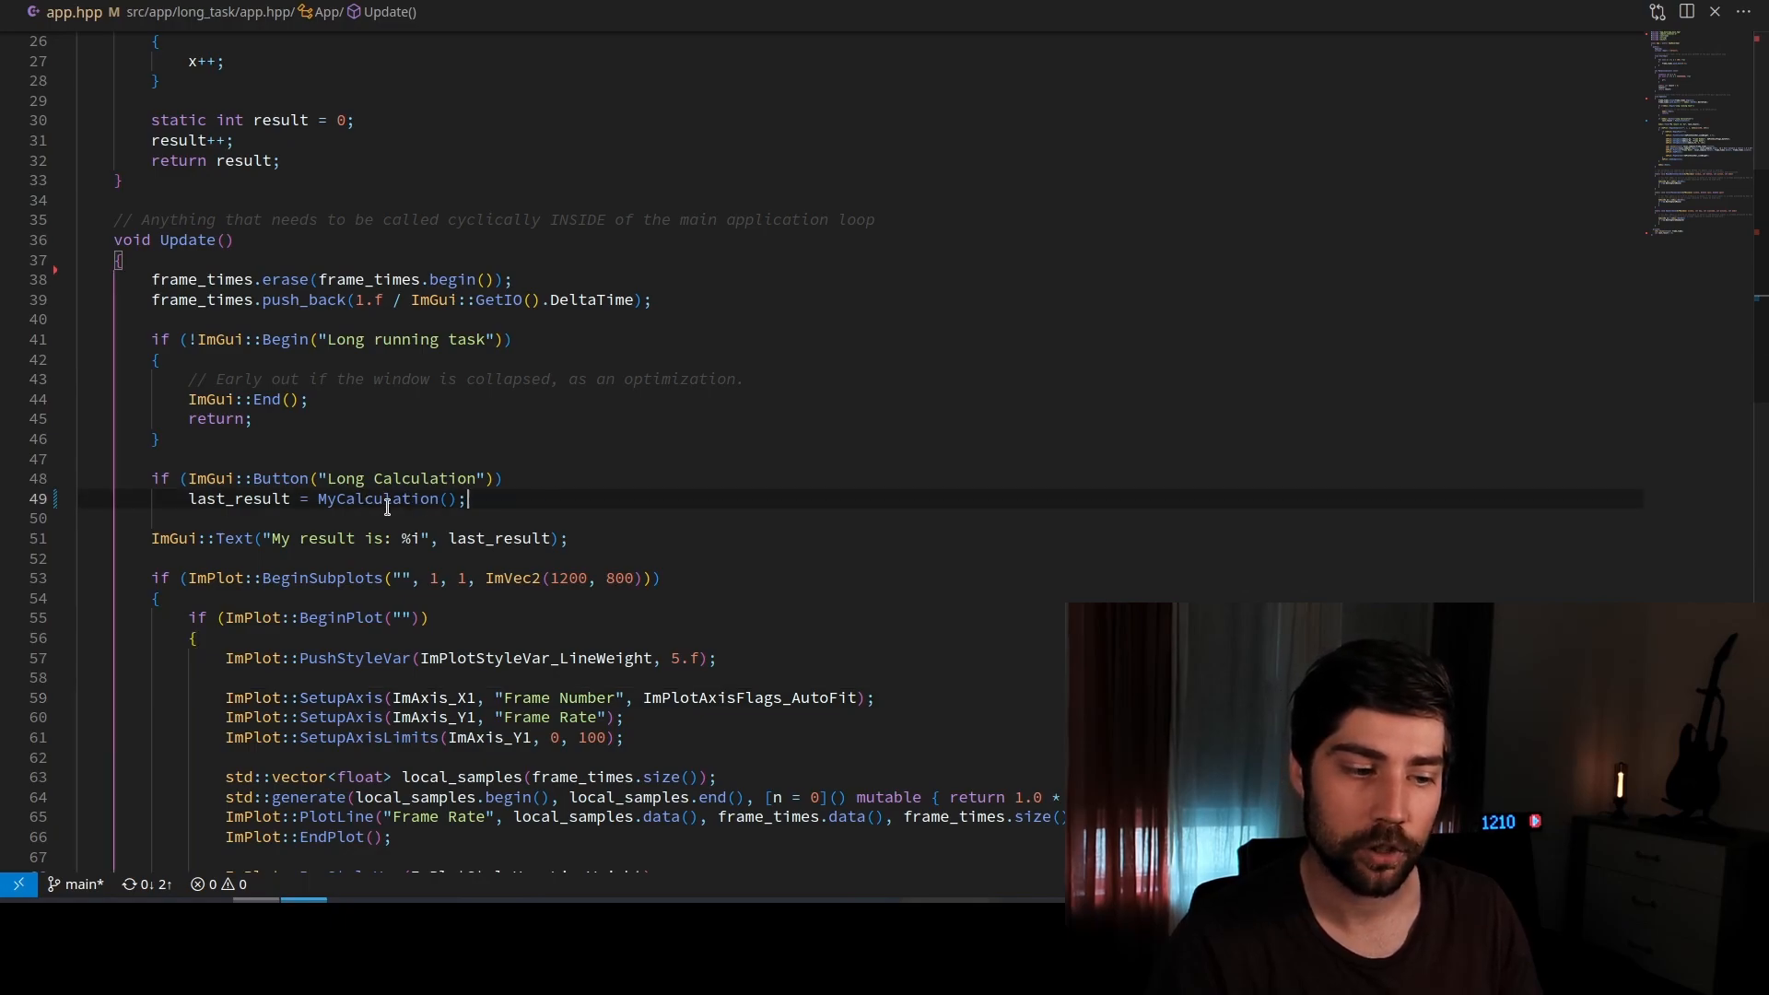
{"action": "double_click", "coordinate": [380, 500]}
{"action": "type", "text": "#include"}
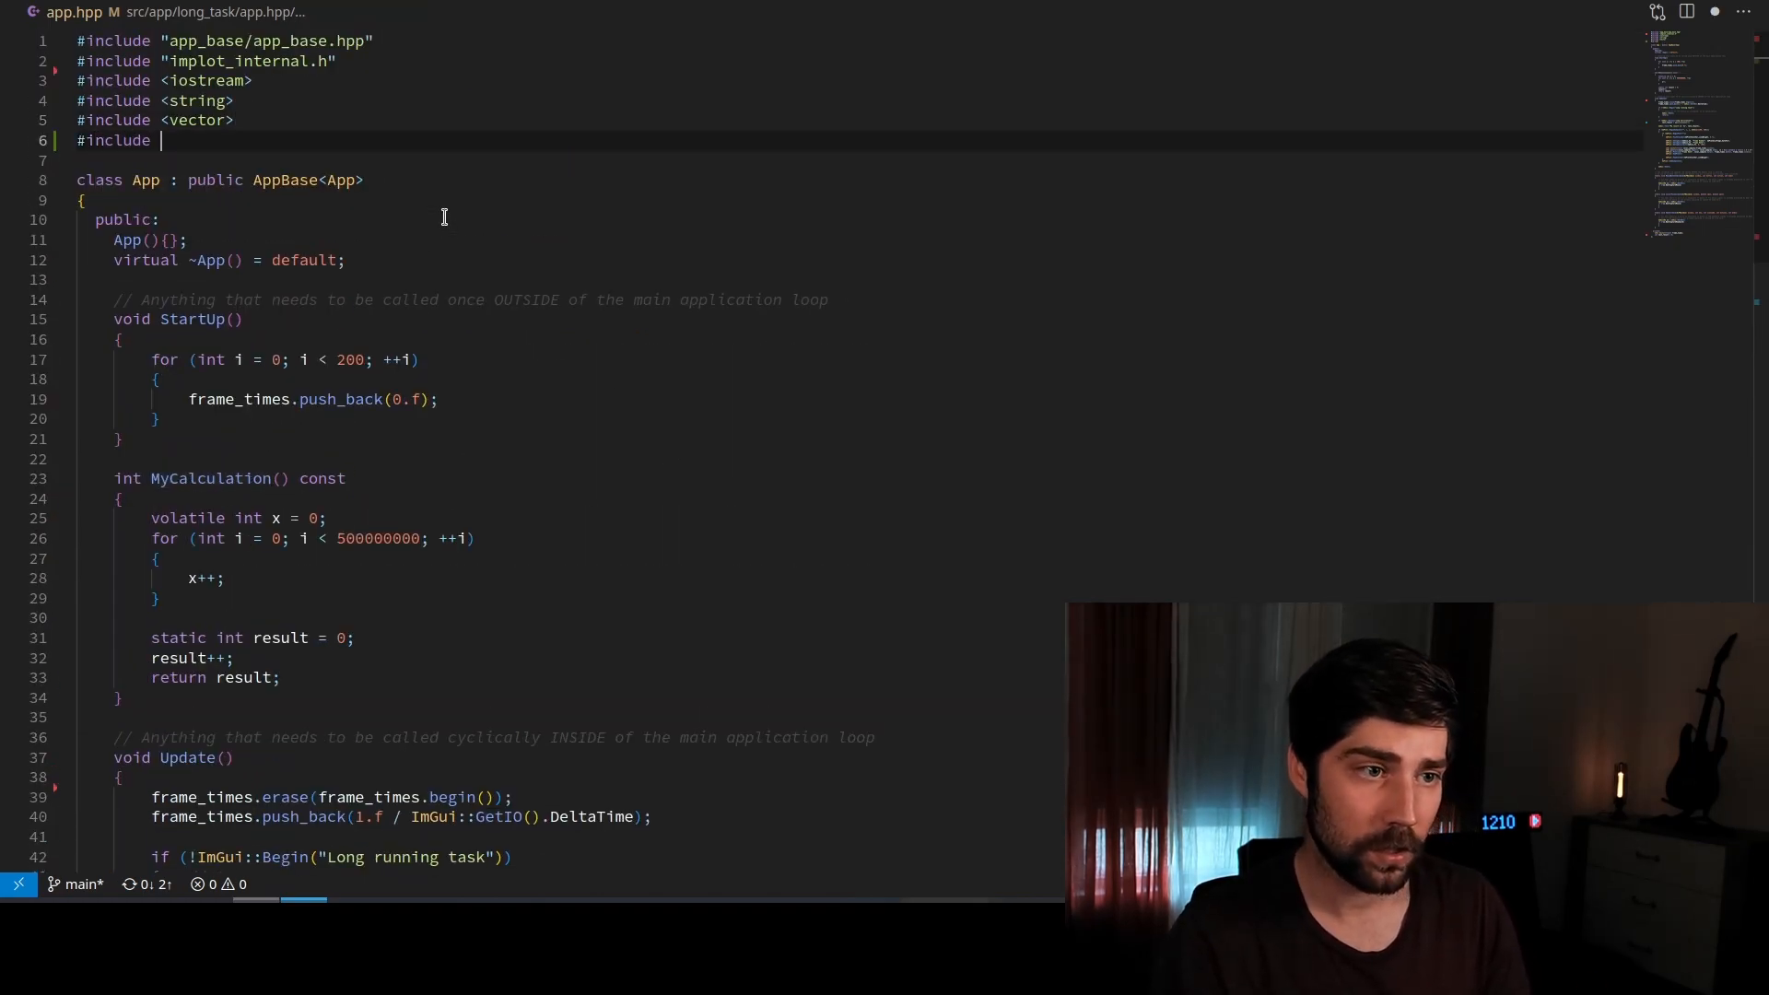
Complete the new include as #include <future>
{"action": "type", "text": "<future>"}
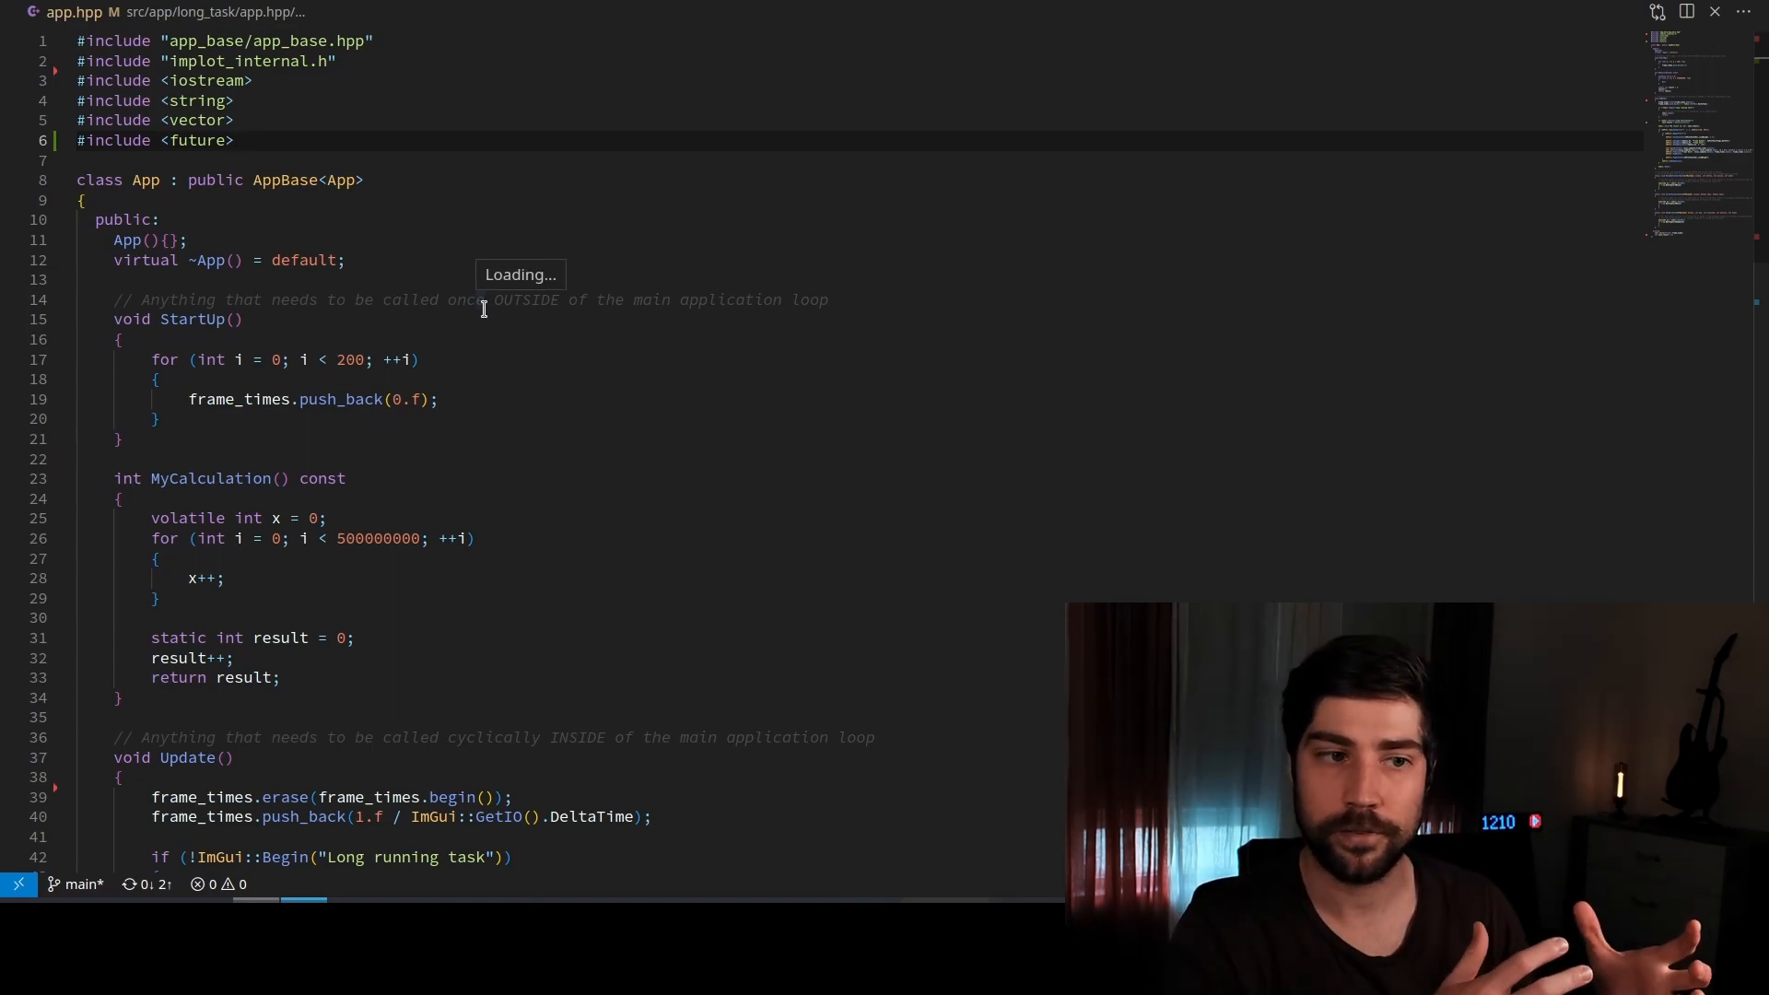
{"action": "mouse_move", "coordinate": [494, 398]}
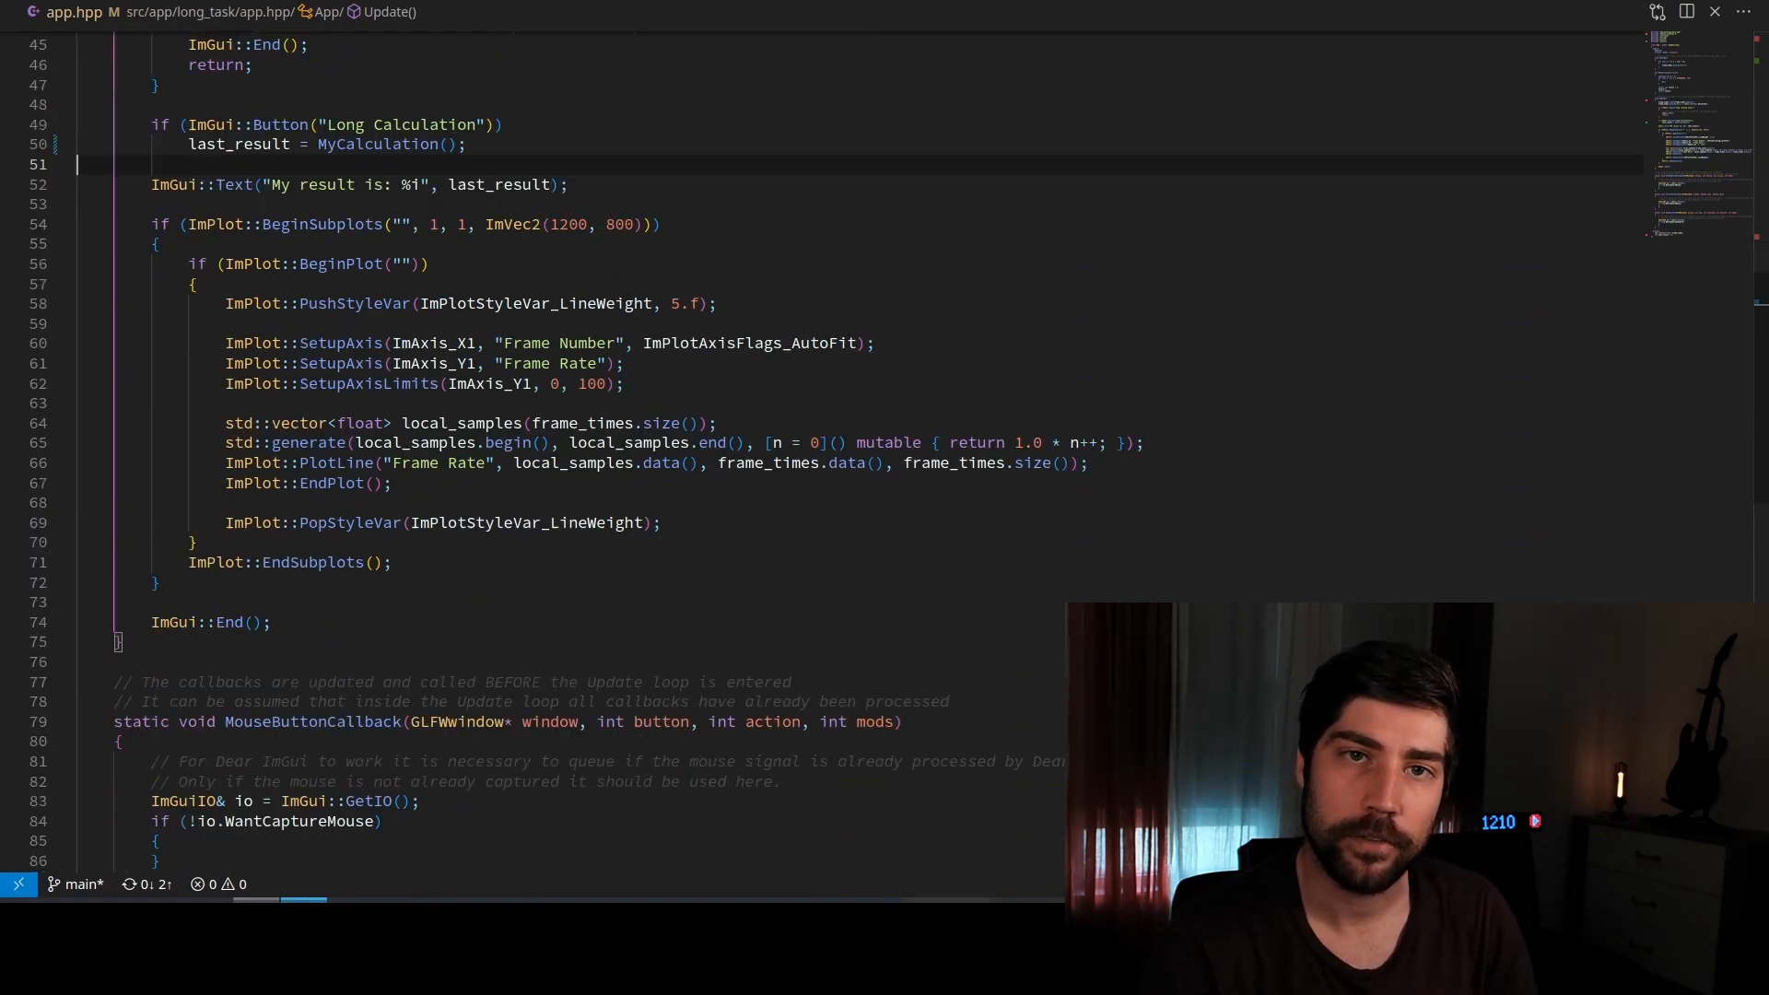
Declare the private member std::future<int> future_result; and locate the uses of last_result
{"action": "scroll", "scroll_direction": "down", "scroll_amount": 3}
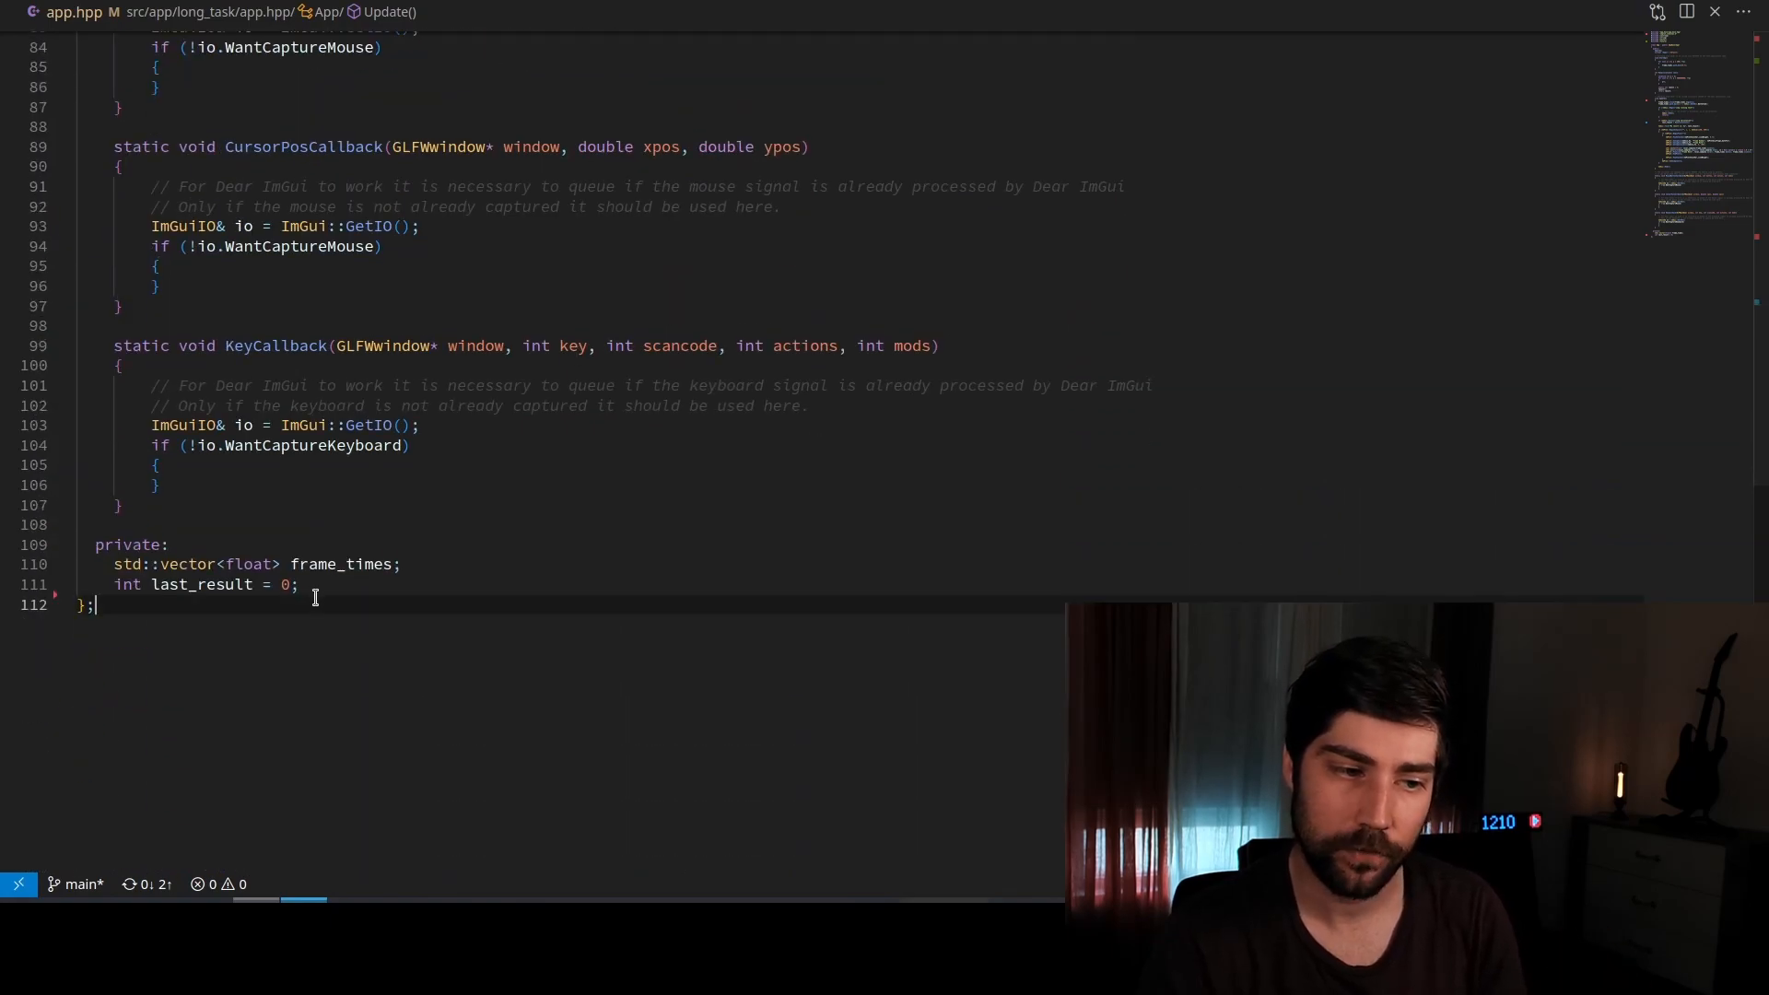
{"action": "type", "text": "std::"}
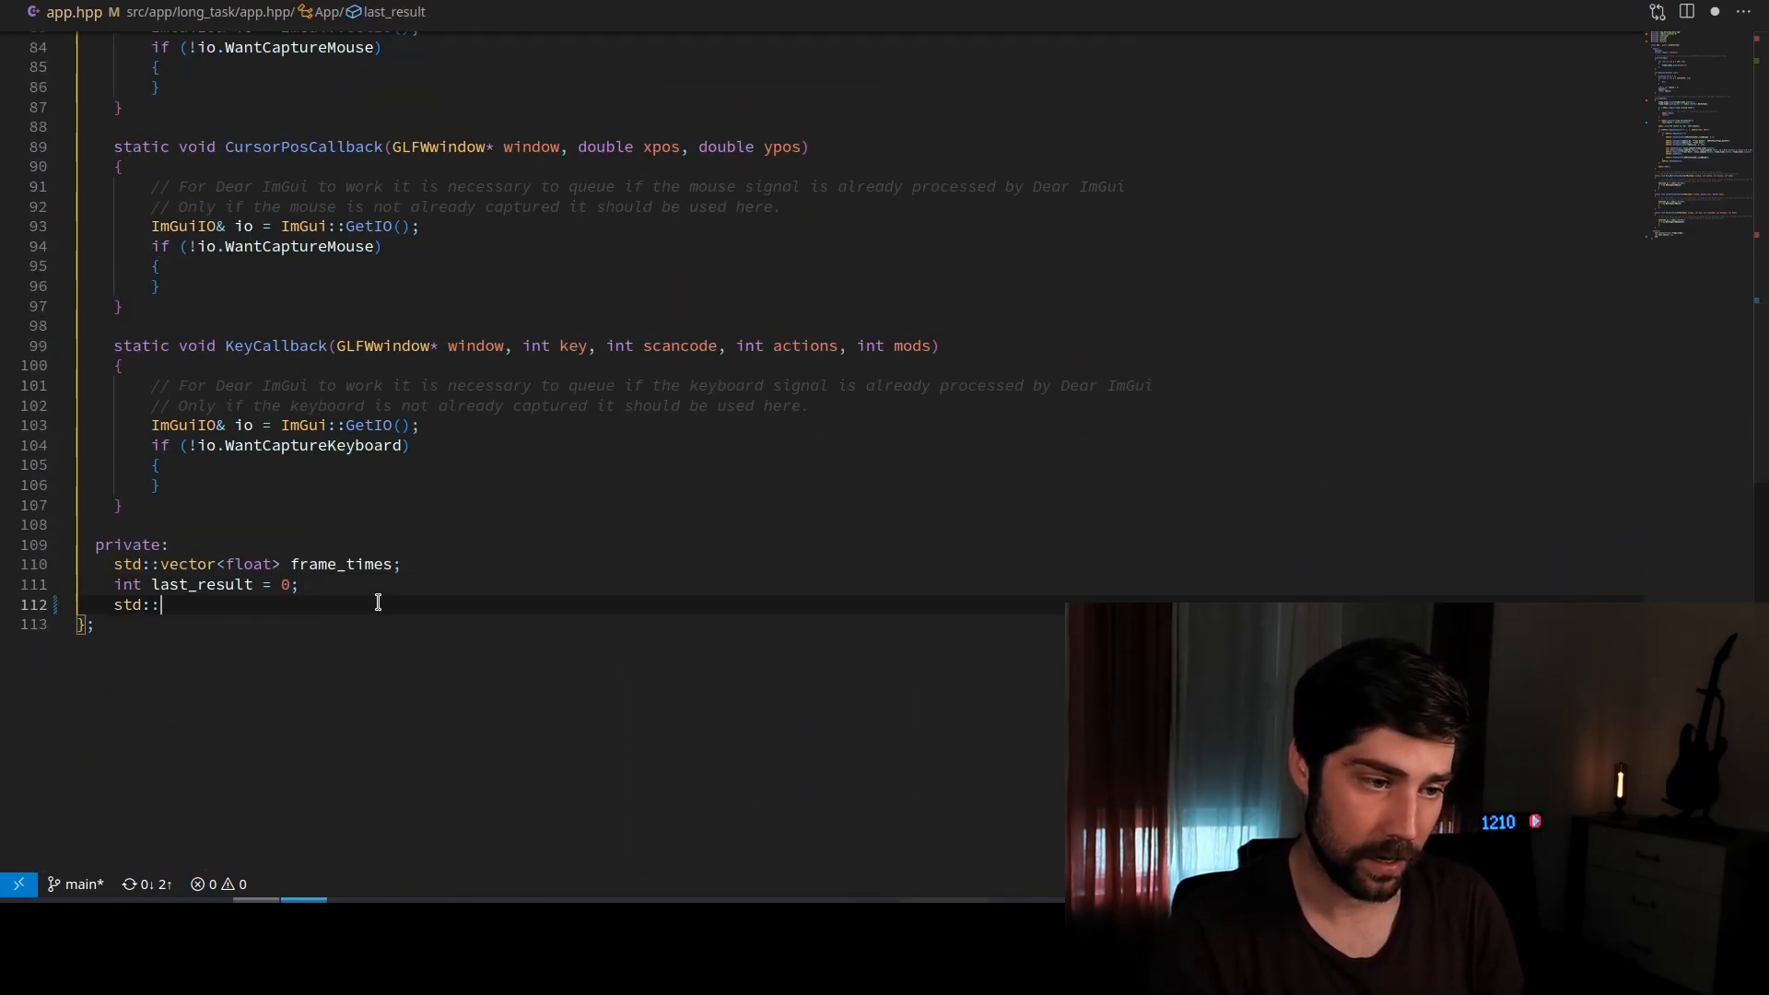
{"action": "type", "text": "future<y"}
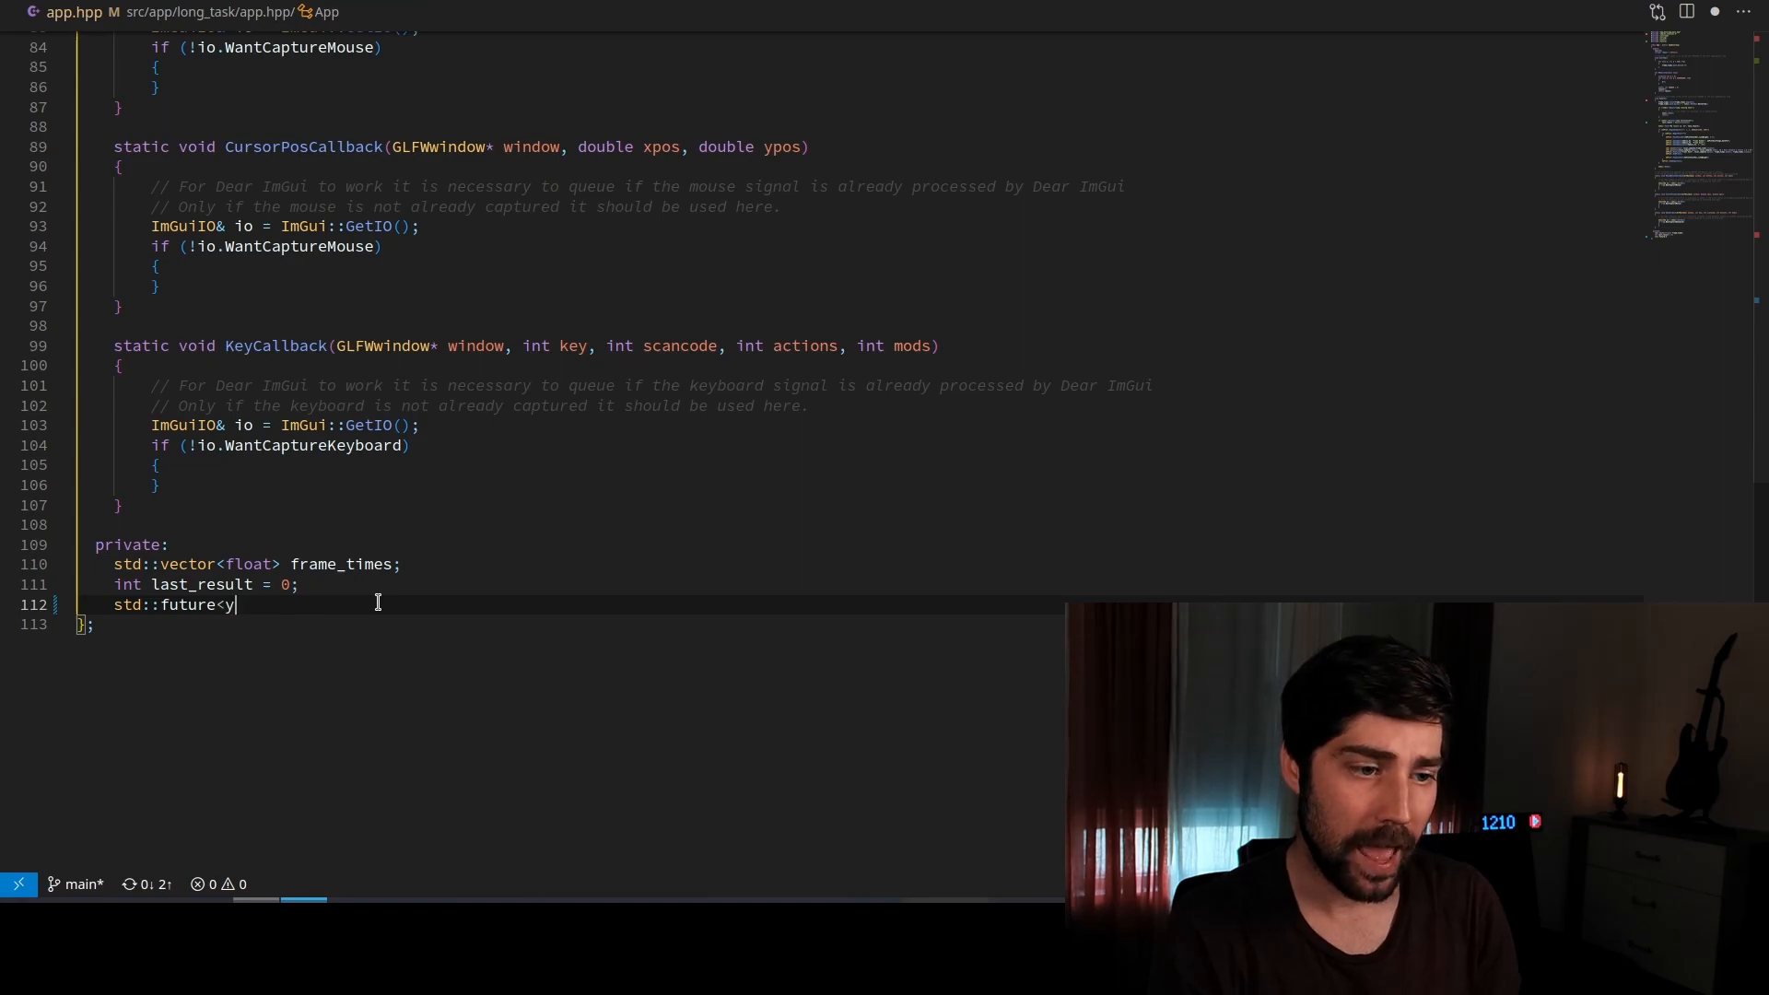
{"action": "type", "text": "in"}
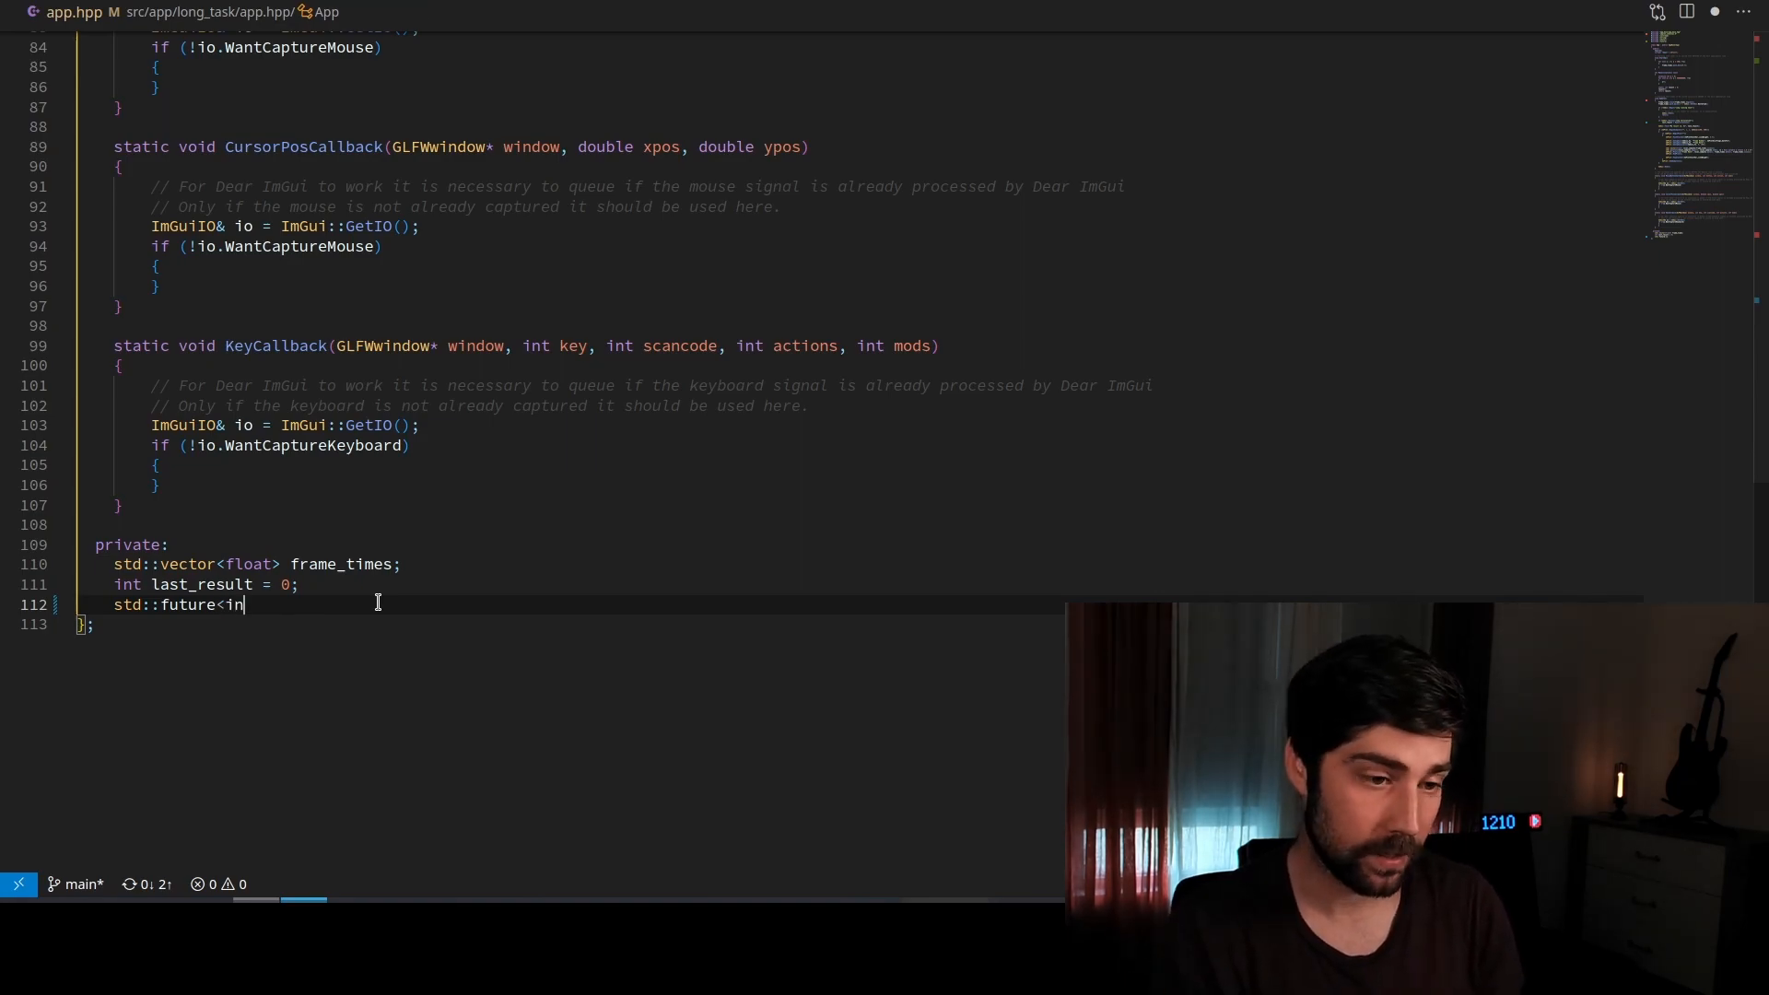
{"action": "type", "text": "t>"}
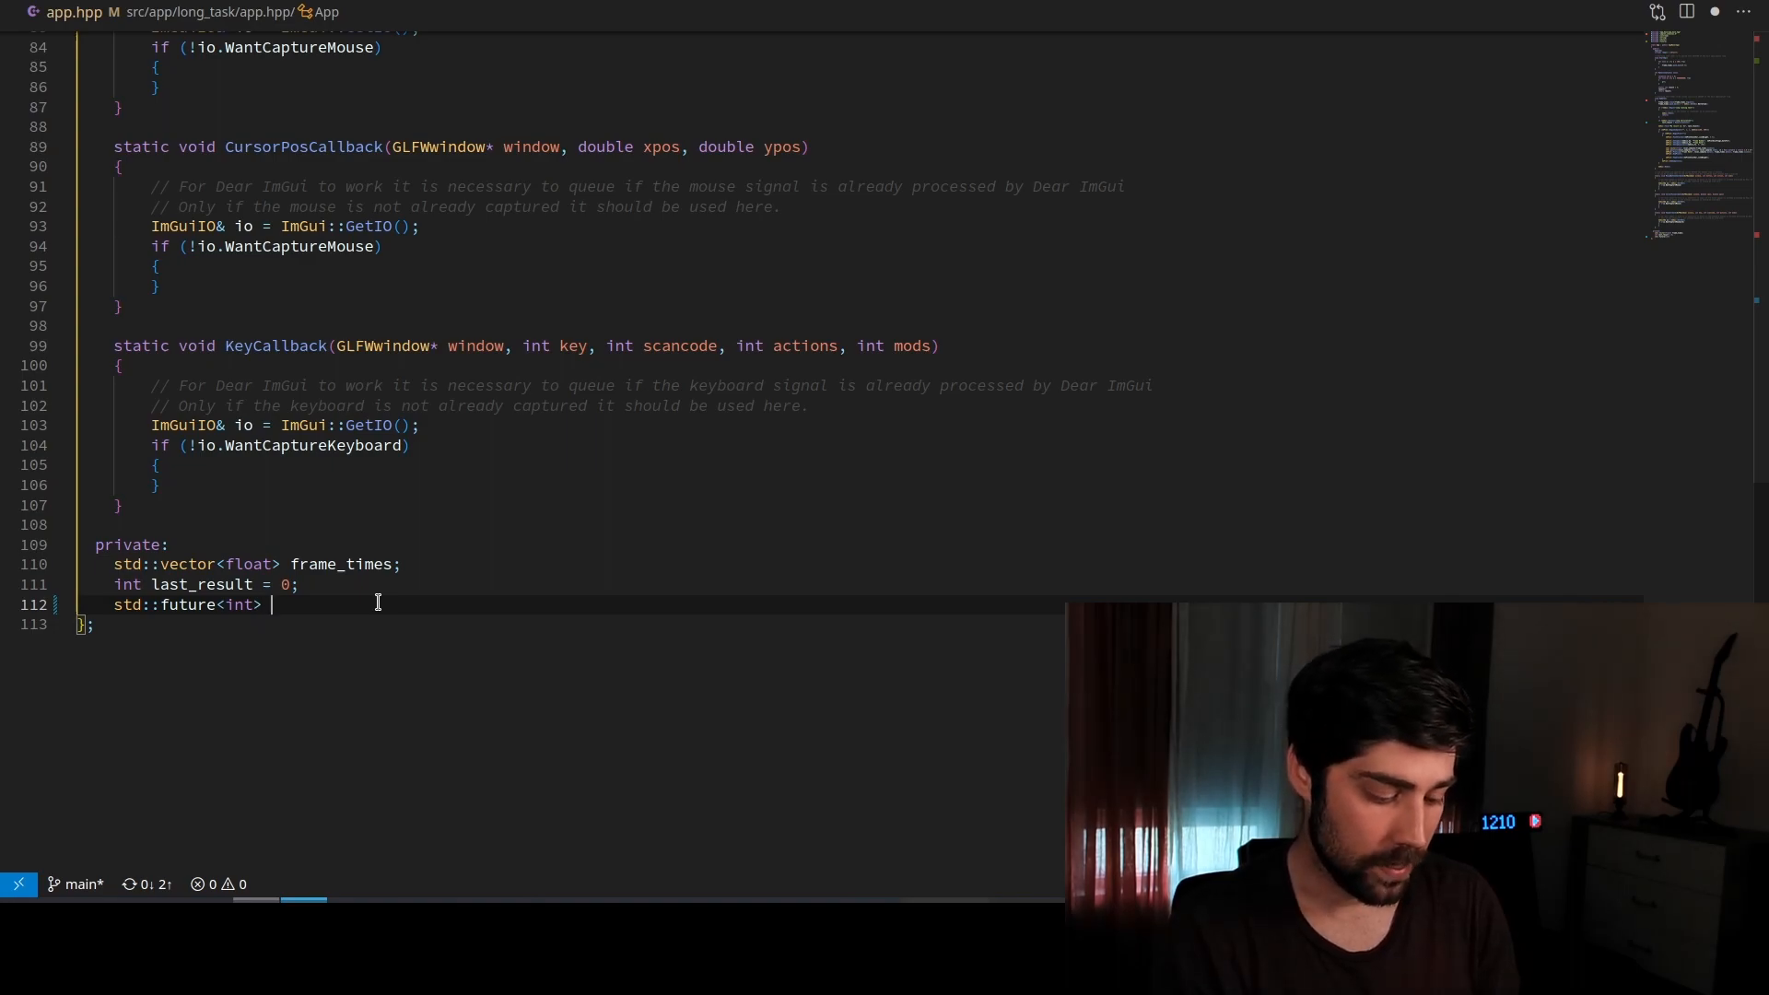
{"action": "type", "text": "future"}
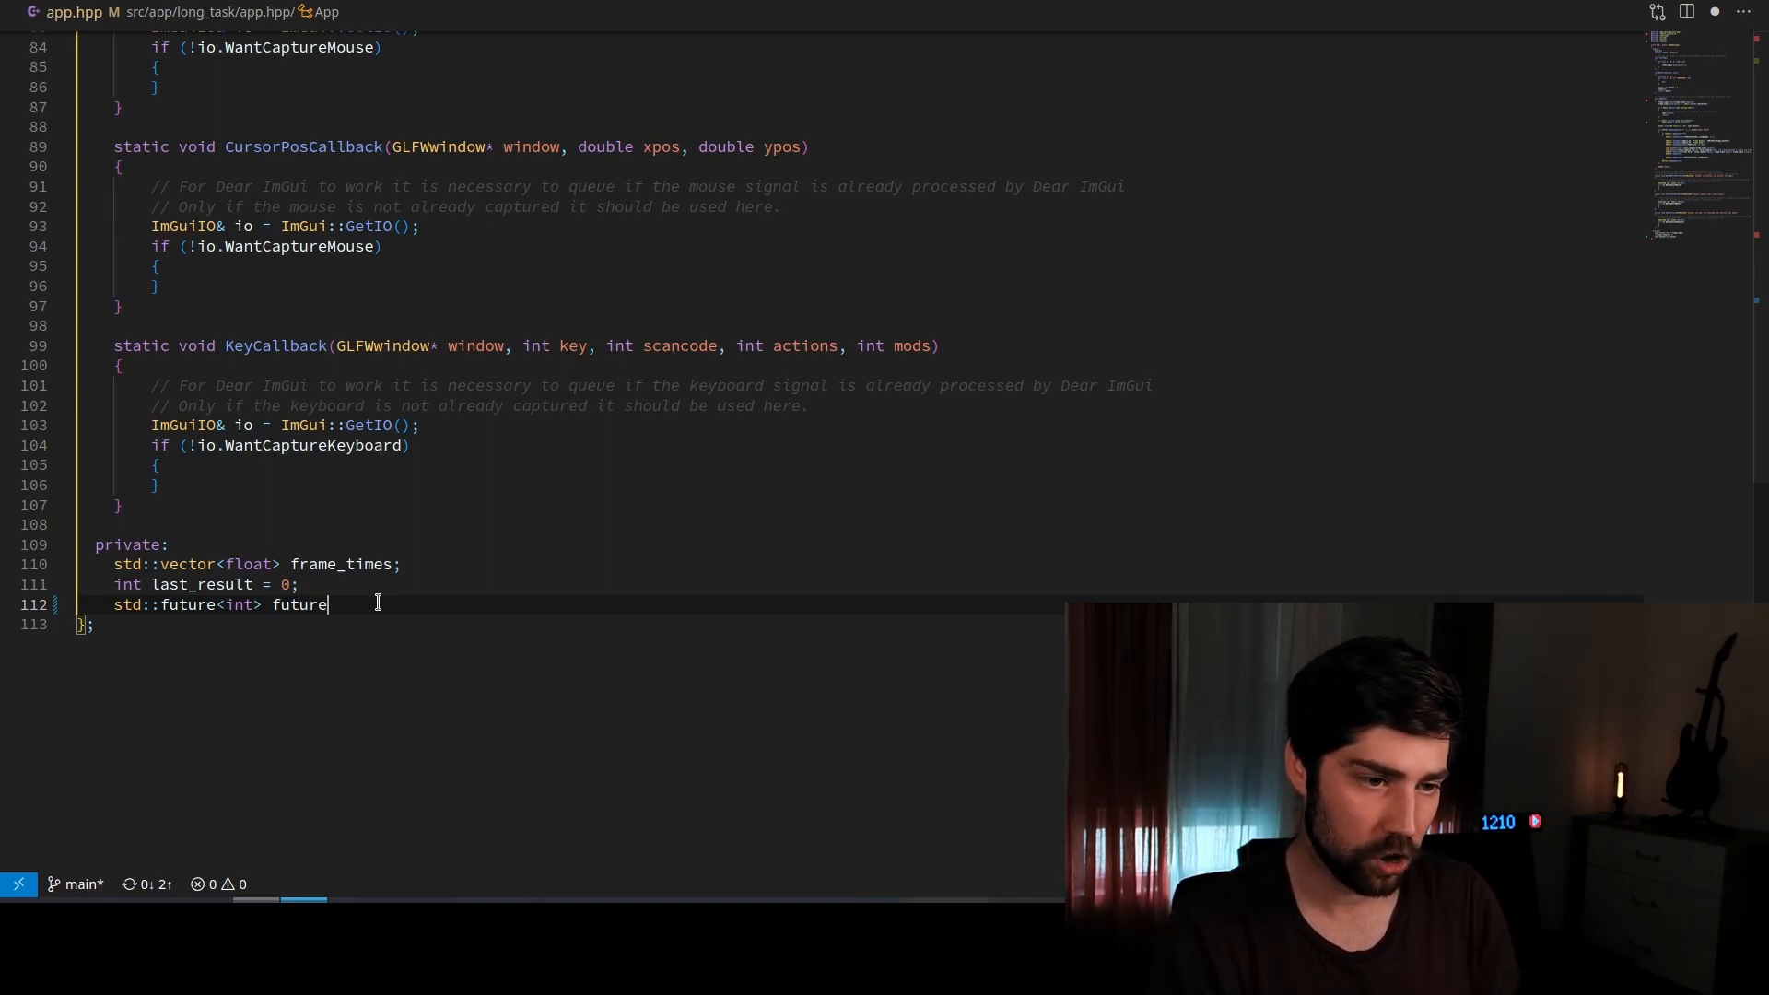
{"action": "type", "text": "_result"}
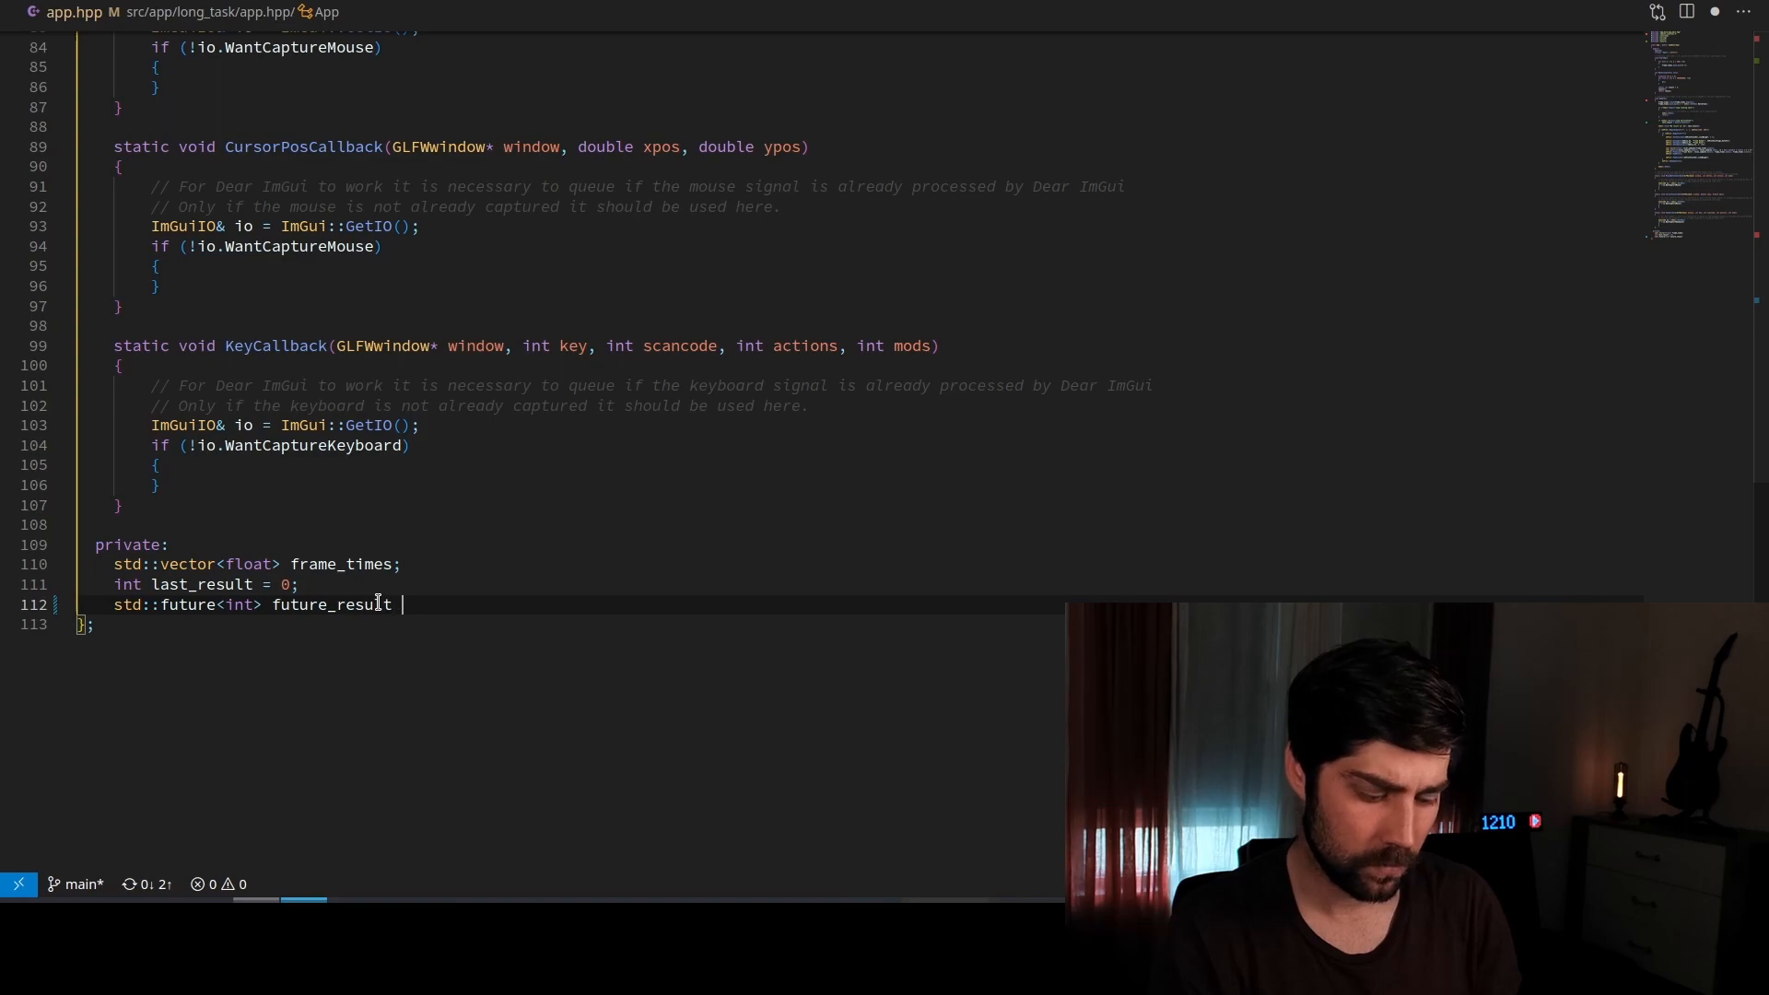
{"action": "type", "text": ";"}
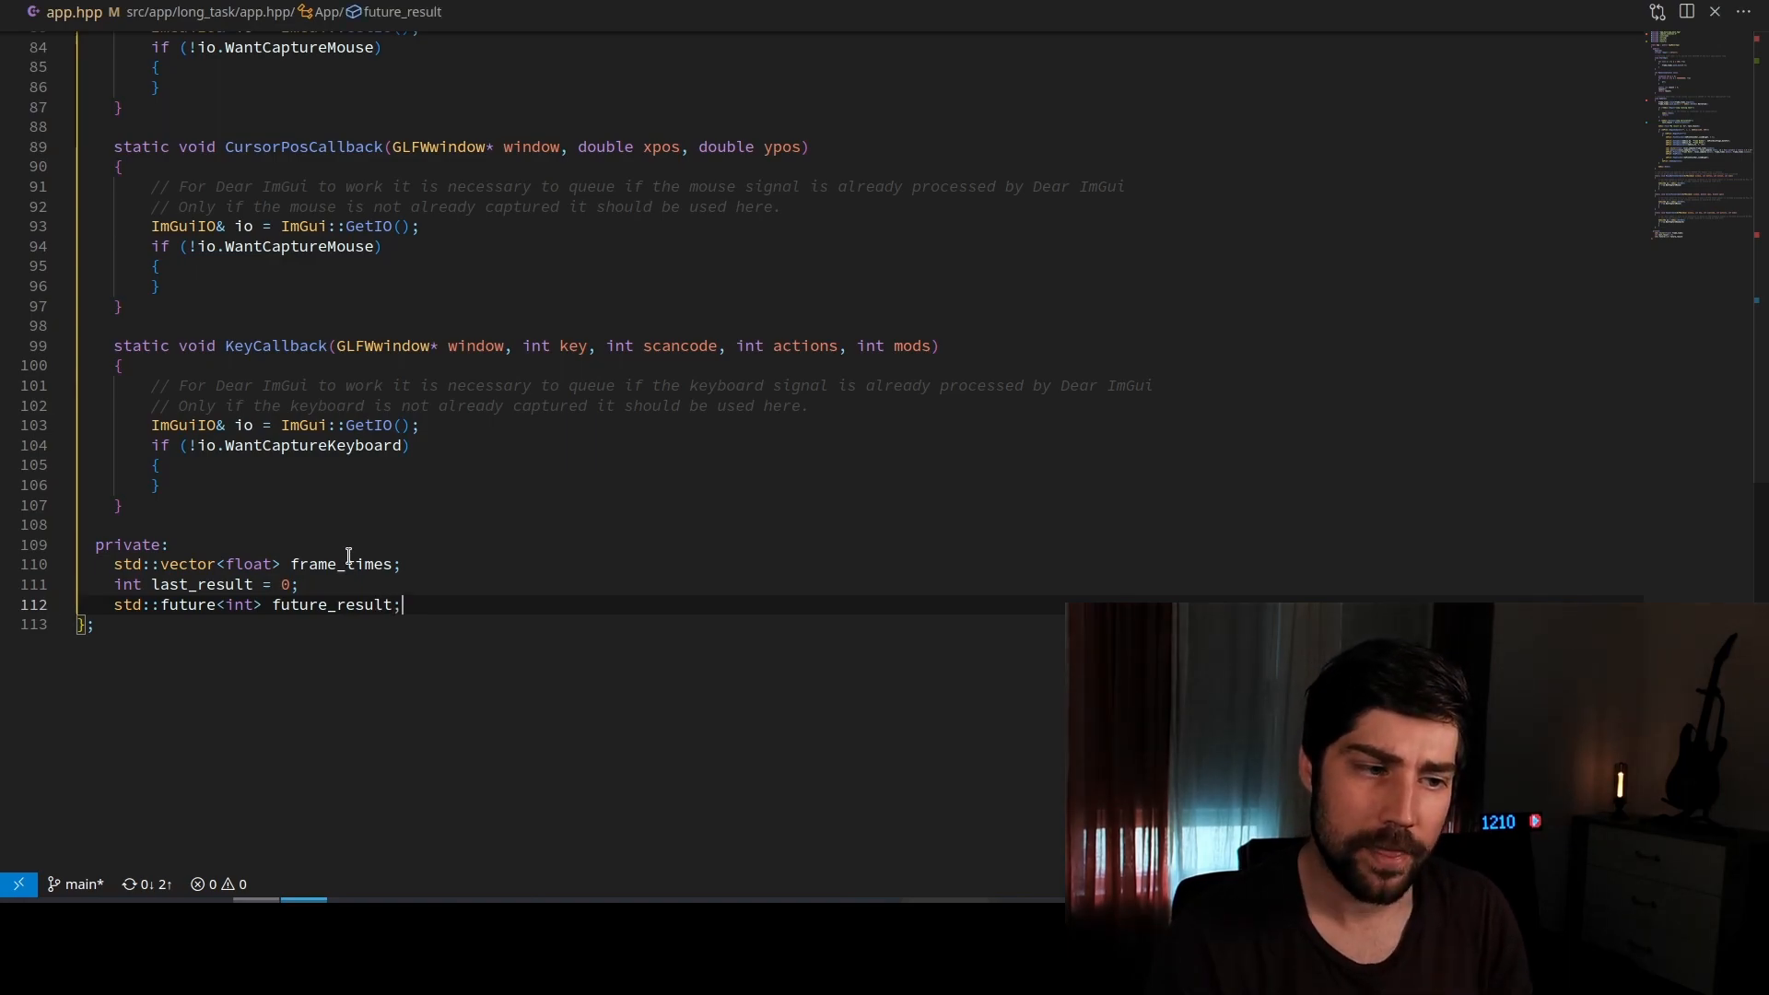
{"action": "double_click", "coordinate": [334, 604]}
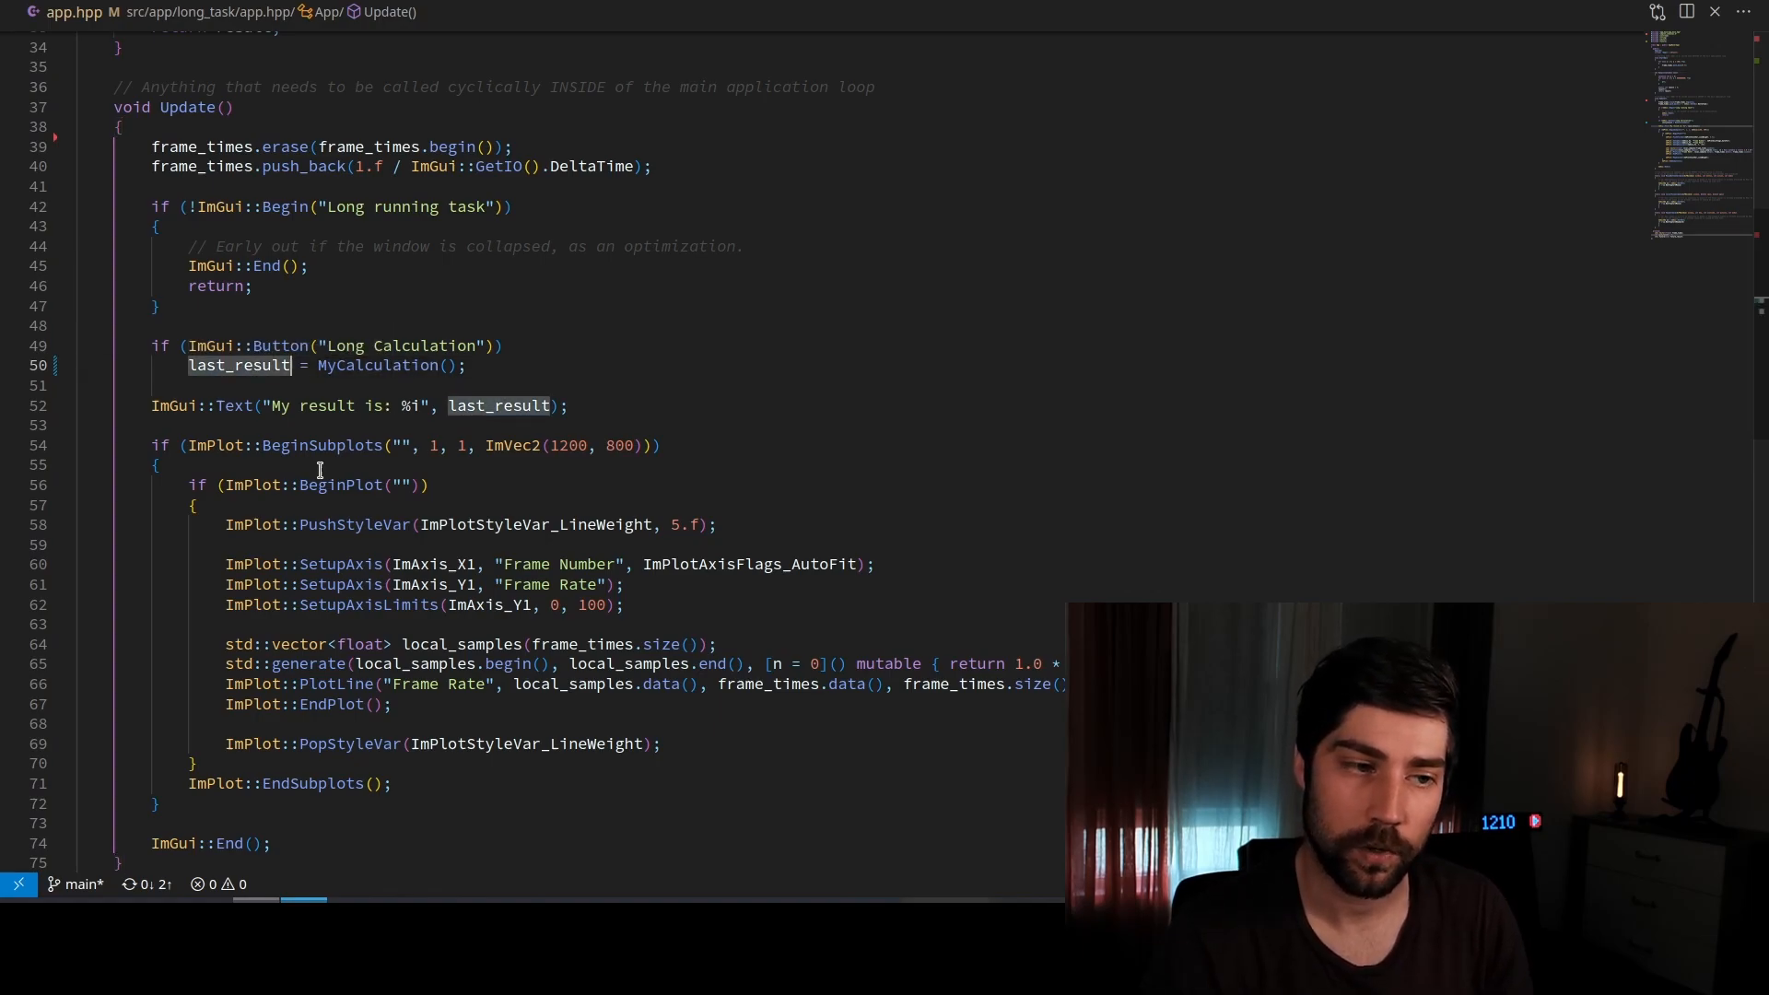
Assign future_result = std::async(std::launch::async, &App::MyCalculation, this) in the button handler
{"action": "type", "text": "future_result = std::asyn"}
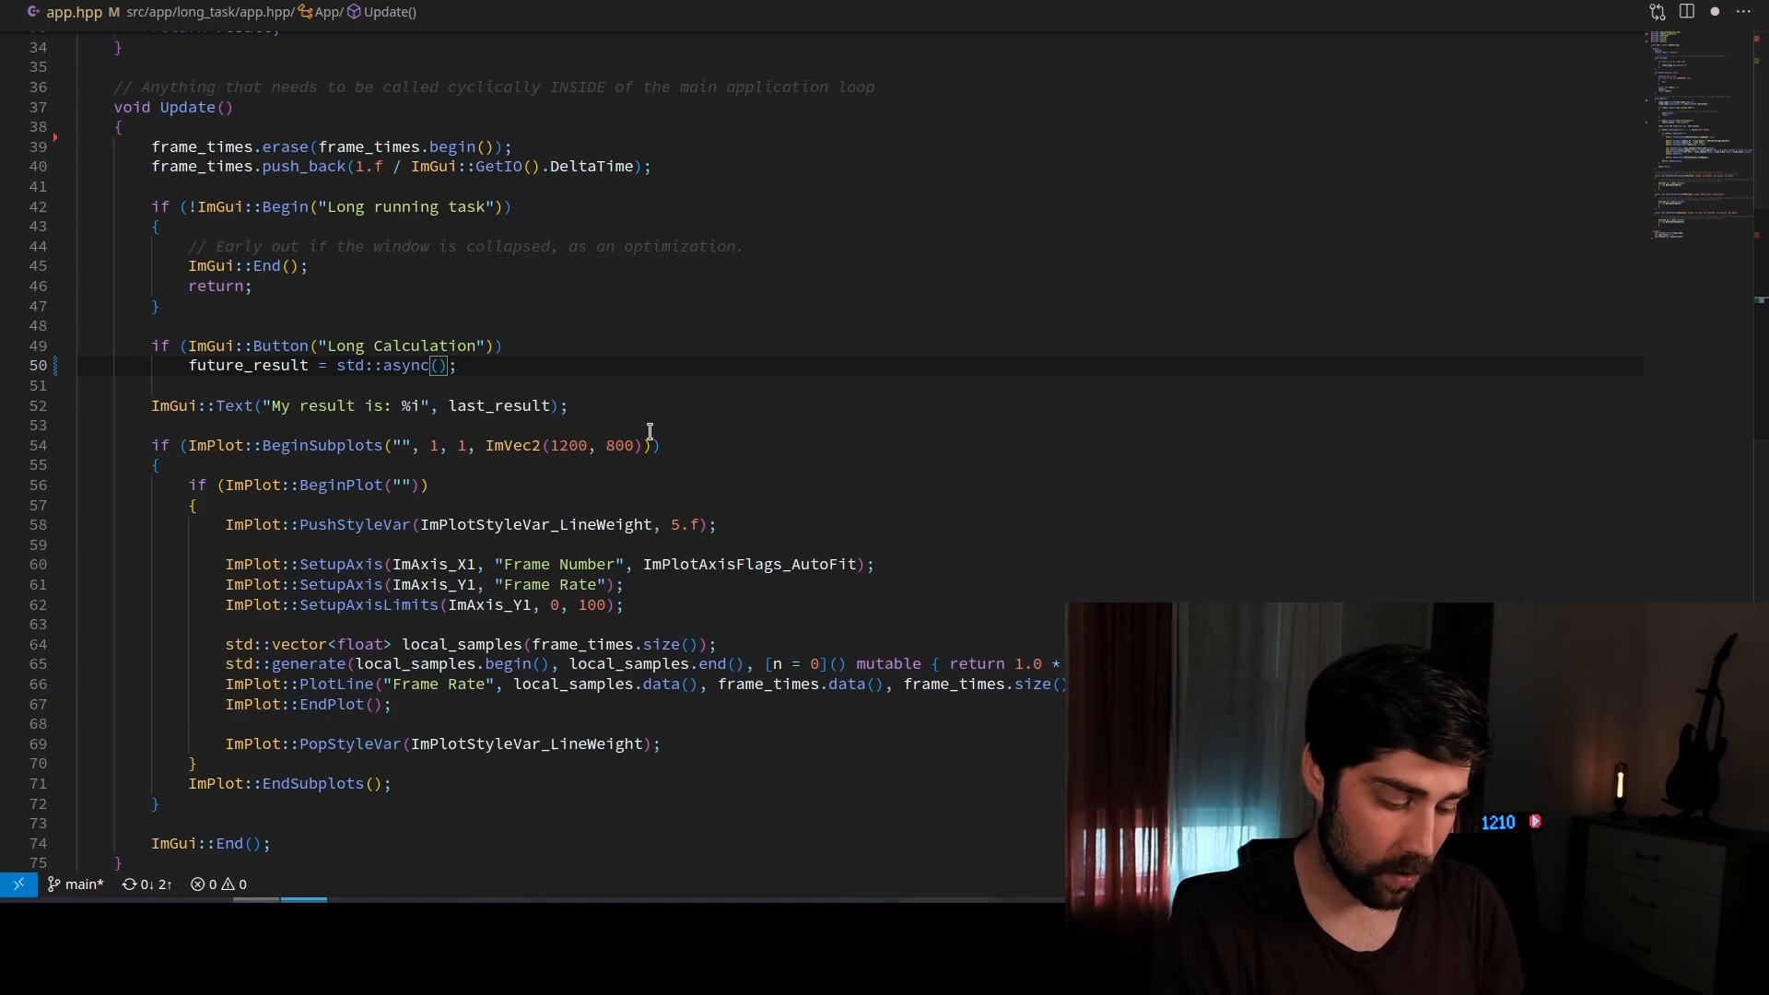
{"action": "type", "text": "std::"}
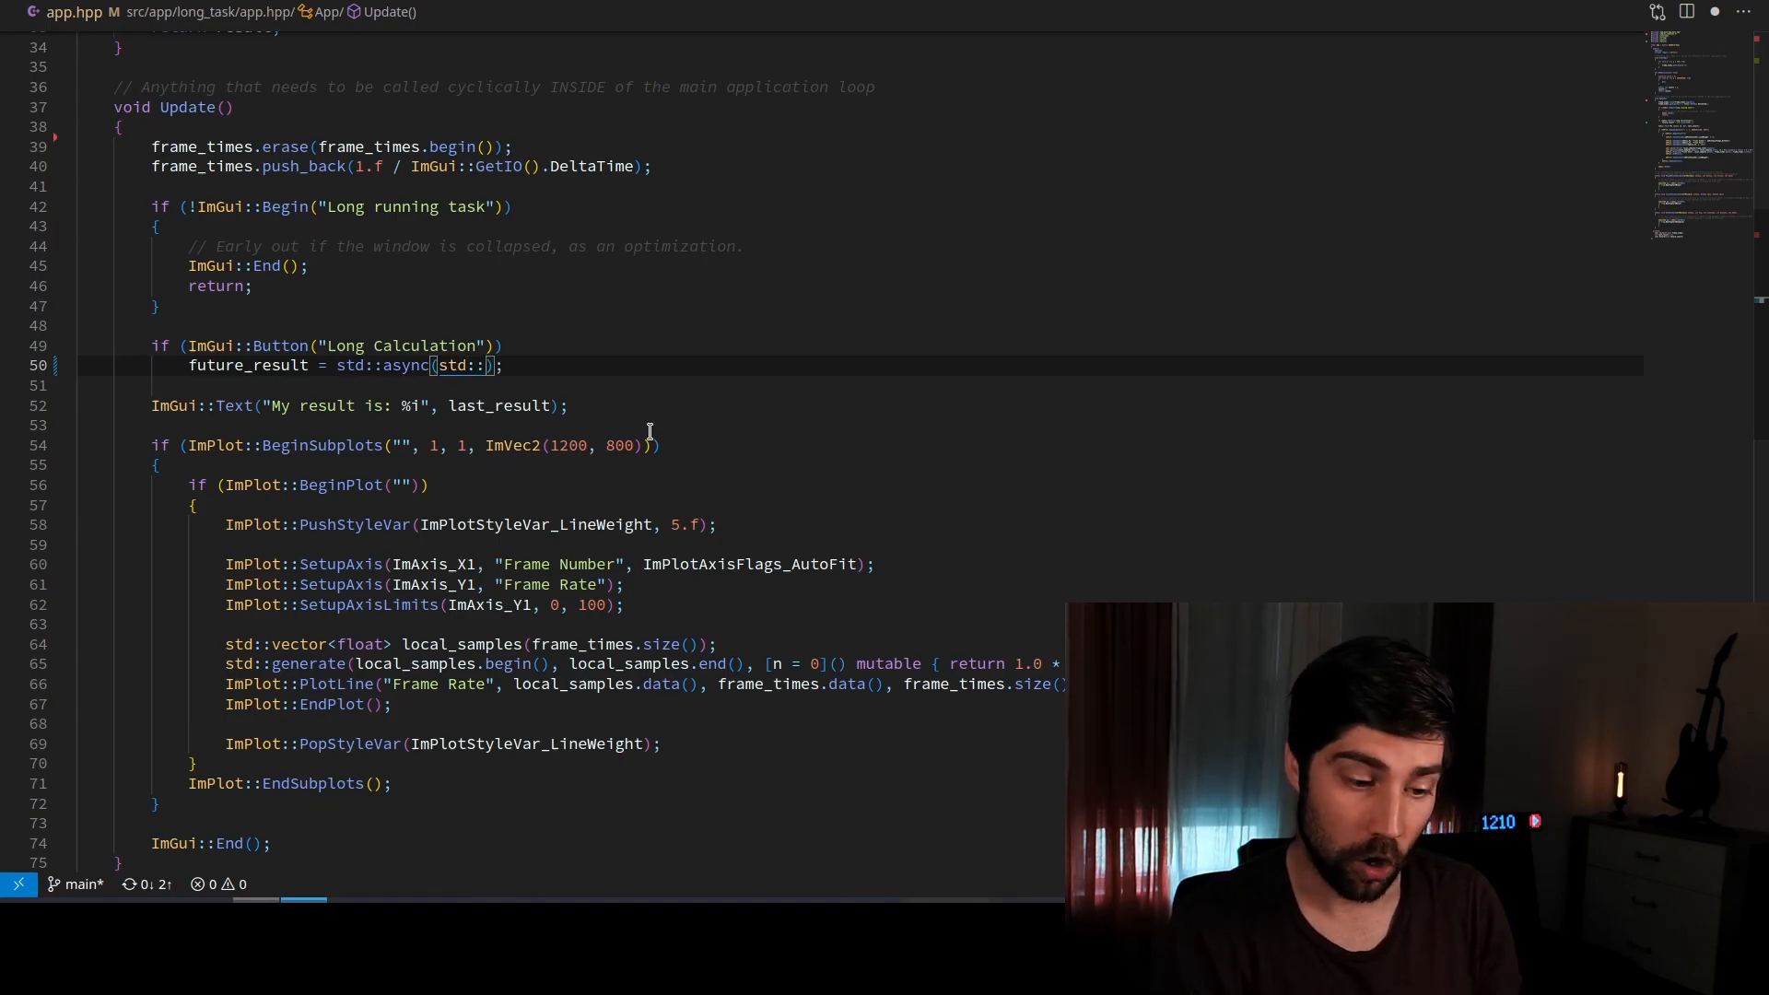
{"action": "type", "text": "launch::async,"}
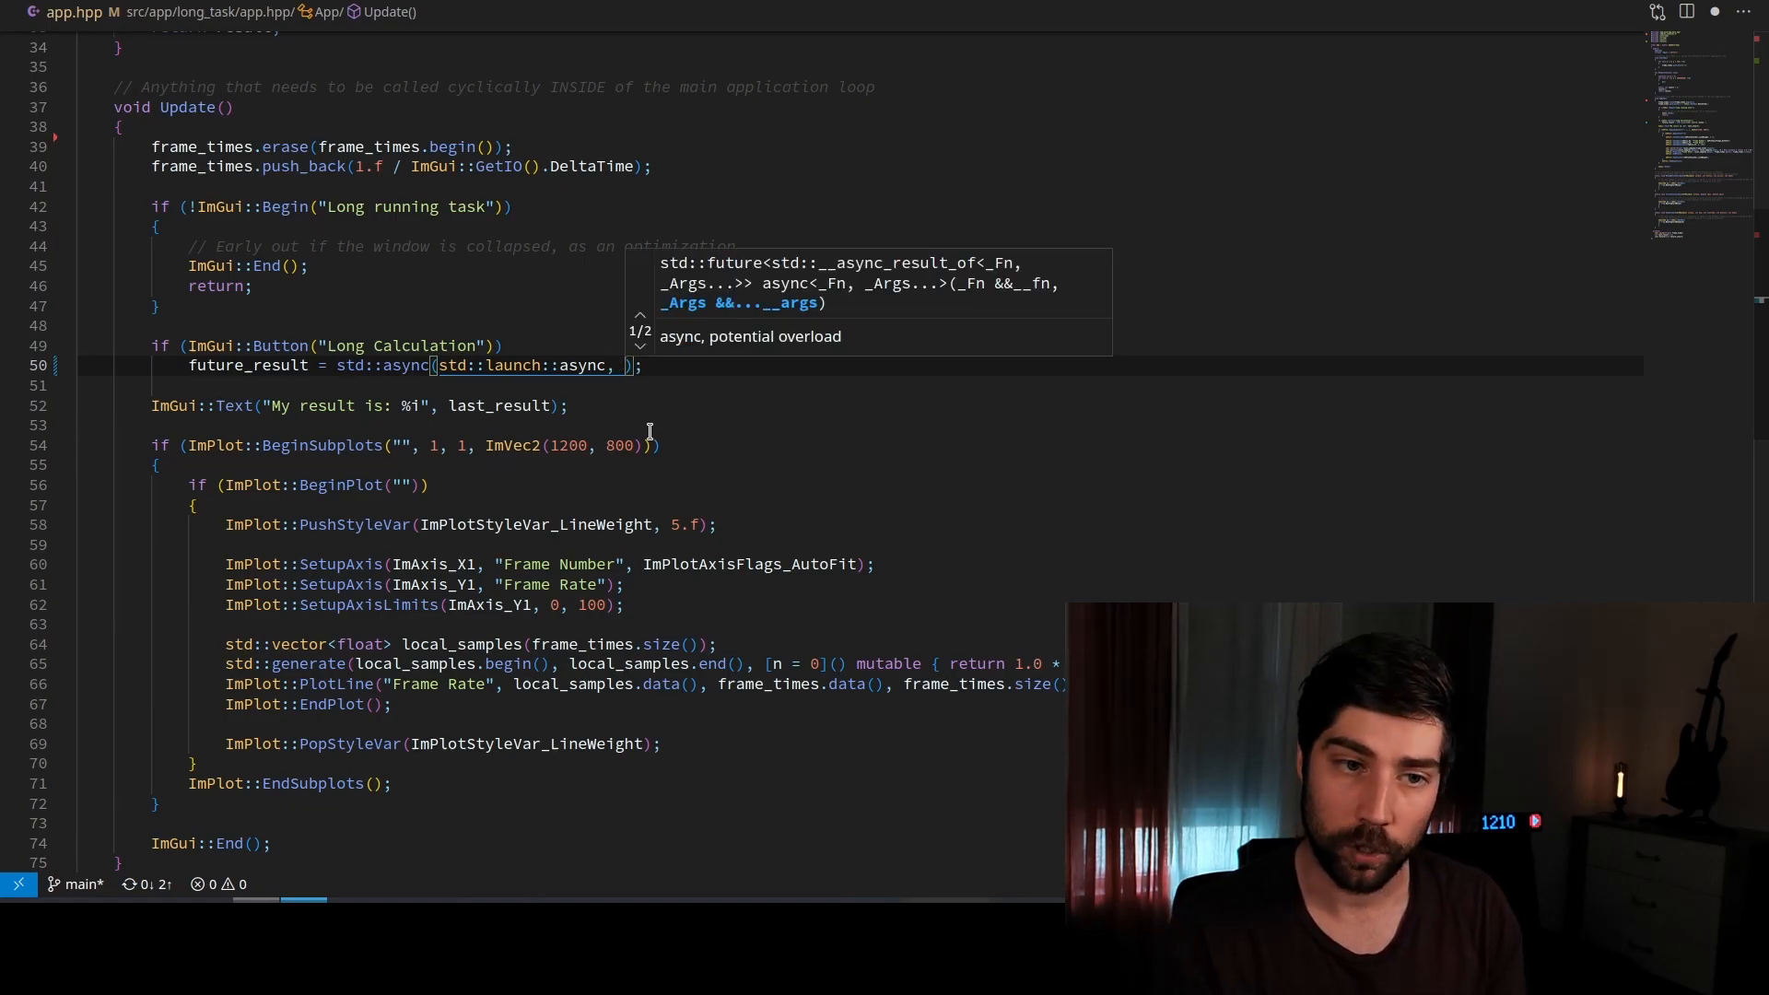
{"action": "type", "text": "MY"}
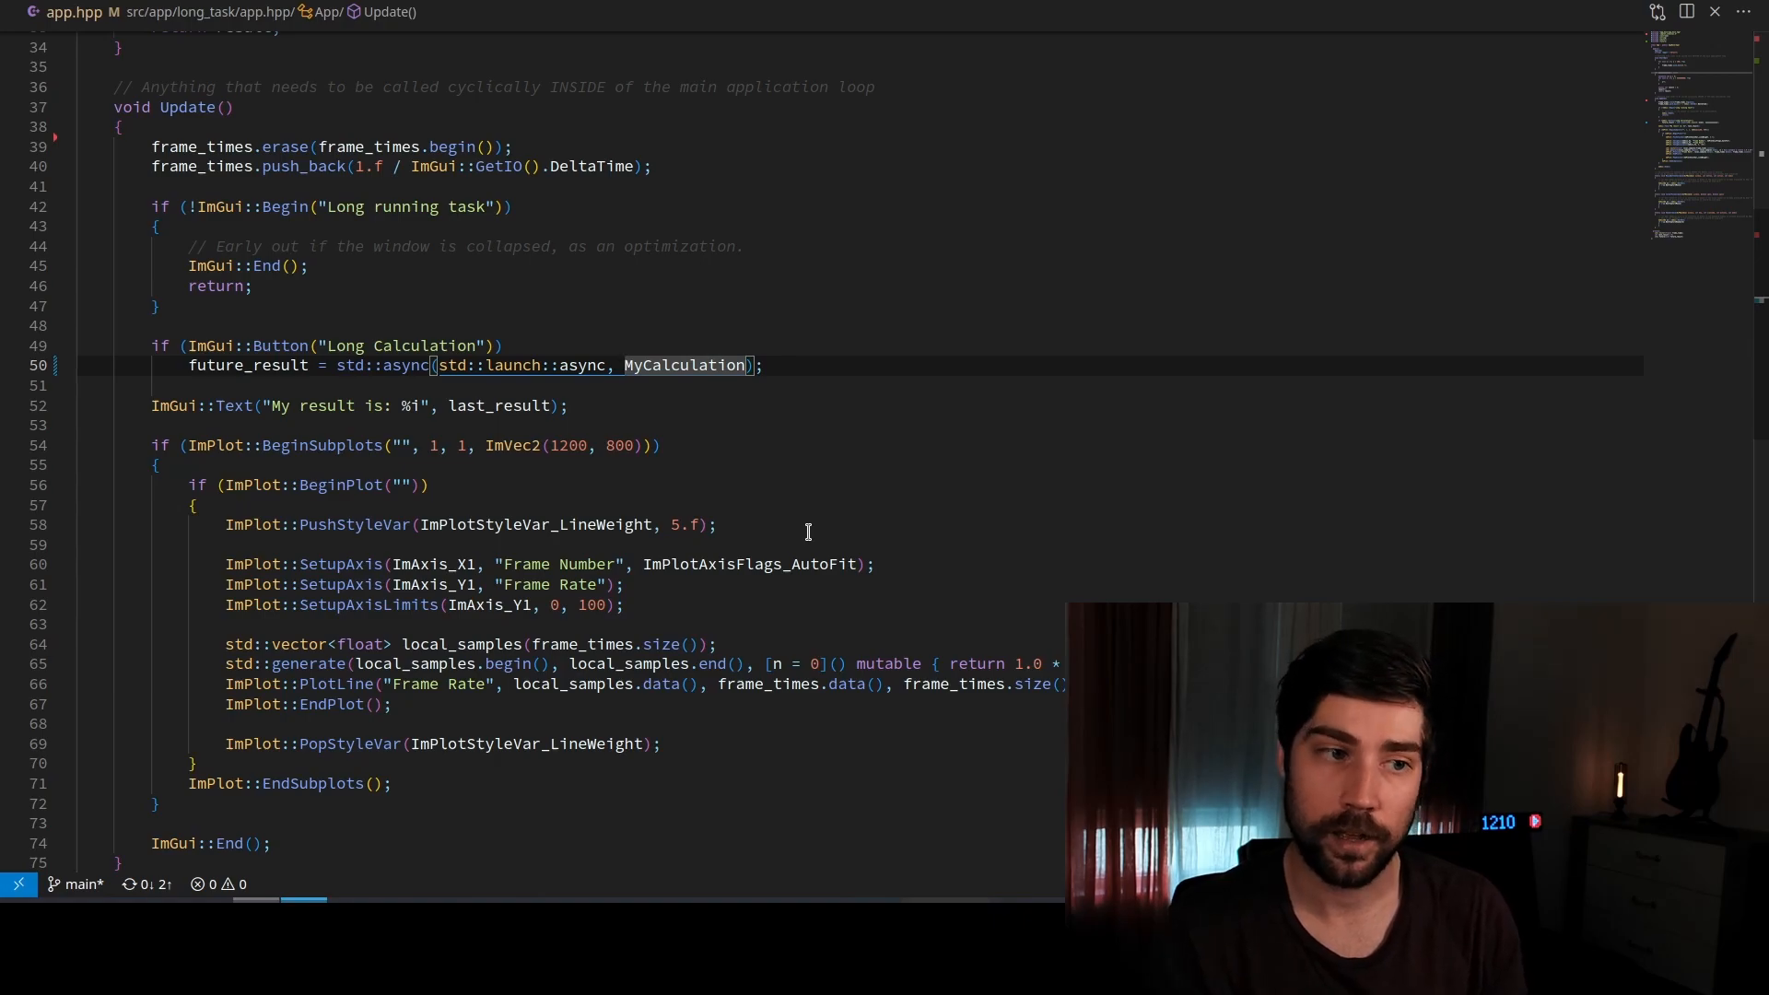
{"action": "mouse_move", "coordinate": [701, 365]}
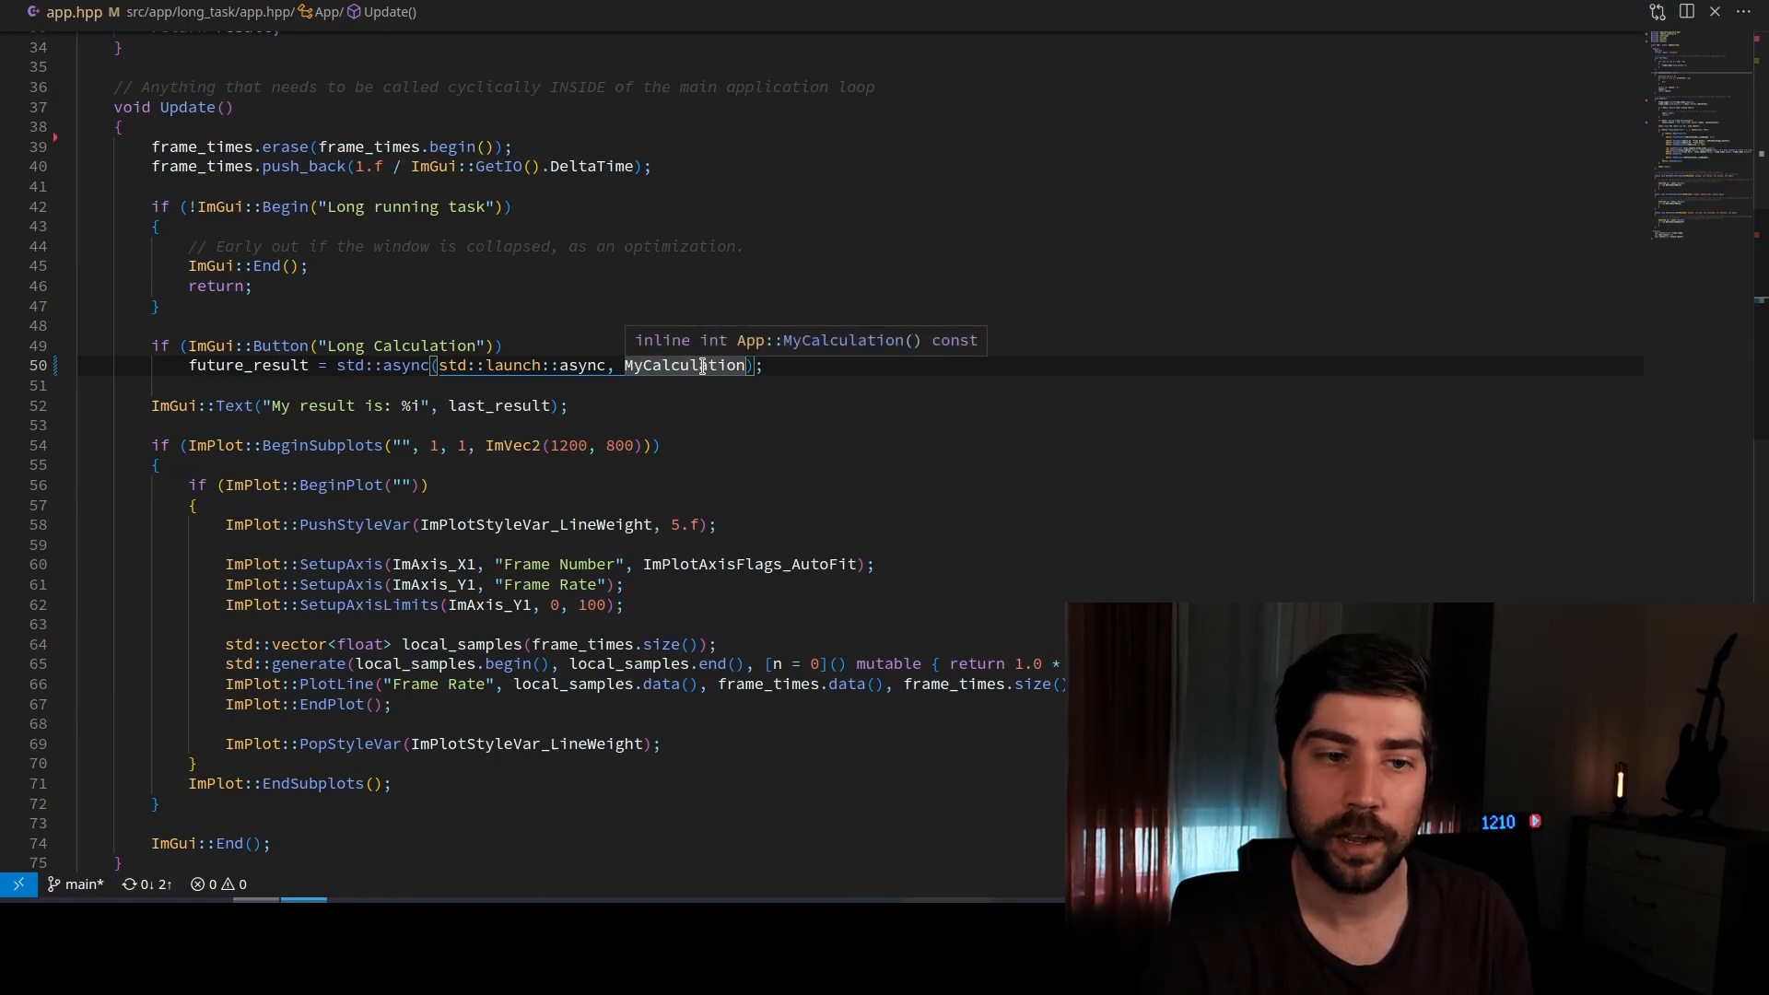
{"action": "mouse_move", "coordinate": [674, 347]}
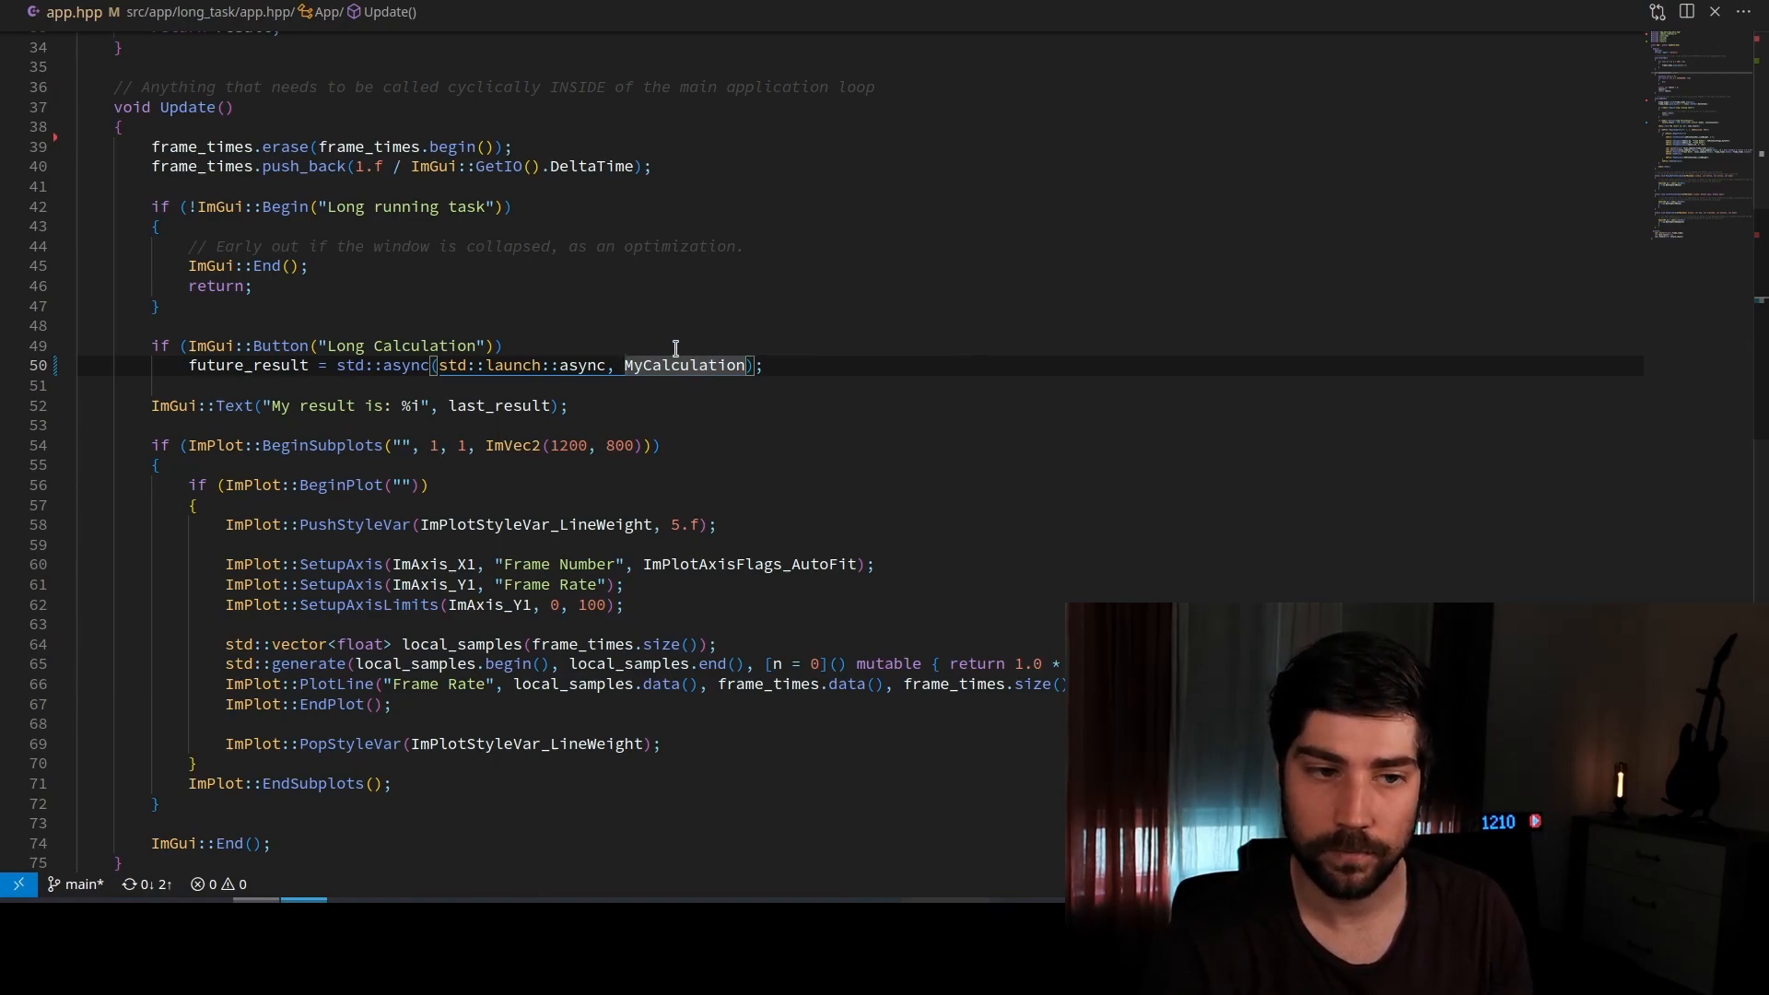
{"action": "type", "text": "A"}
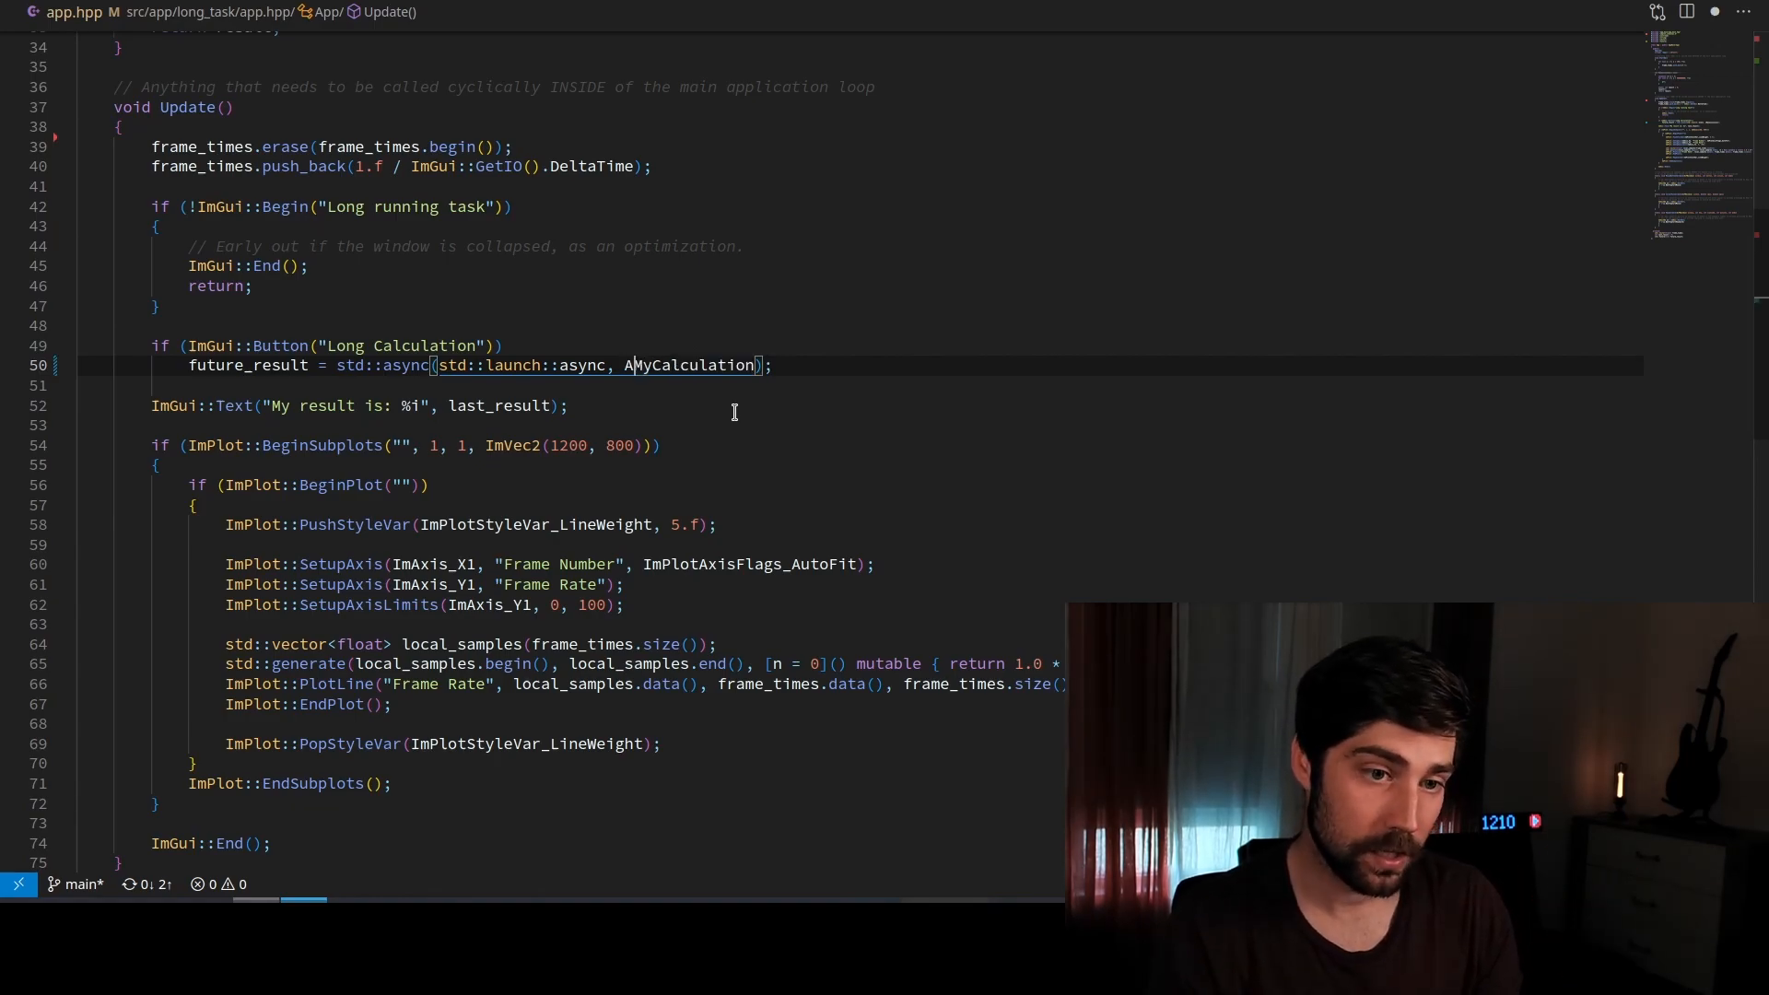
{"action": "type", "text": "pp::"}
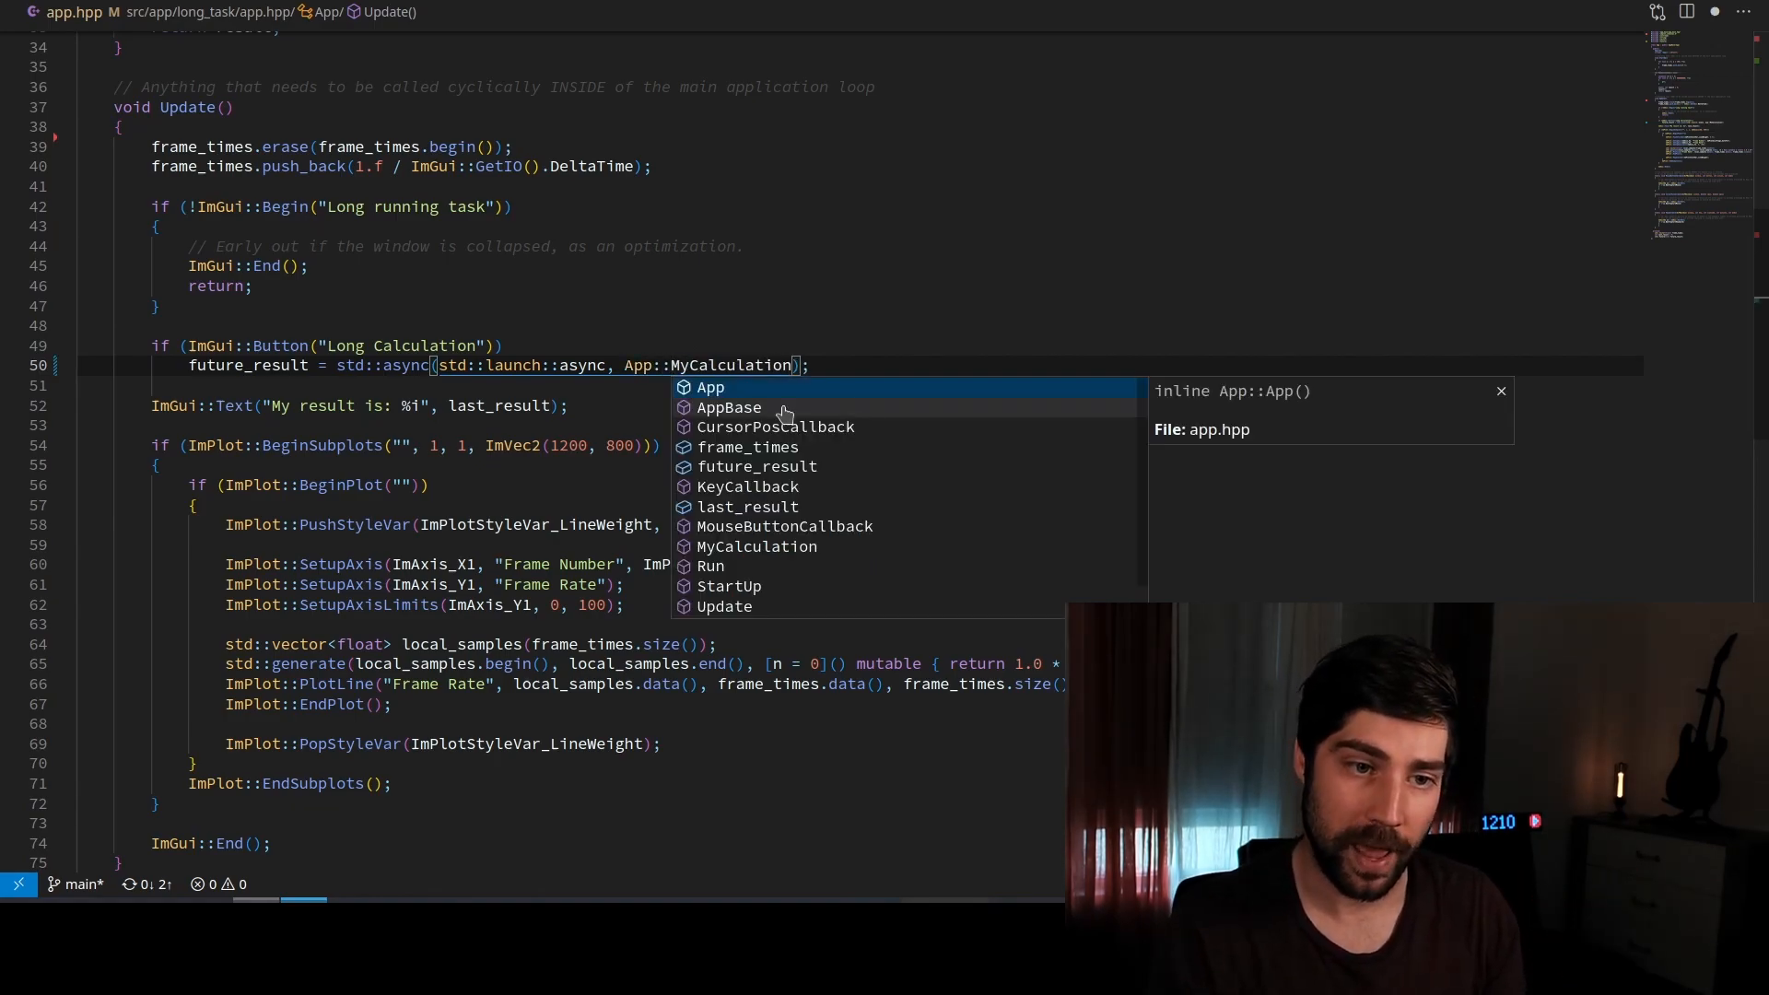
{"action": "key", "text": "Escape"}
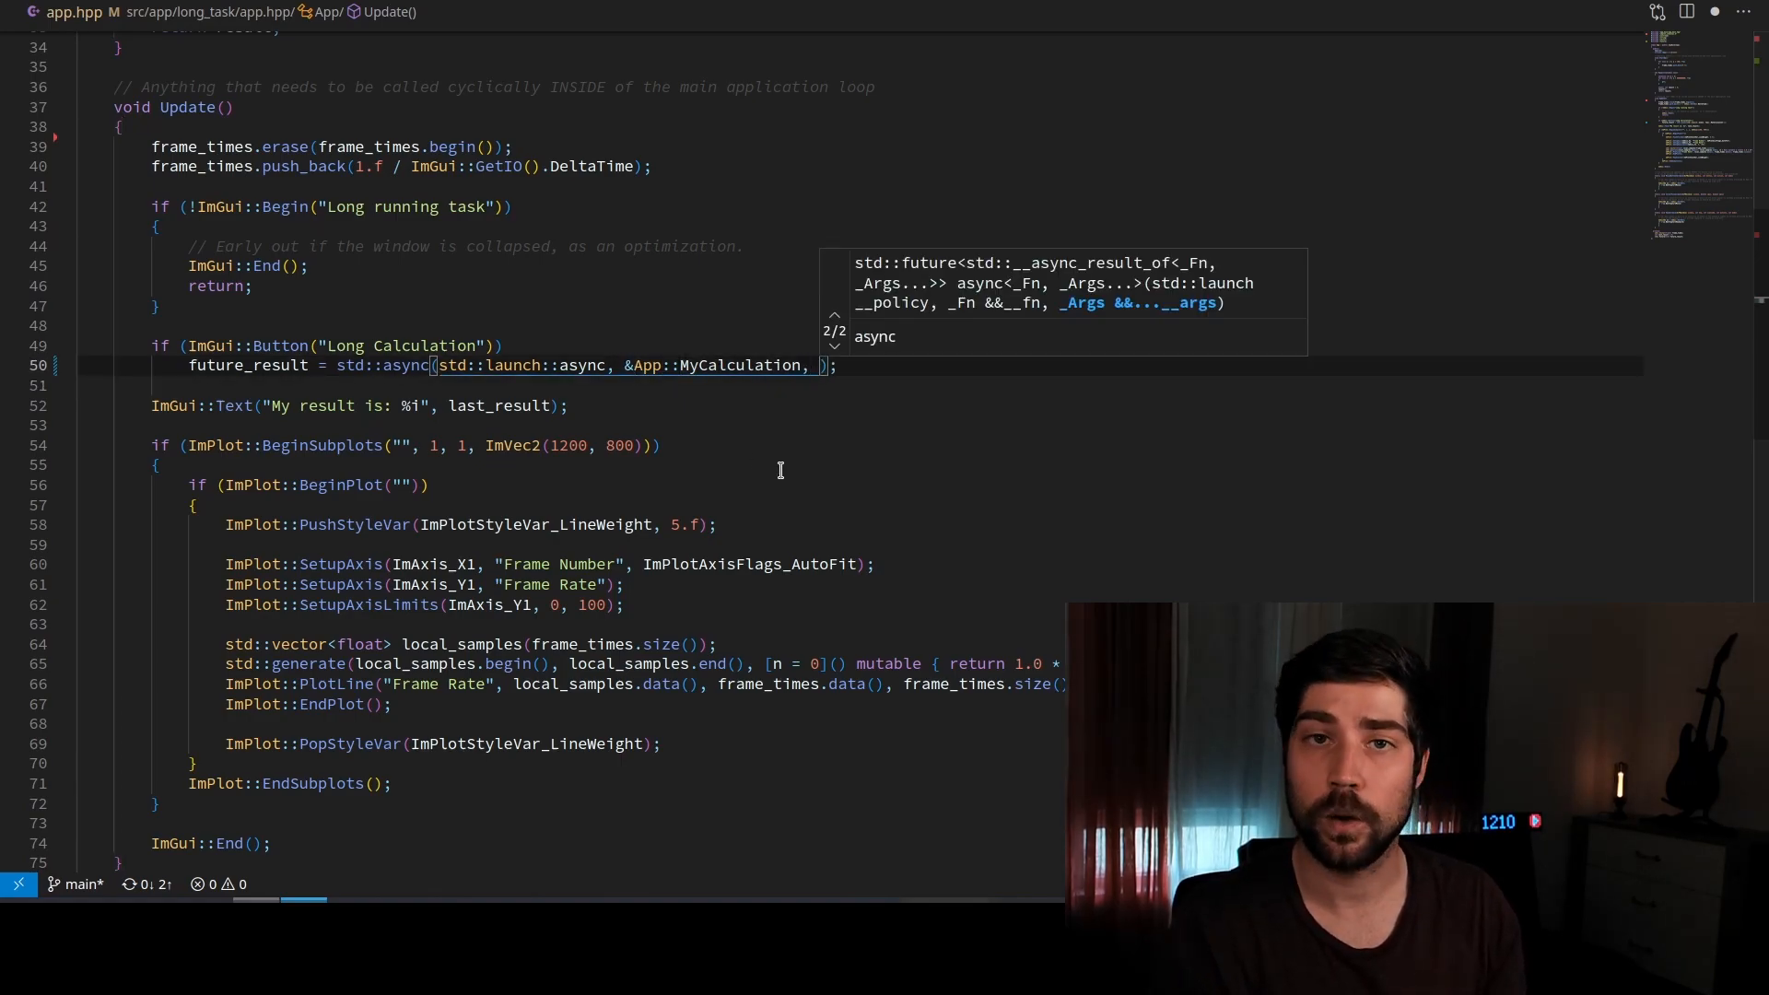
{"action": "type", "text": "this"}
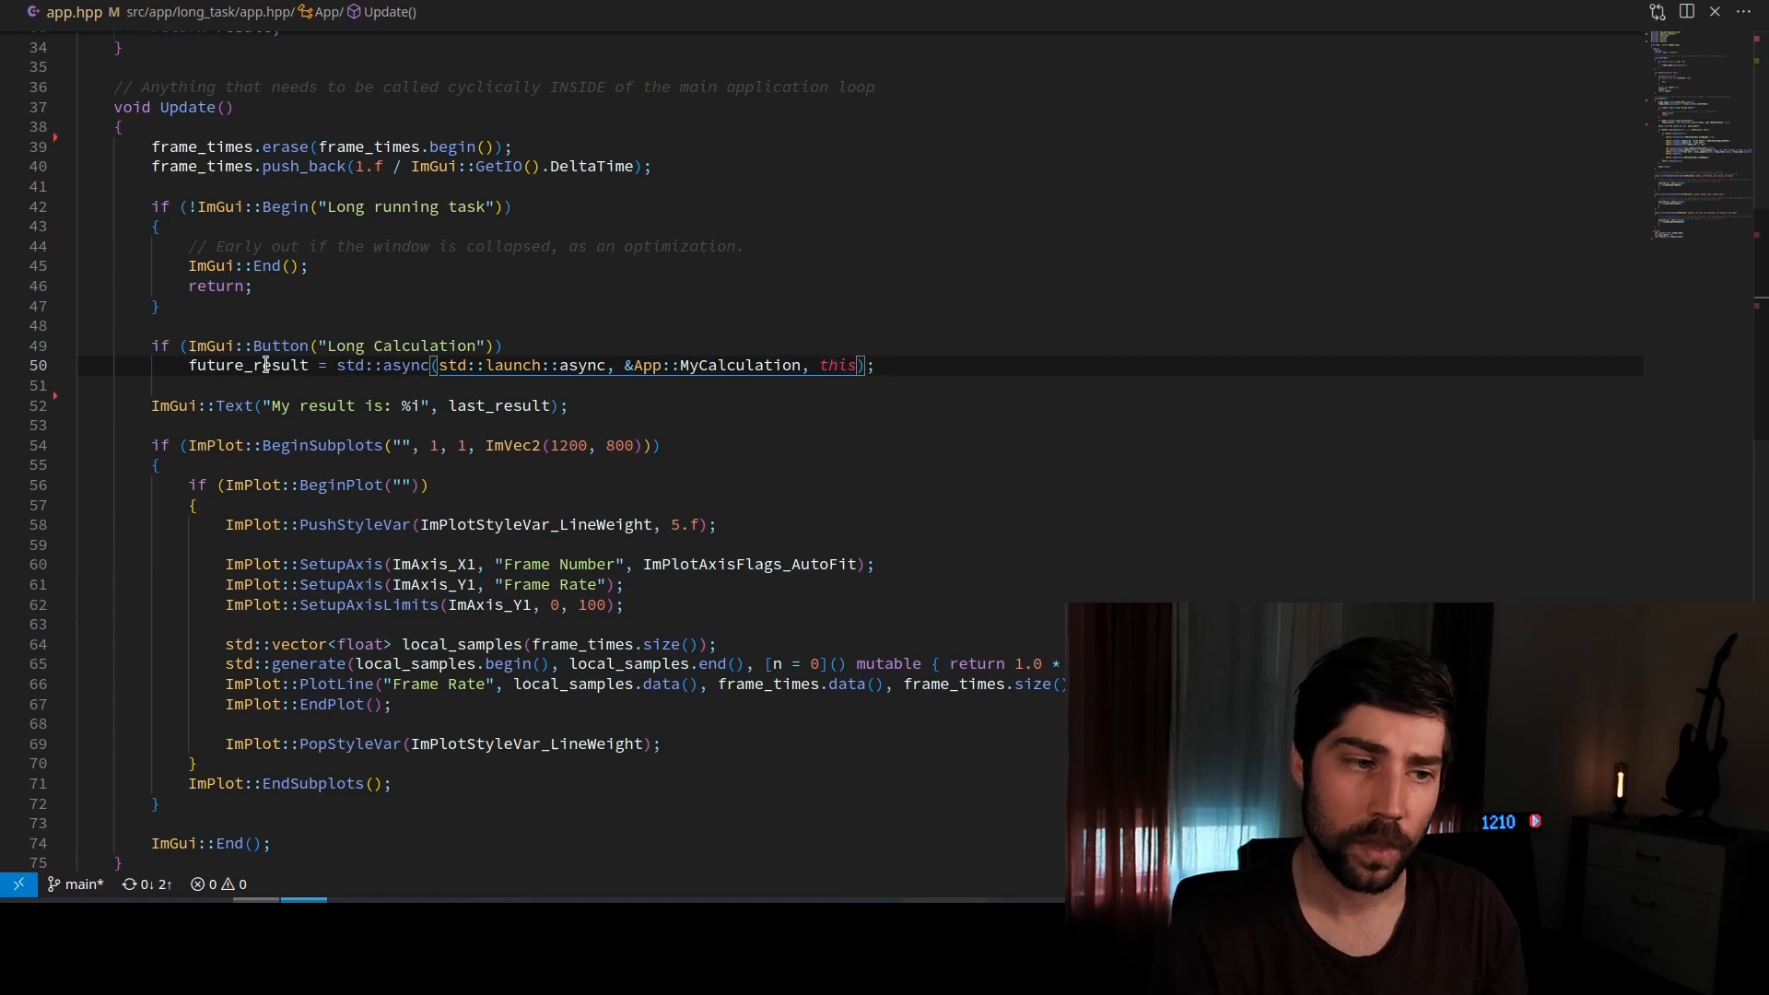
{"action": "double_click", "coordinate": [249, 364]}
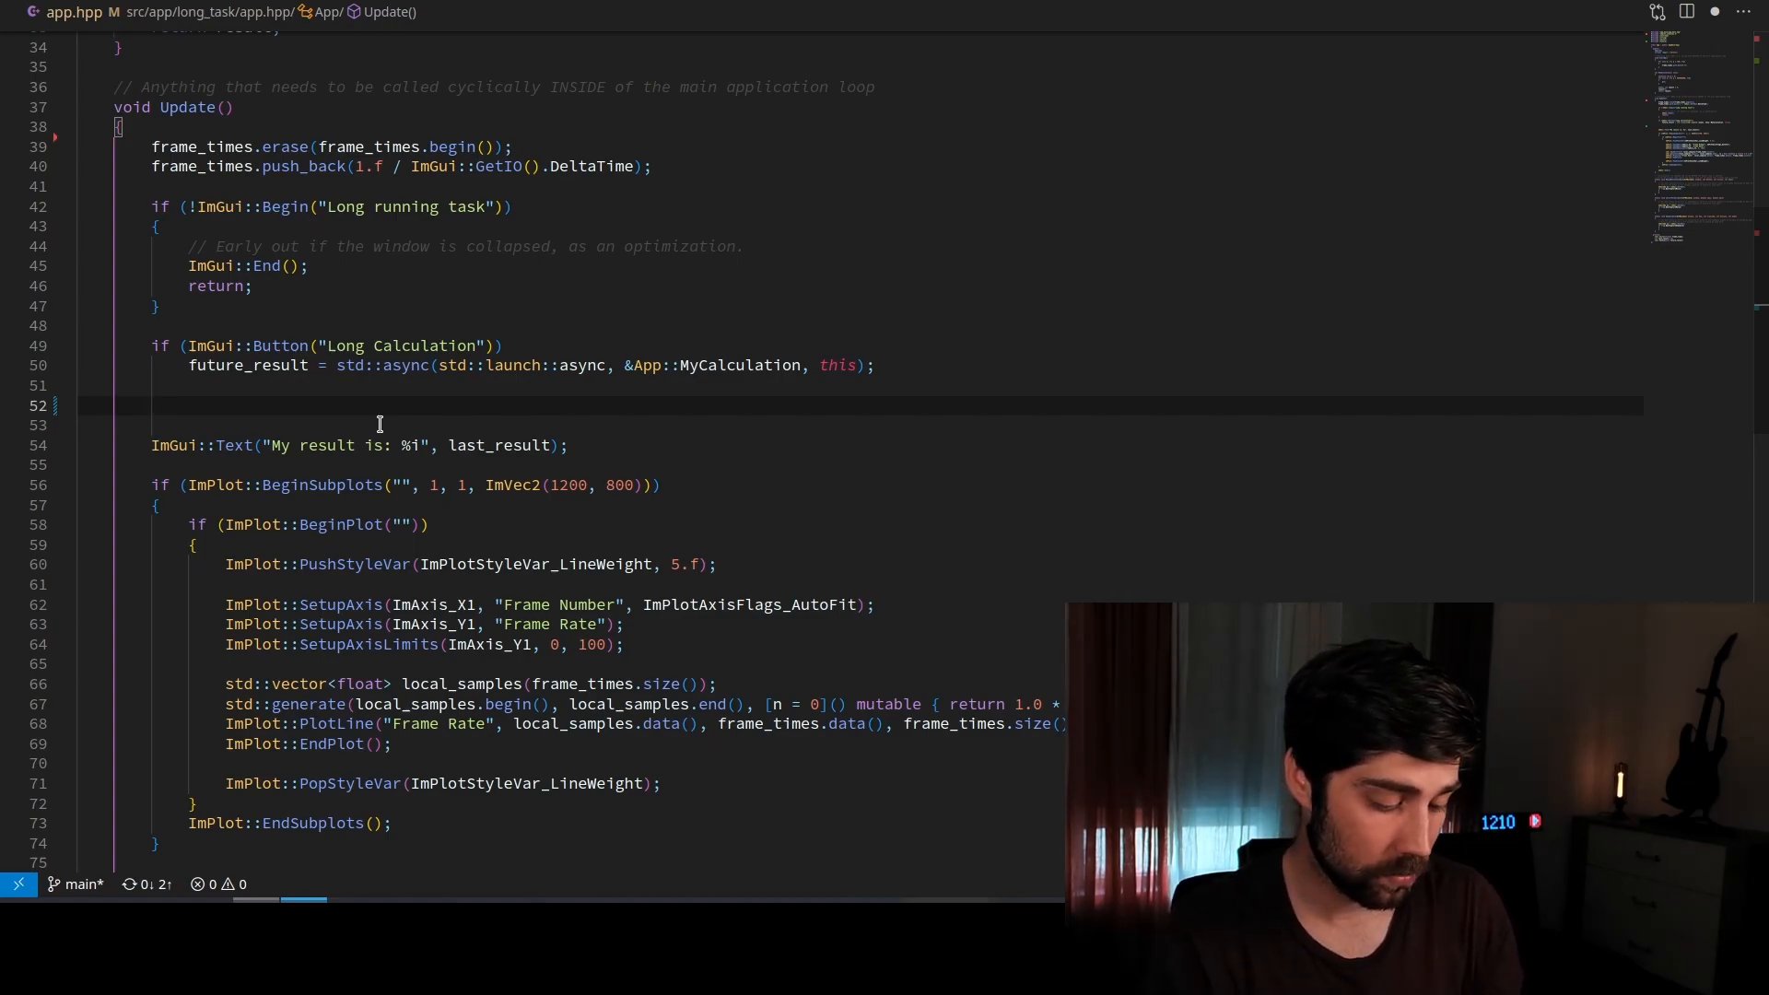
Add if (future_result.valid()) after the async launch and begin a nested if beneath it
{"action": "type", "text": "if ()"}
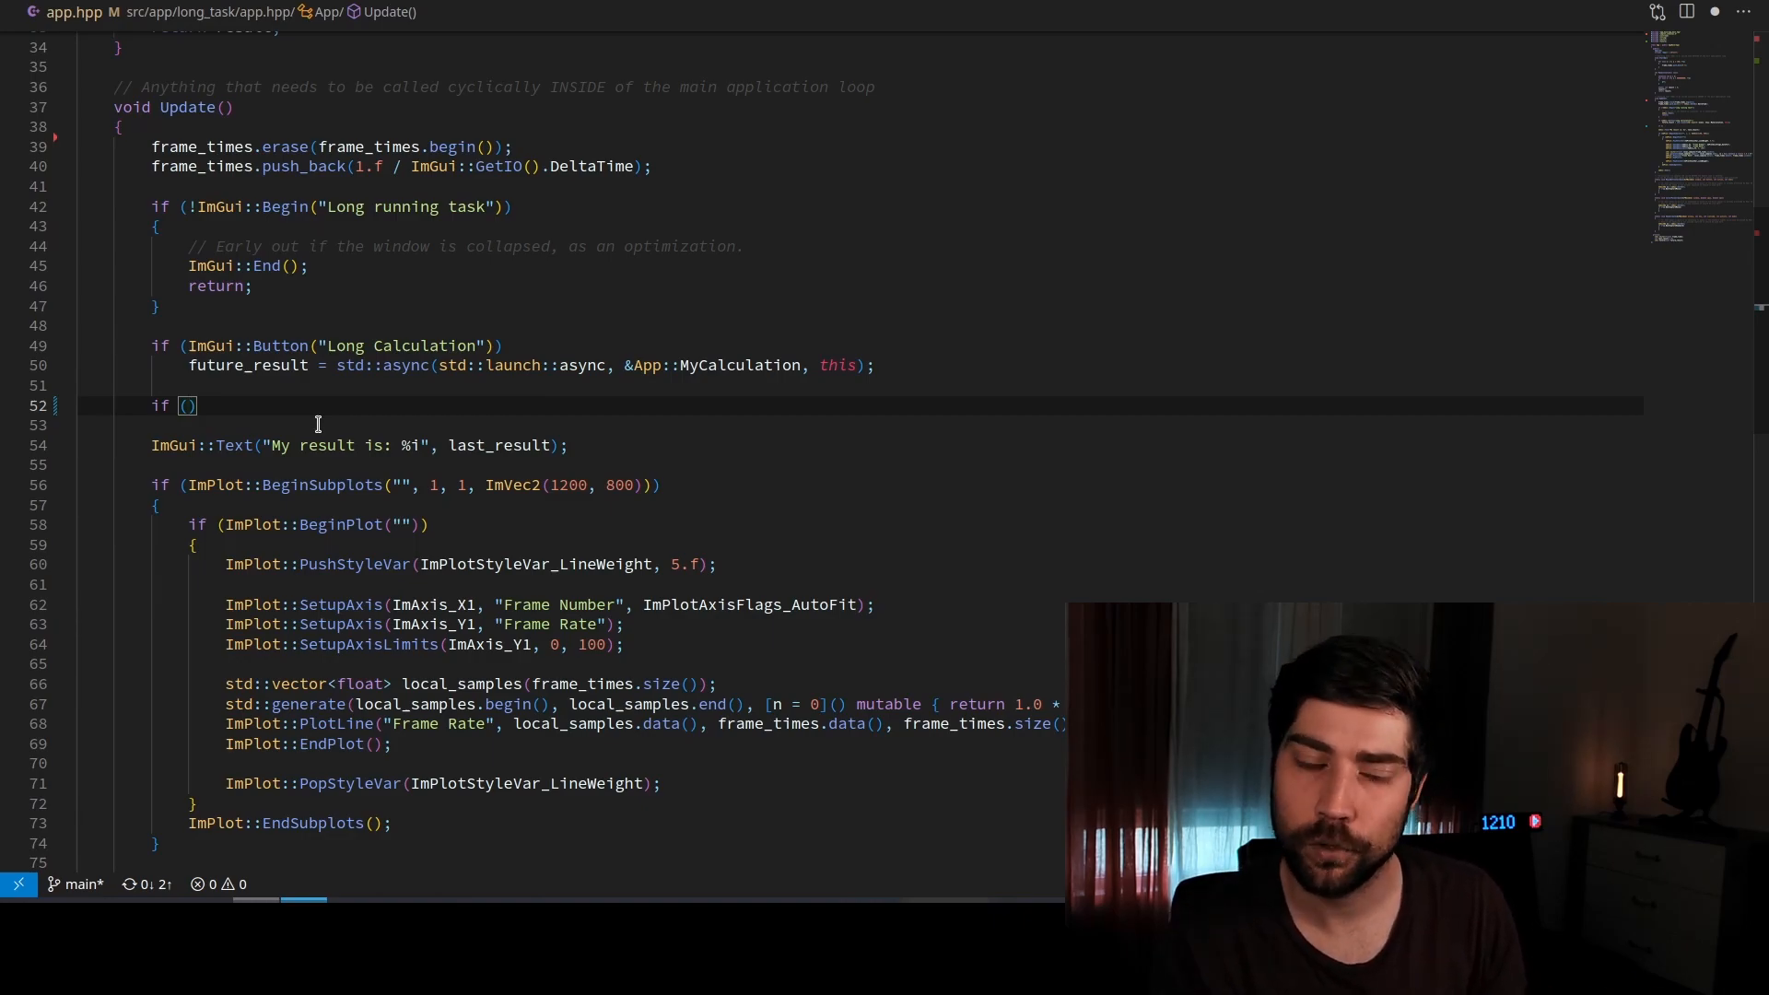
{"action": "type", "text": "f"}
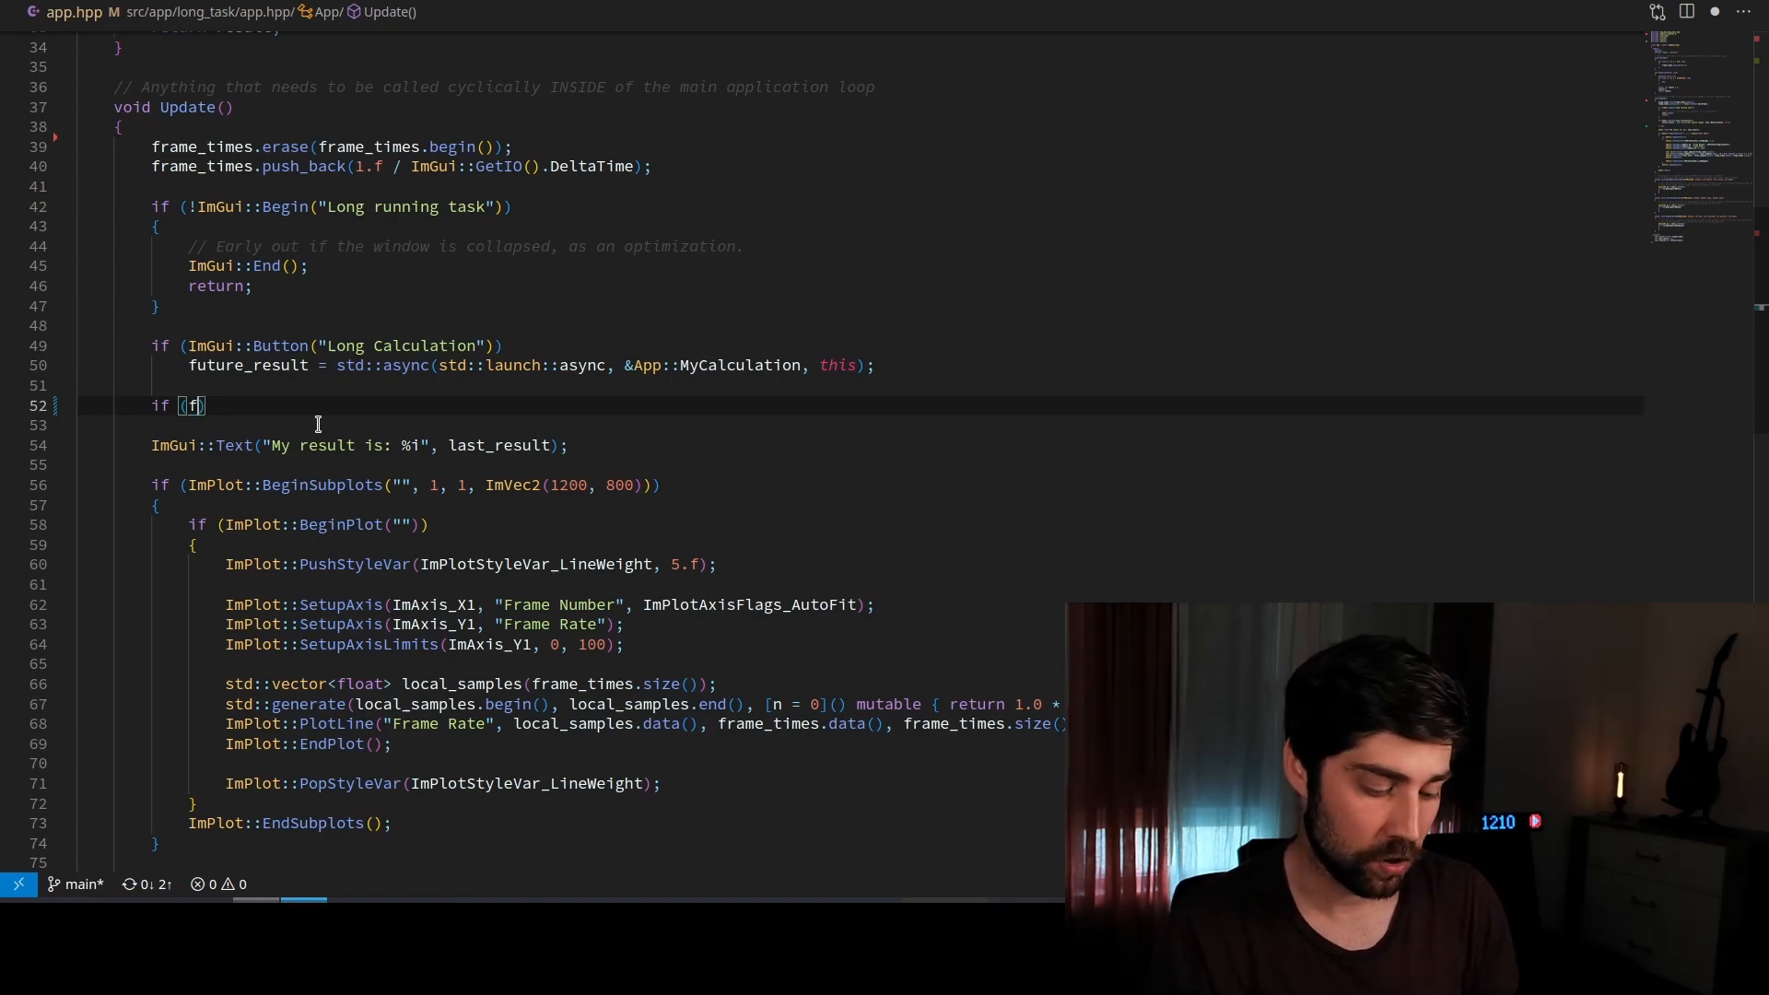
{"action": "type", "text": "uture_result.valid("}
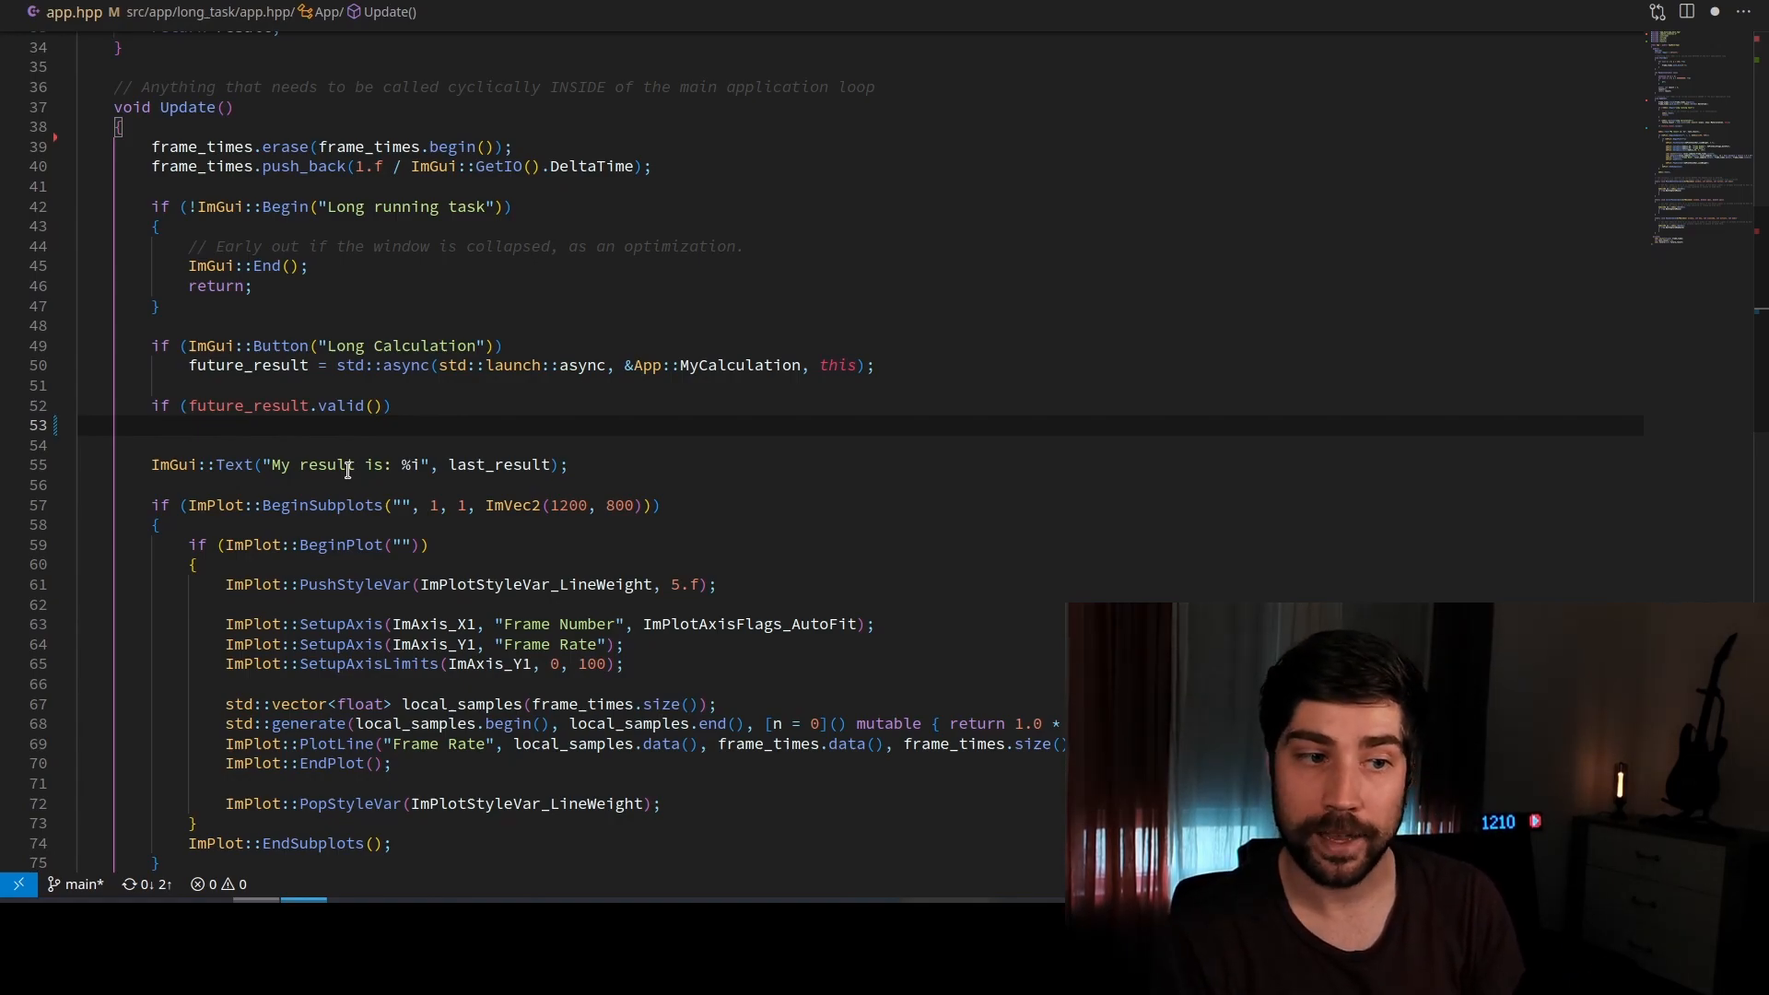
{"action": "type", "text": "if ("}
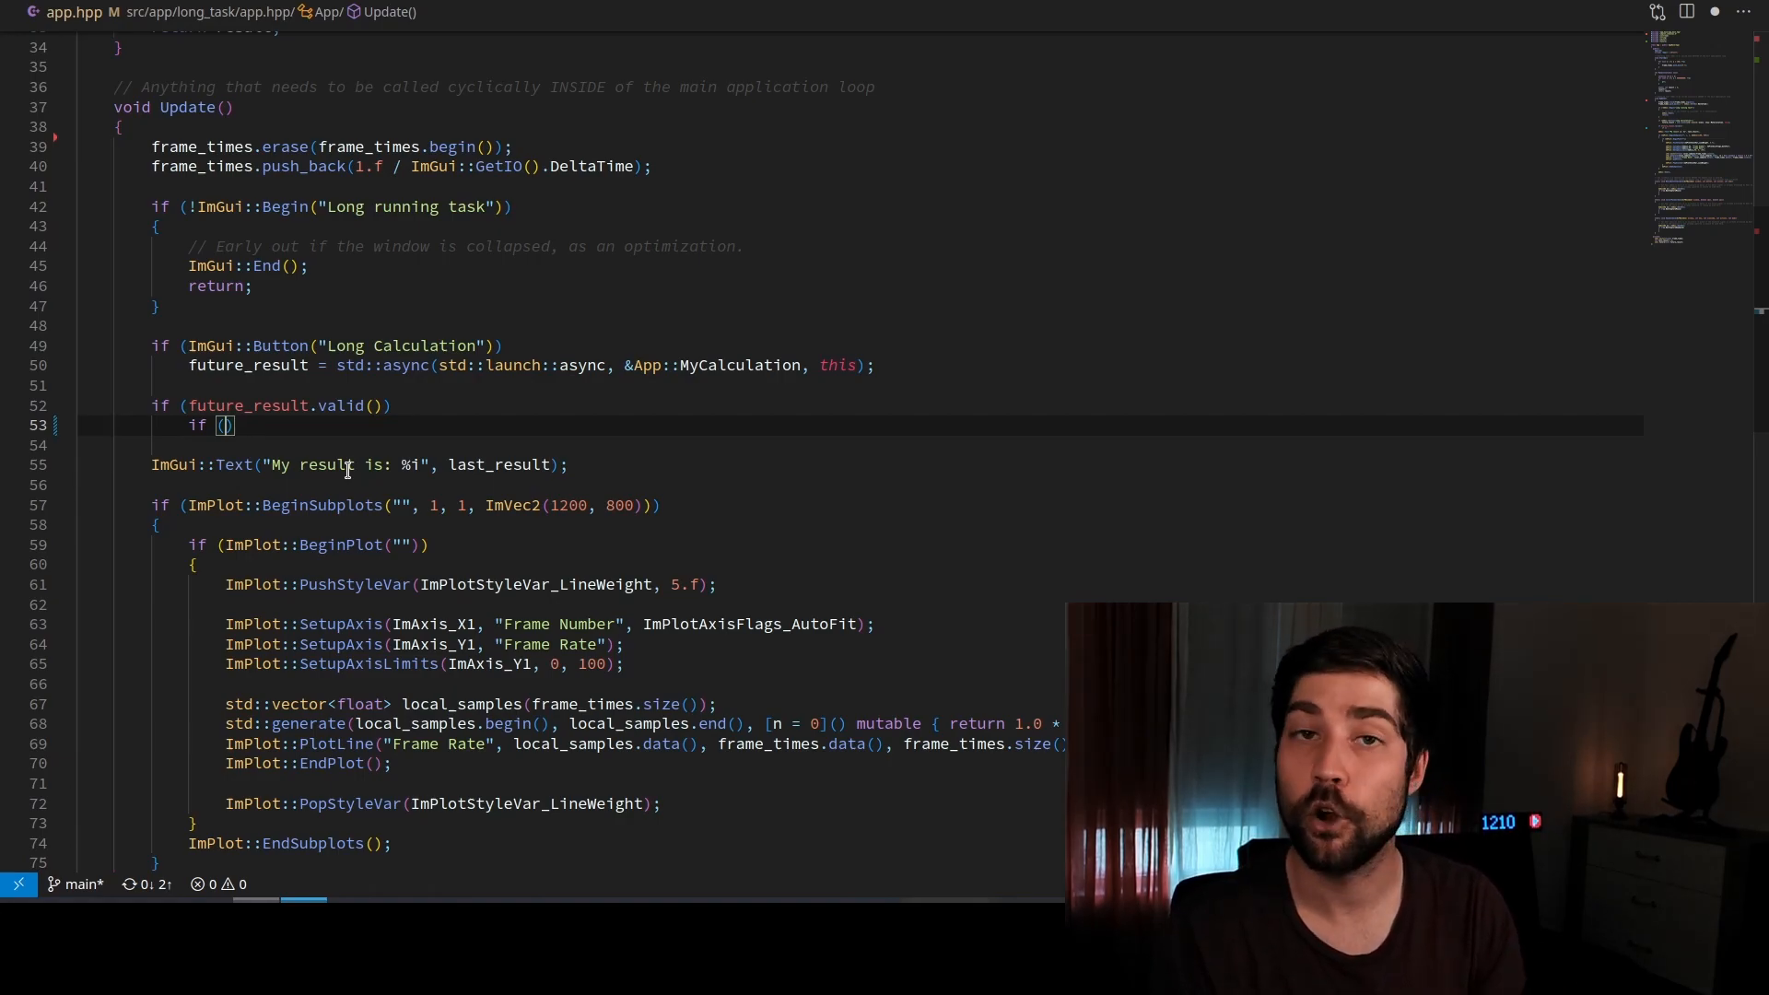
Make the nested condition future_result.wait_for(std::chrono::milliseconds(1)) == std::future_status::ready
{"action": "type", "text": "future_result."}
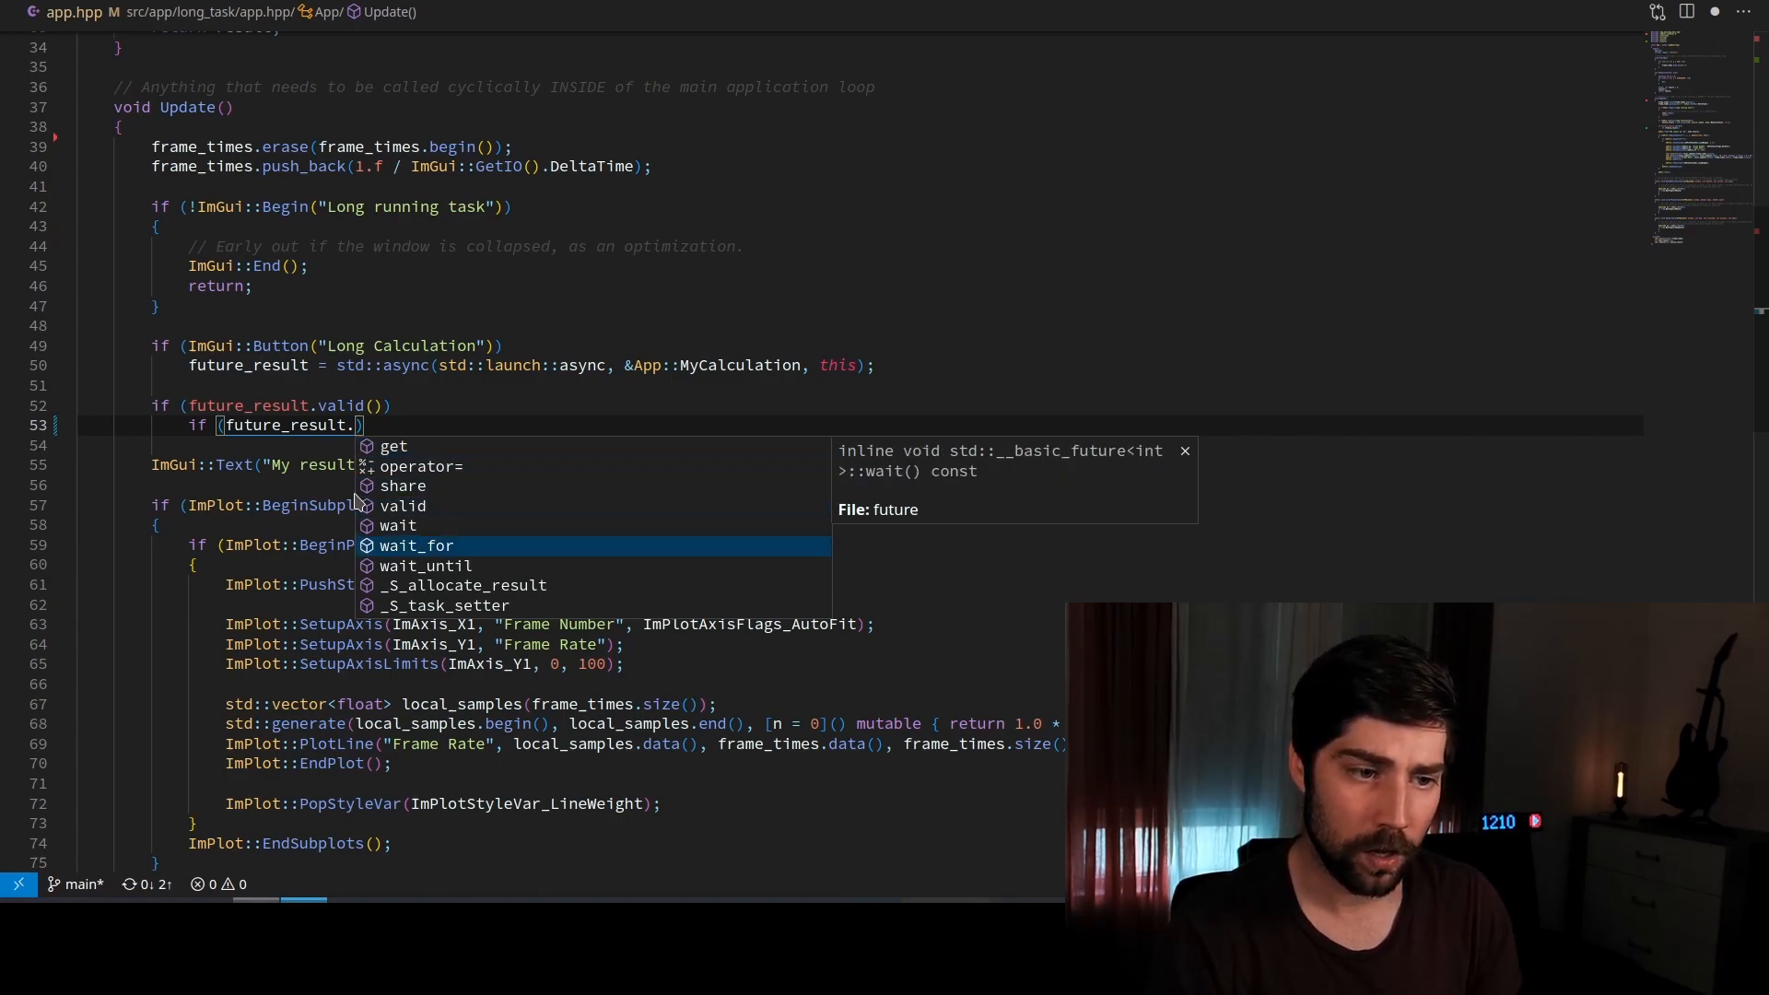
{"action": "key", "text": "Tab"}
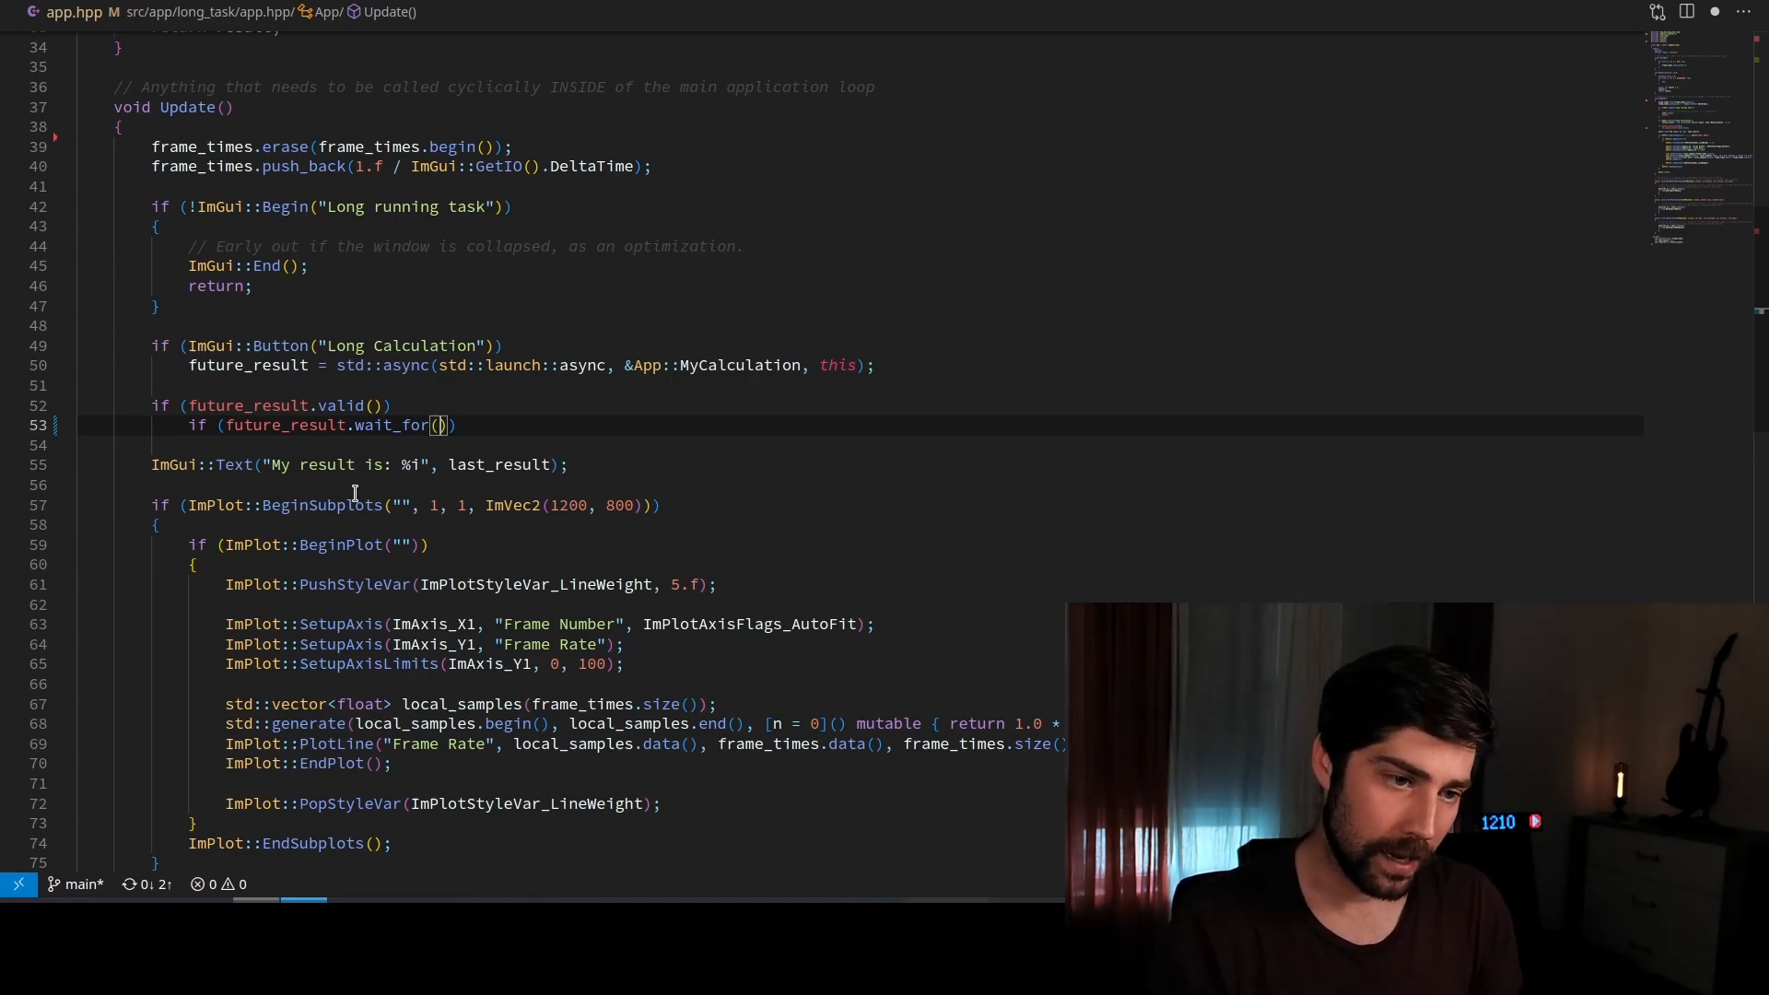
{"action": "type", "text": "std::chrono::milliseconds("}
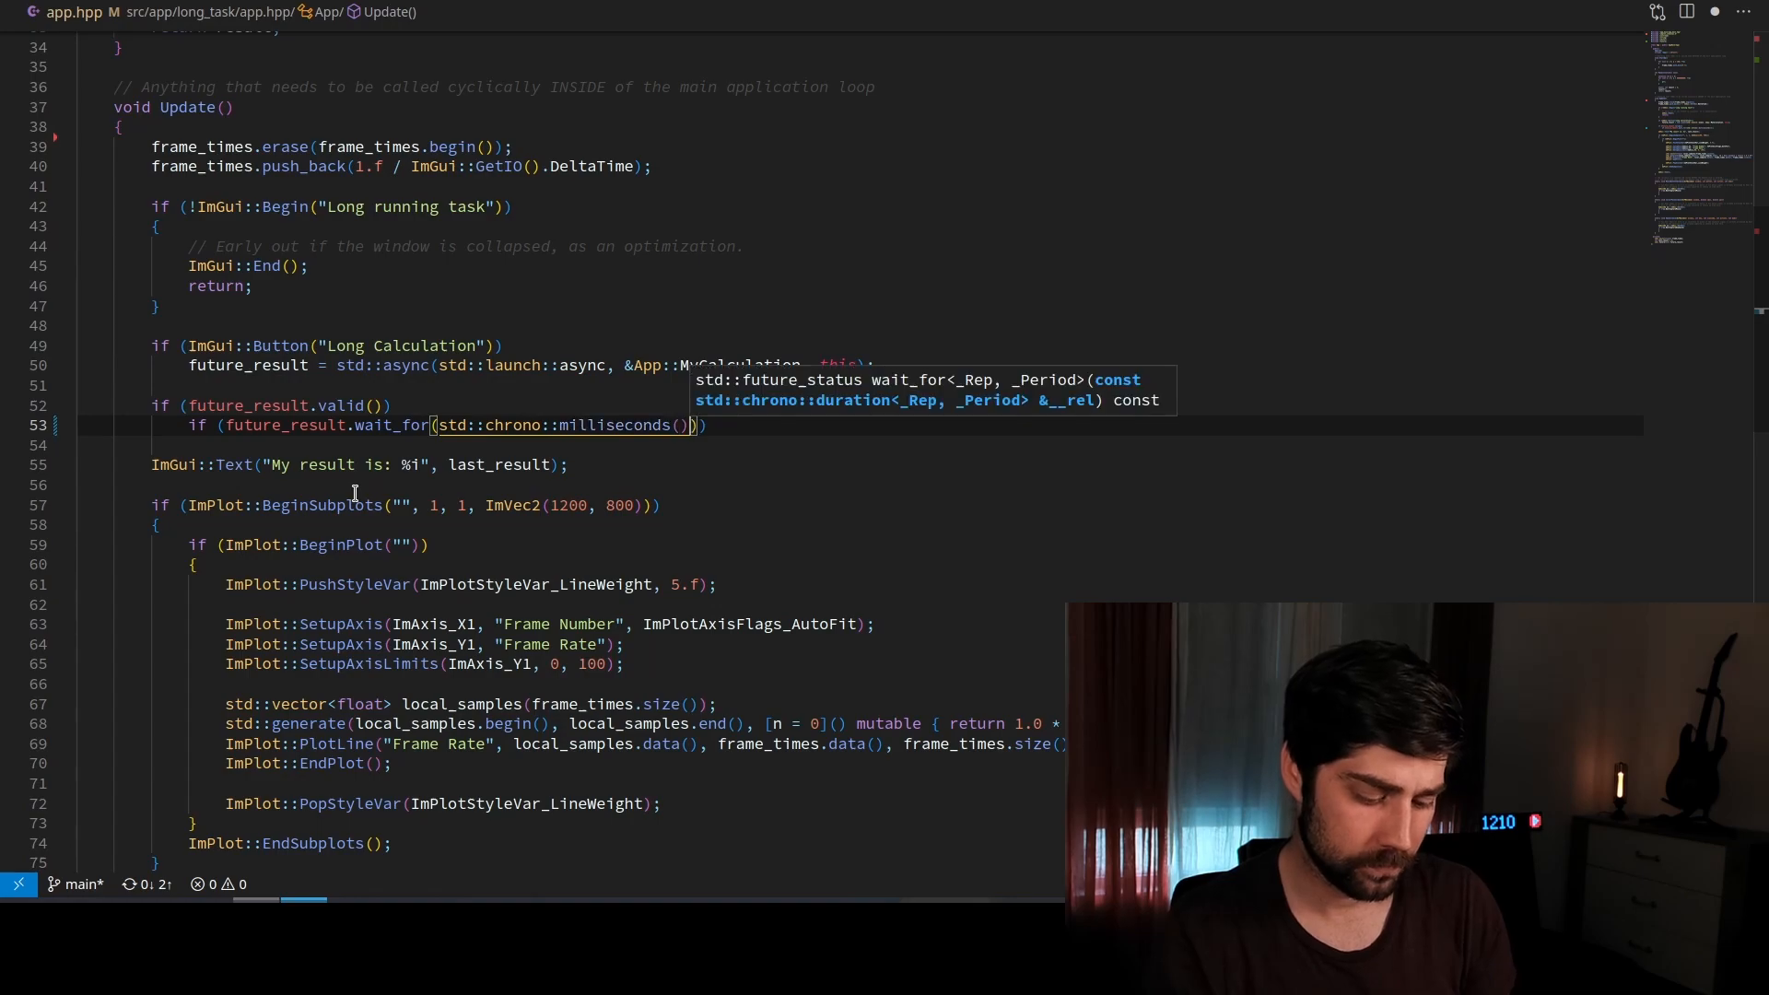
{"action": "type", "text": "1"}
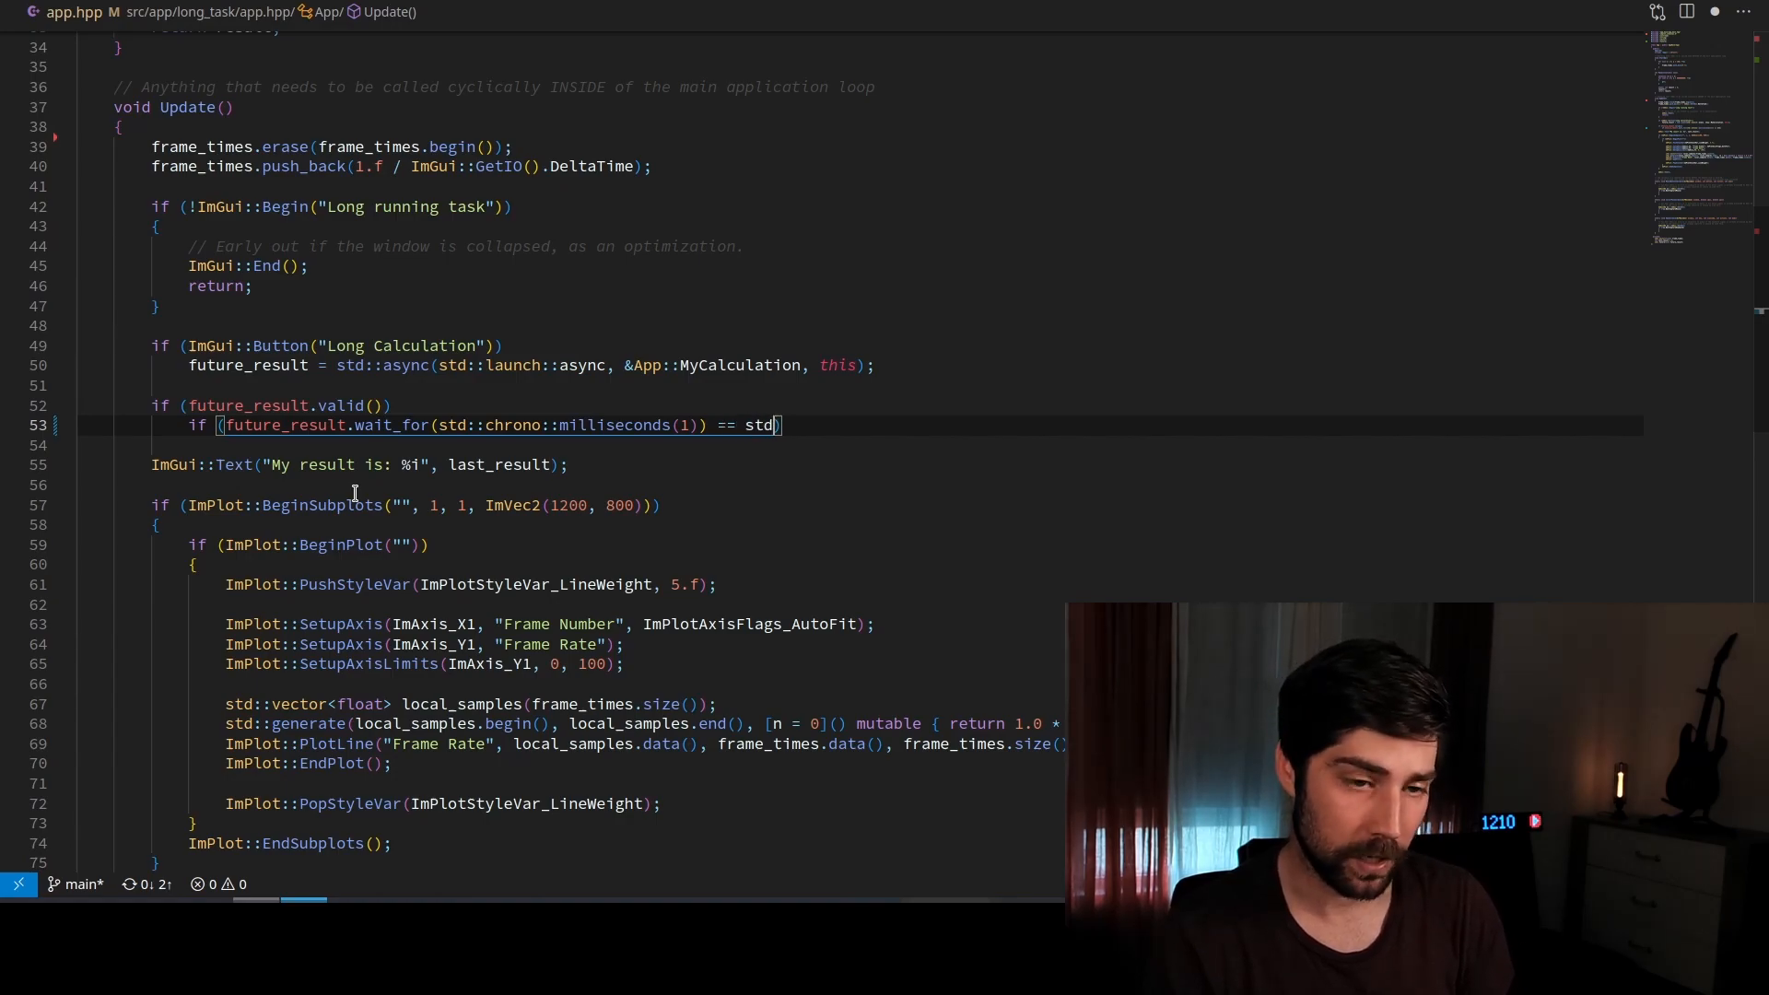
{"action": "type", "text": "::future"}
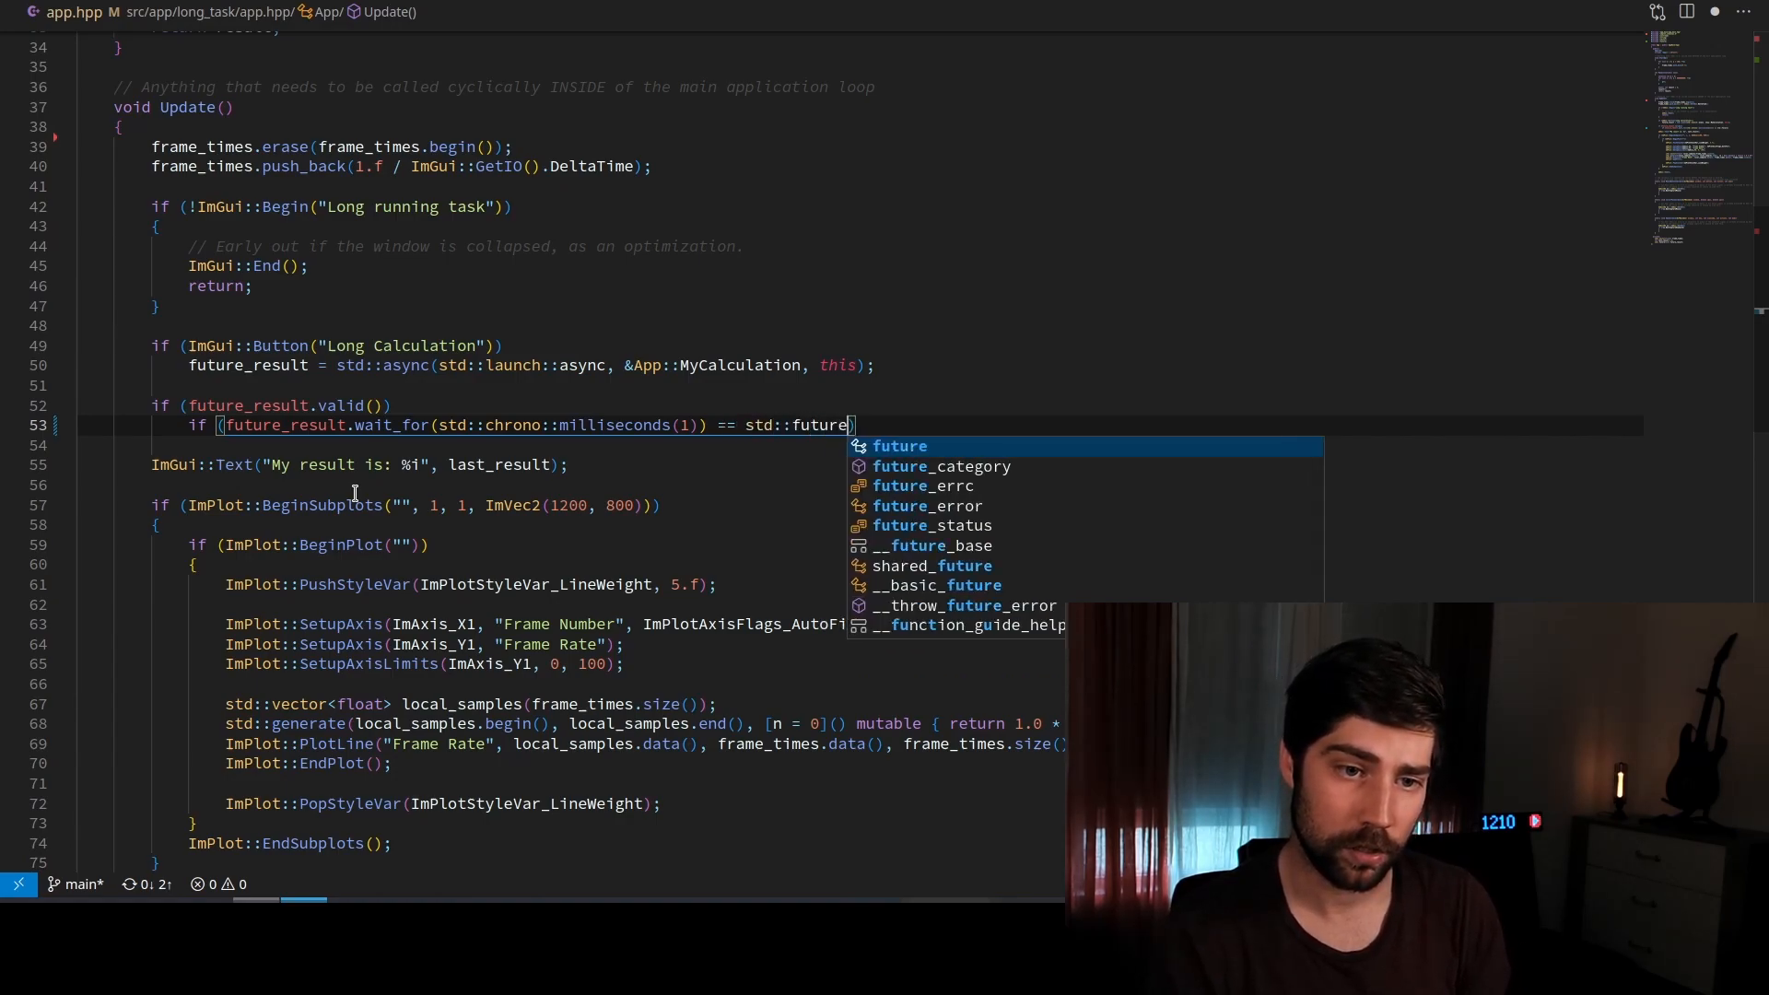
{"action": "type", "text": "_status::rad"}
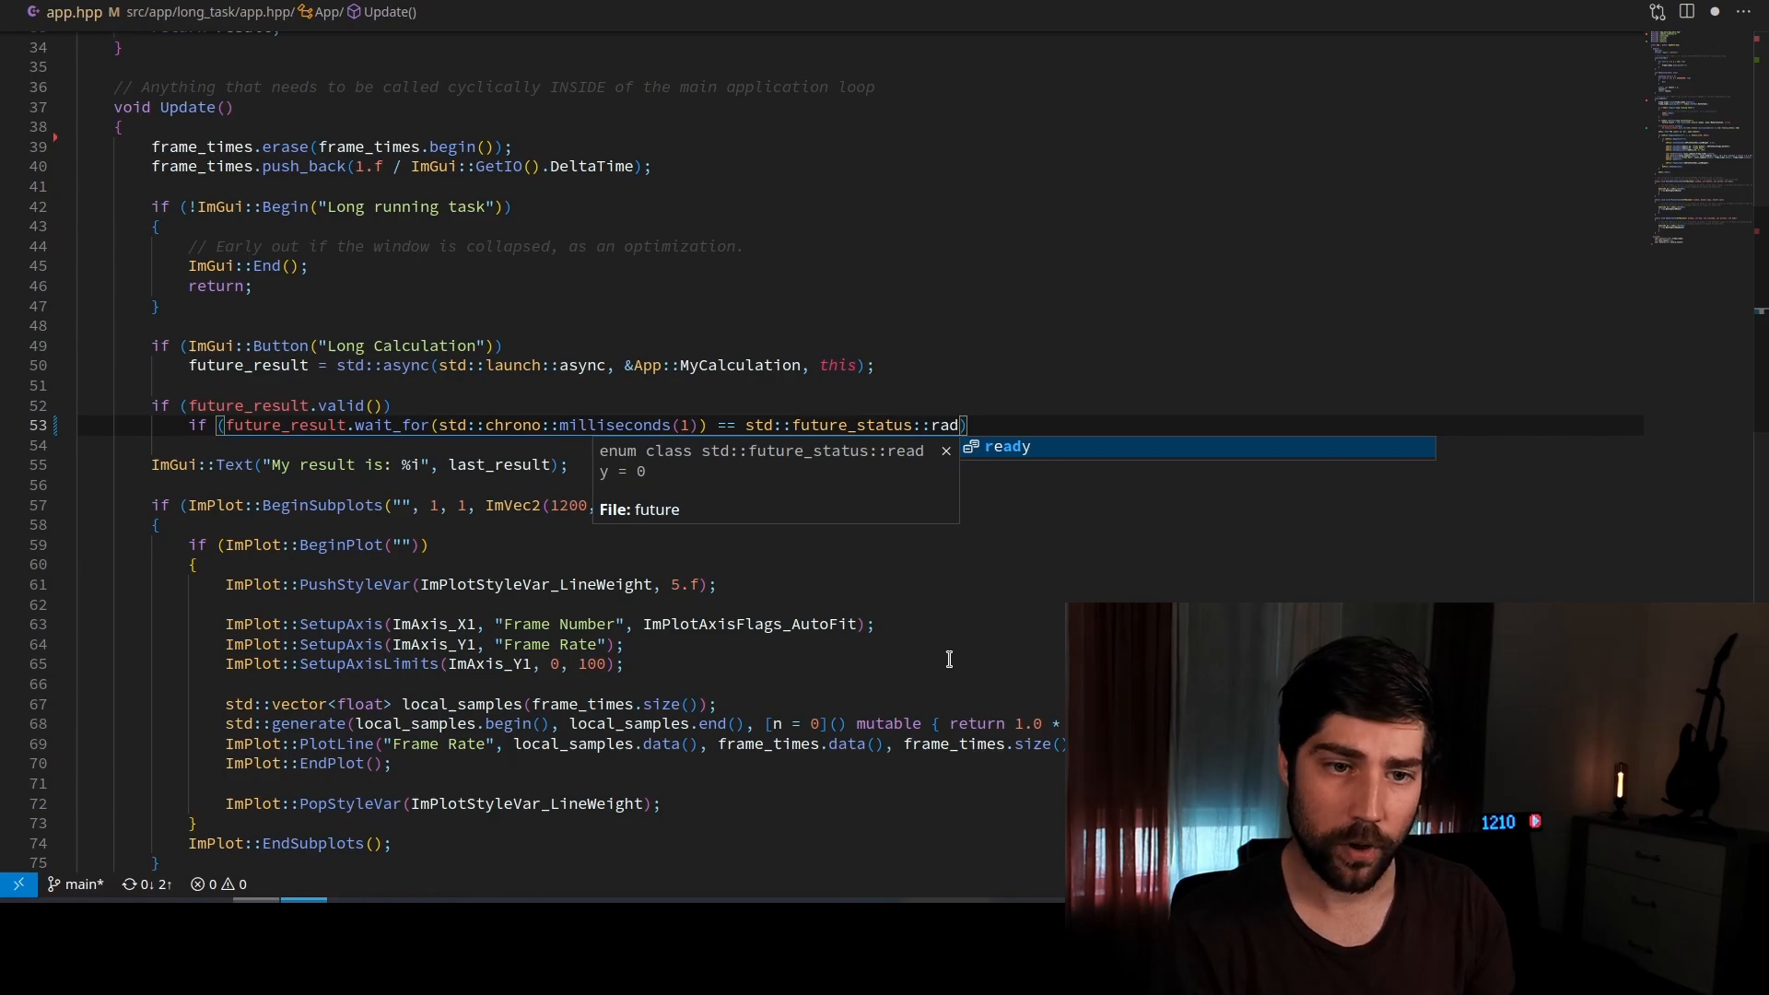
{"action": "key", "text": "Tab"}
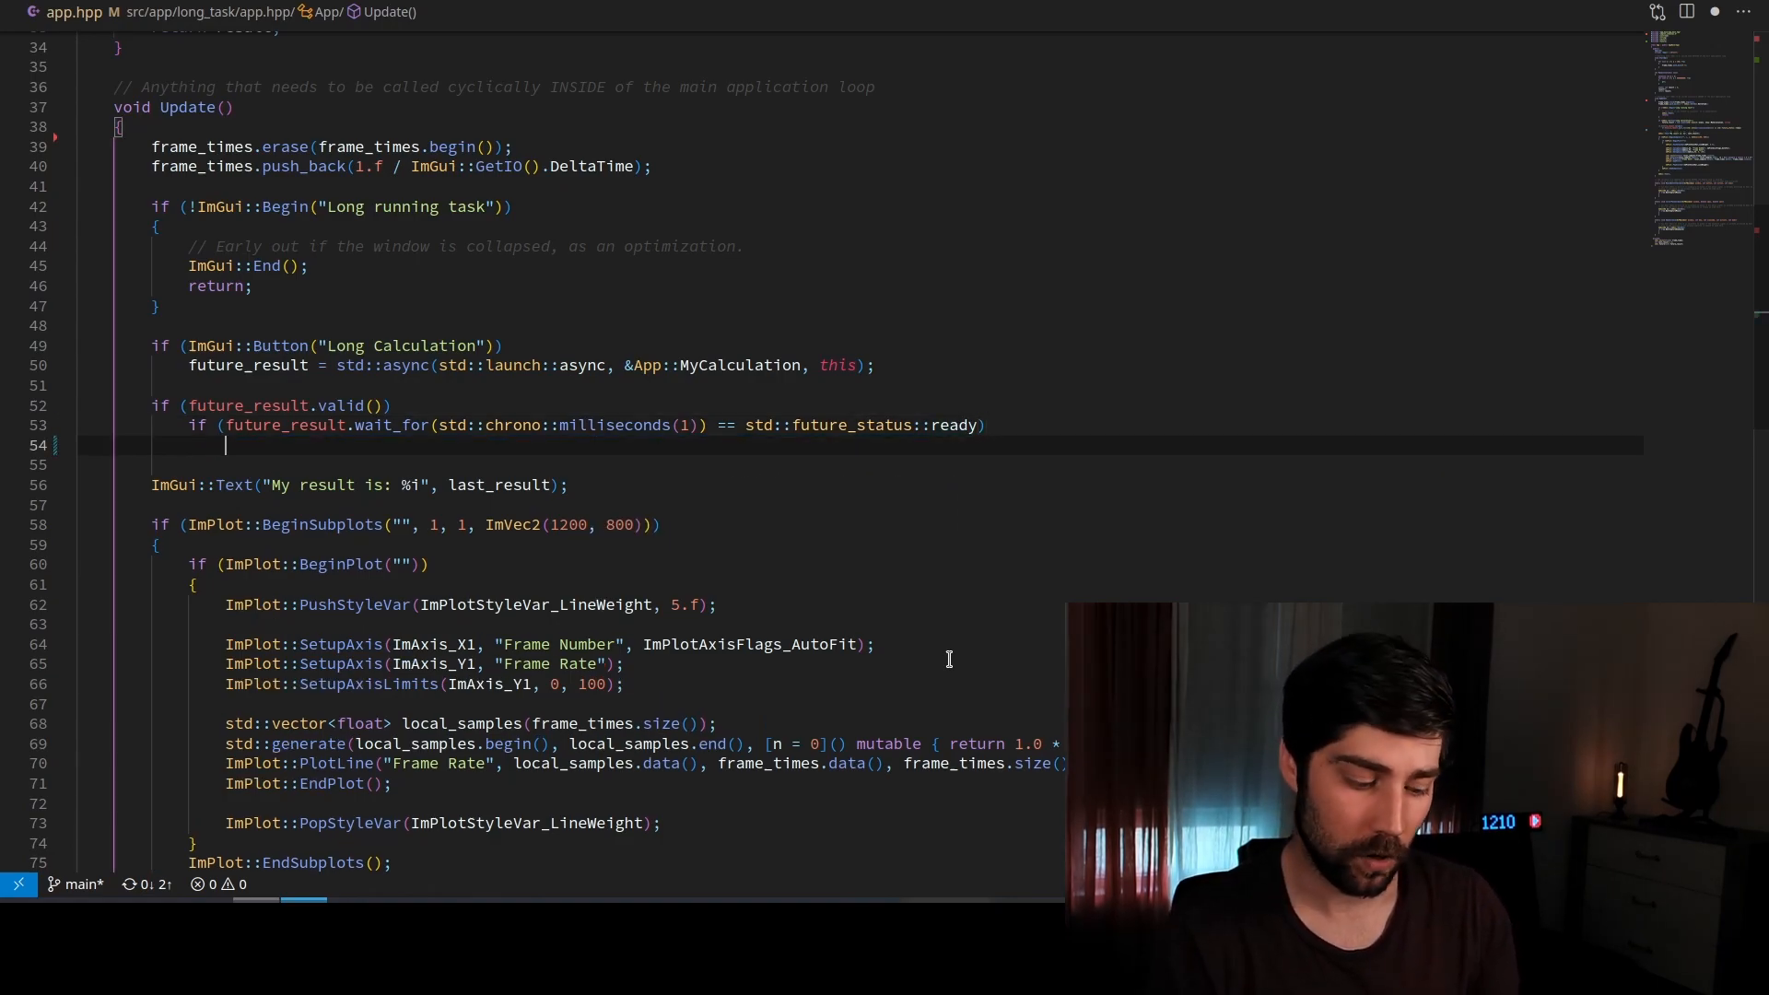
Assign last_result = future_result.get(); inside the ready branch
{"action": "type", "text": "last"}
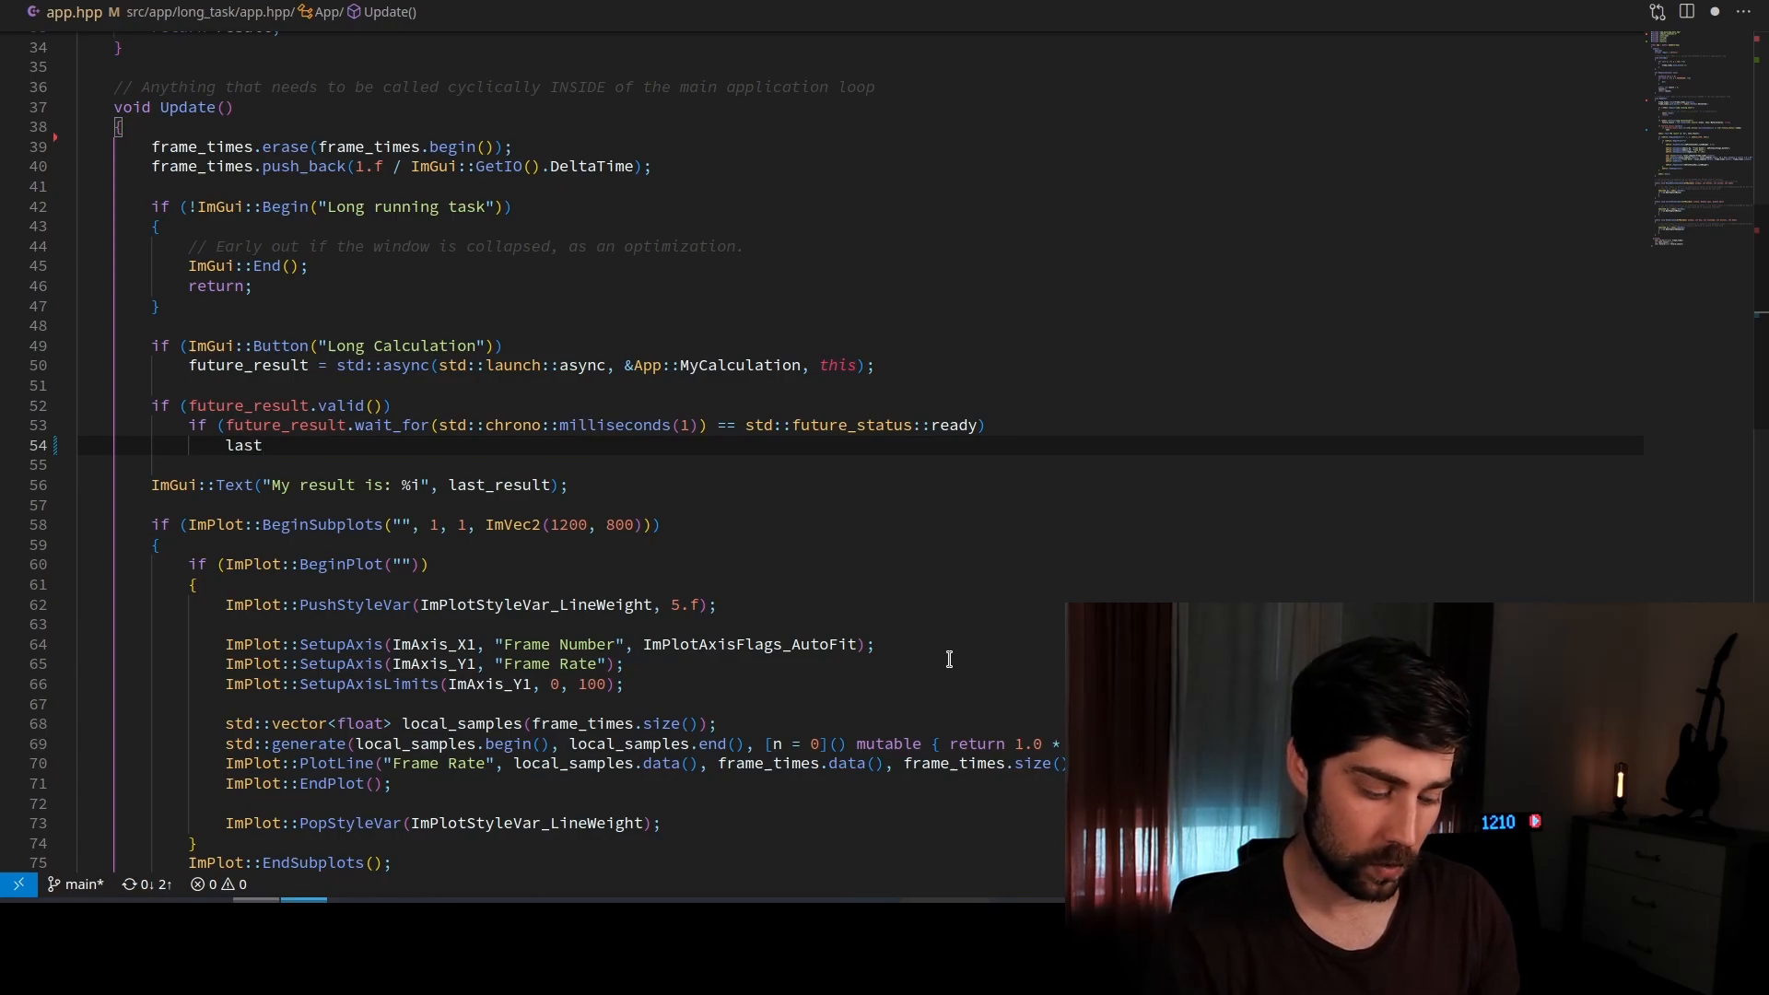
{"action": "type", "text": "futu_r"}
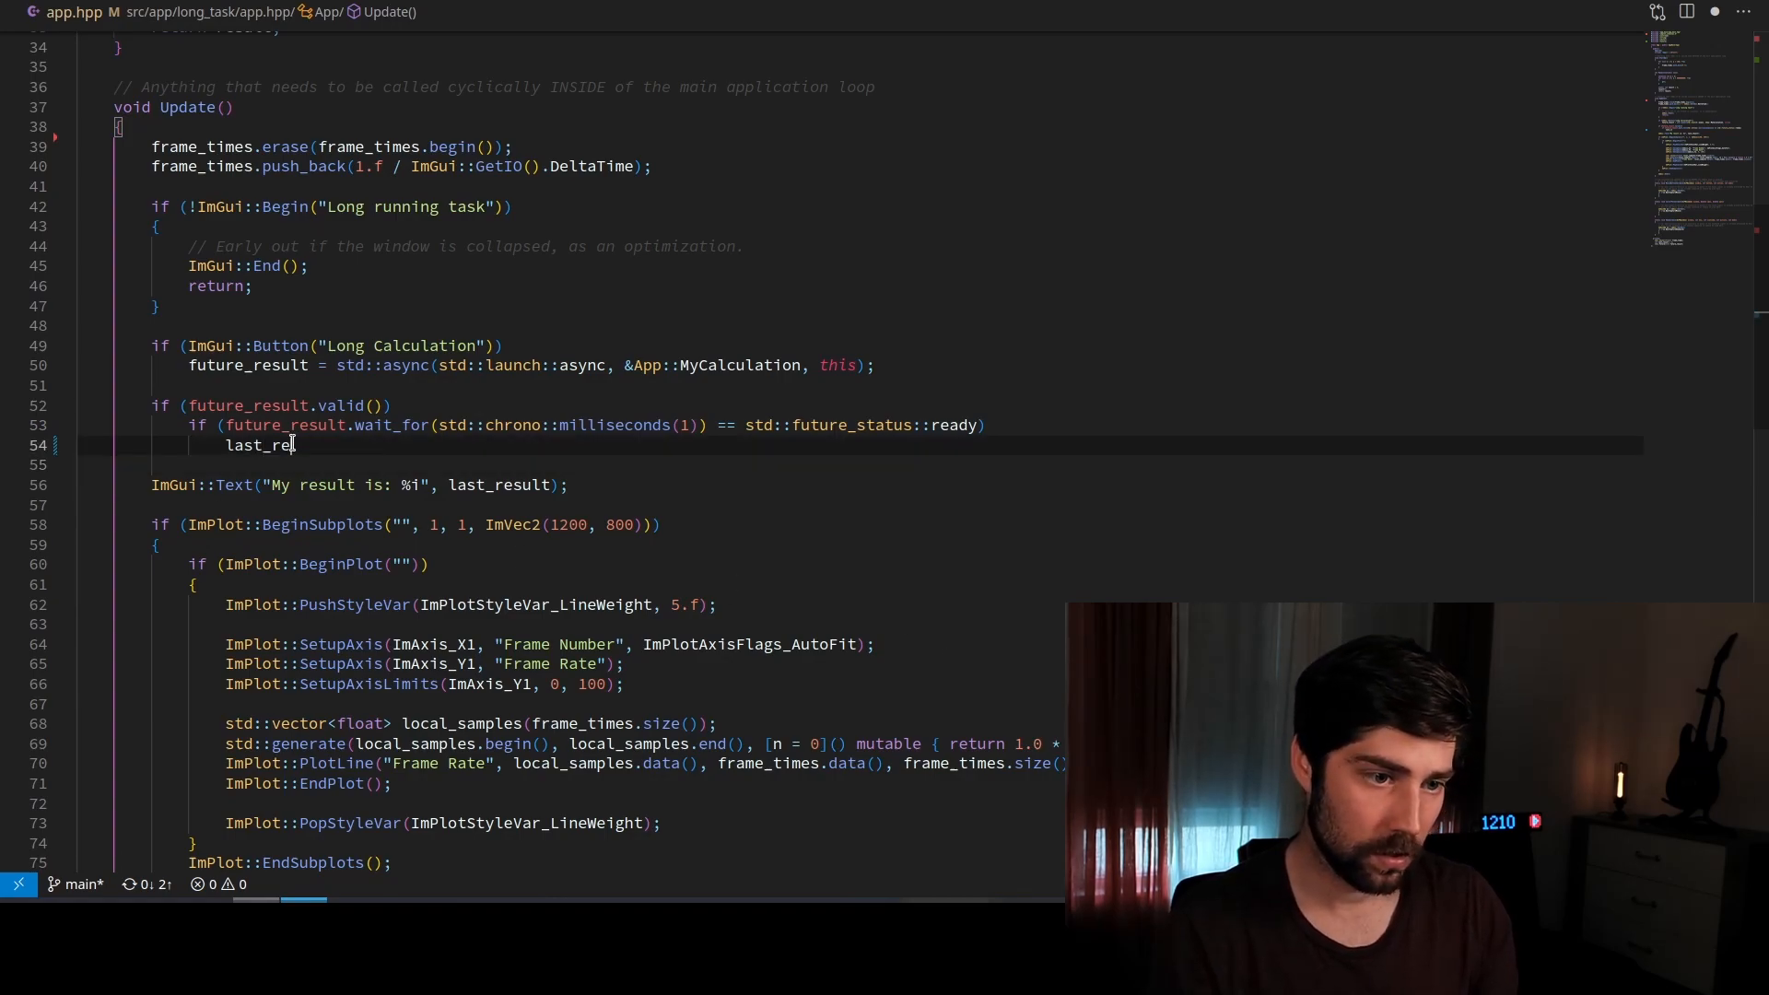
{"action": "type", "text": "sult"}
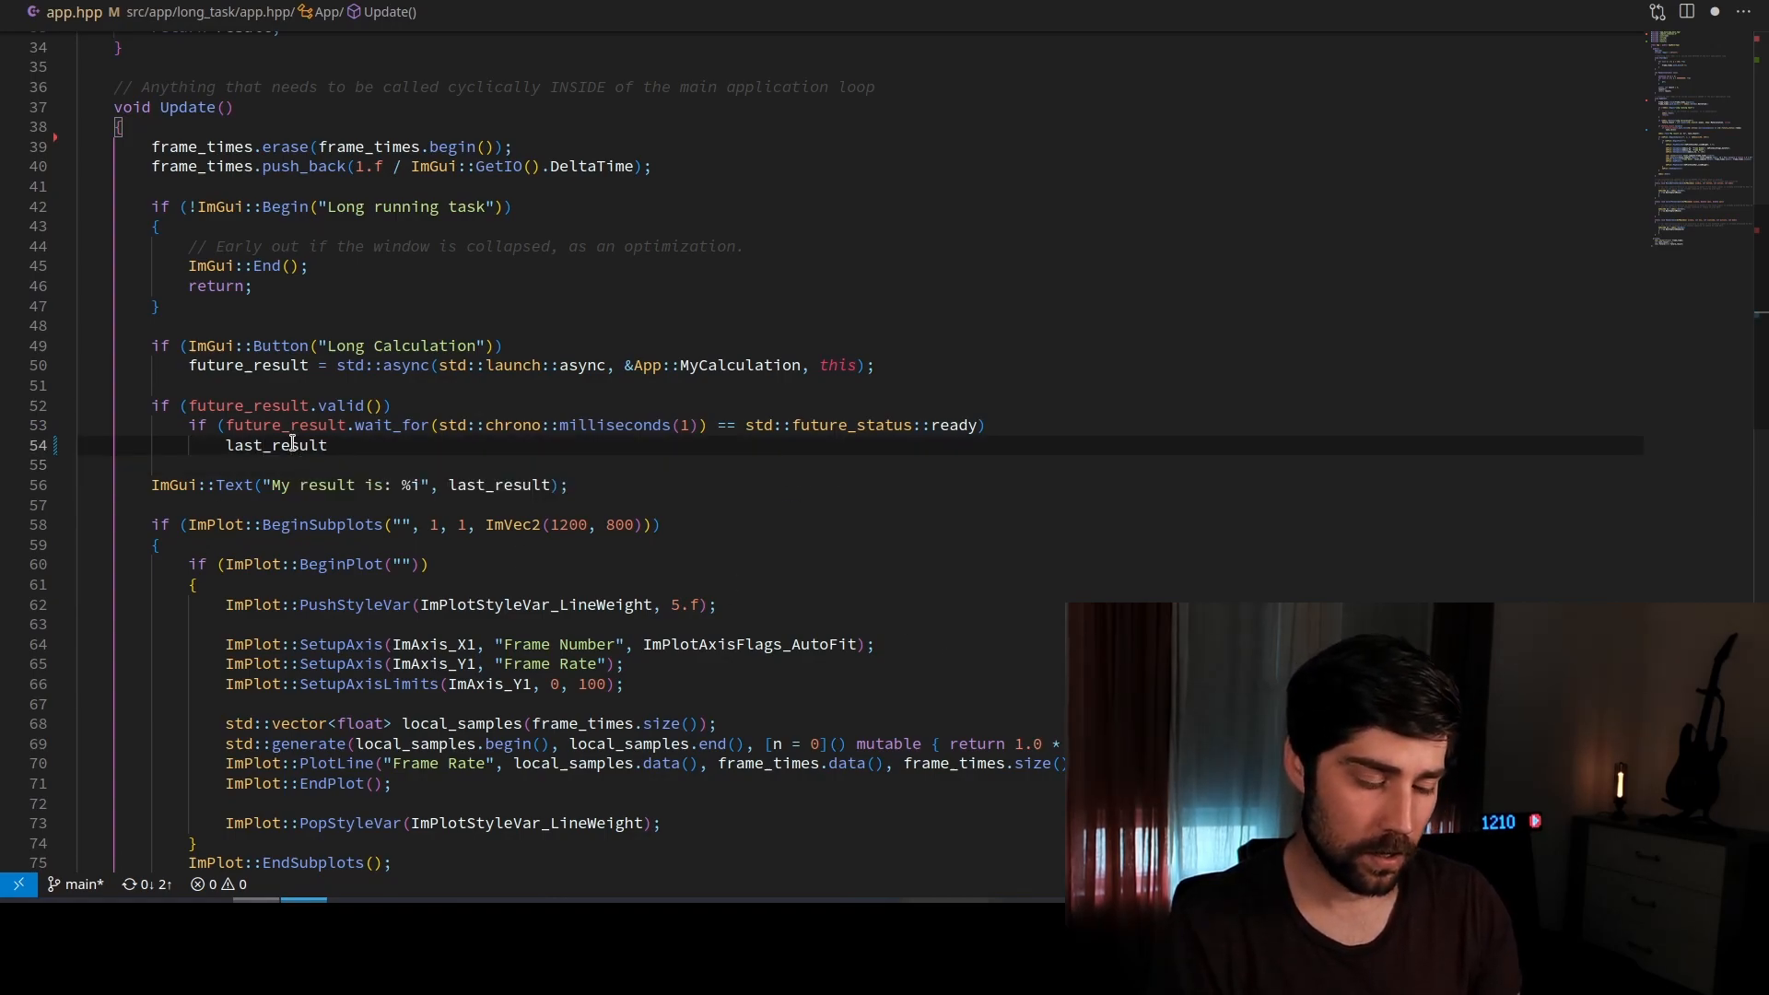
{"action": "type", "text": "= fut"}
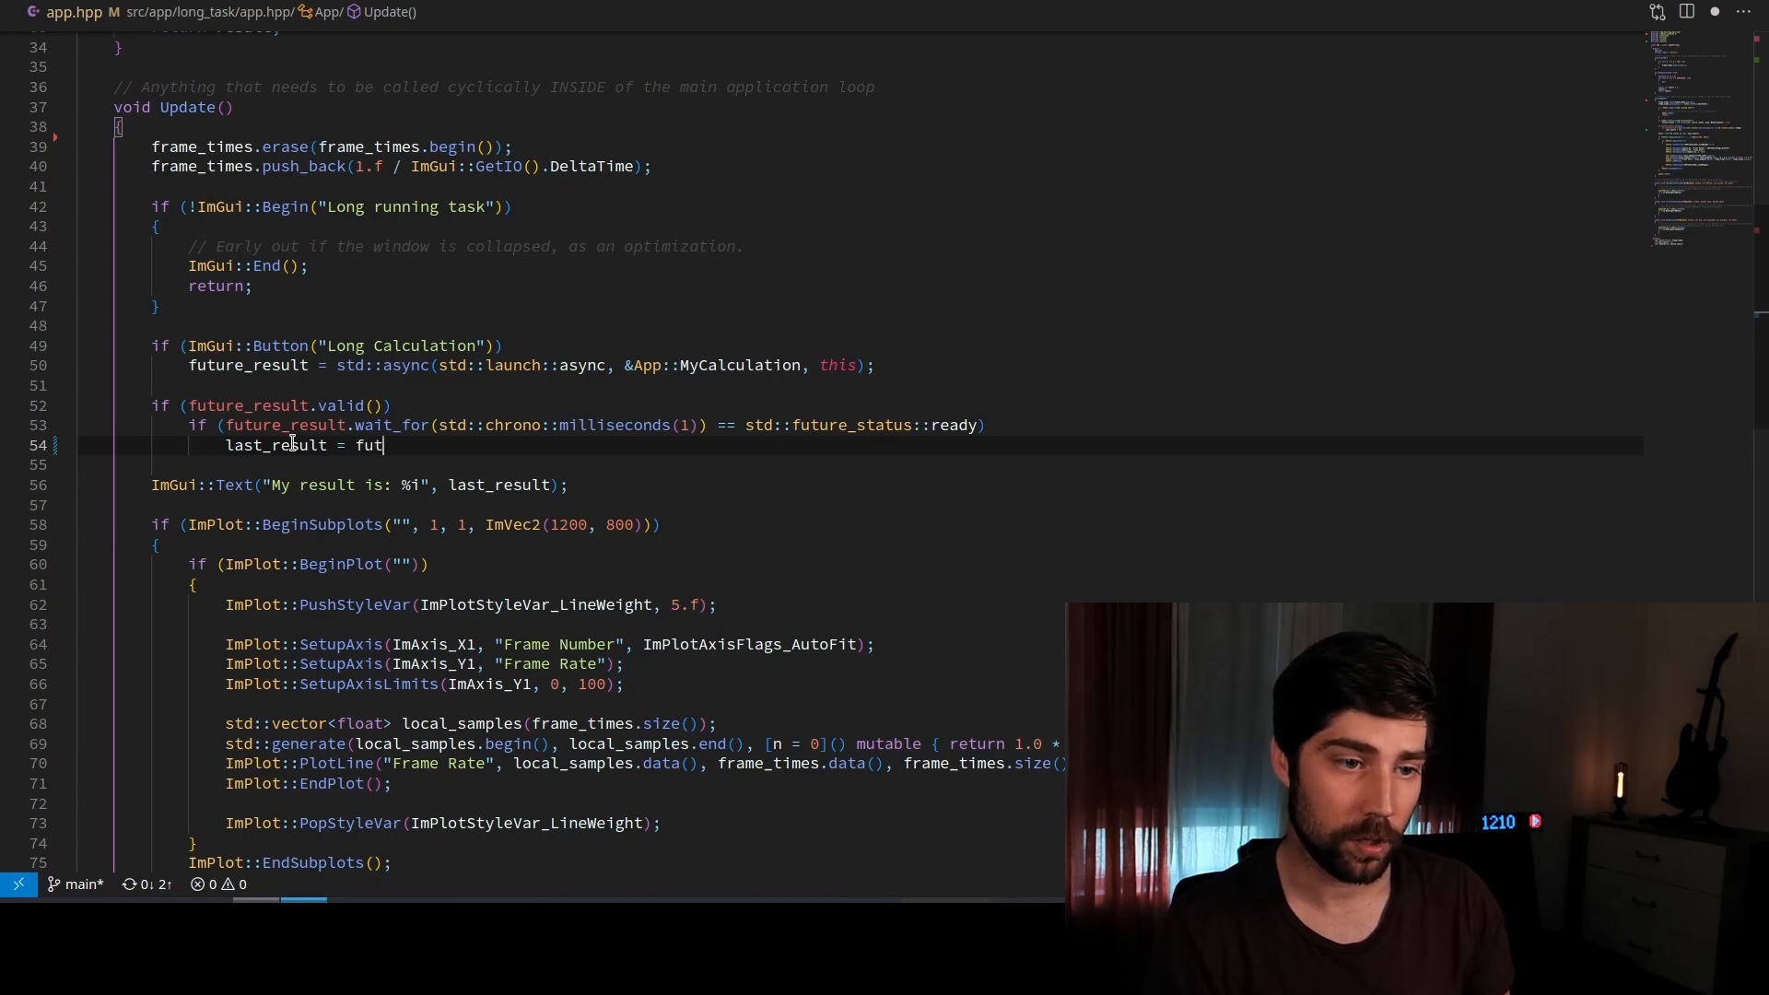
{"action": "type", "text": "ure_result.get();"}
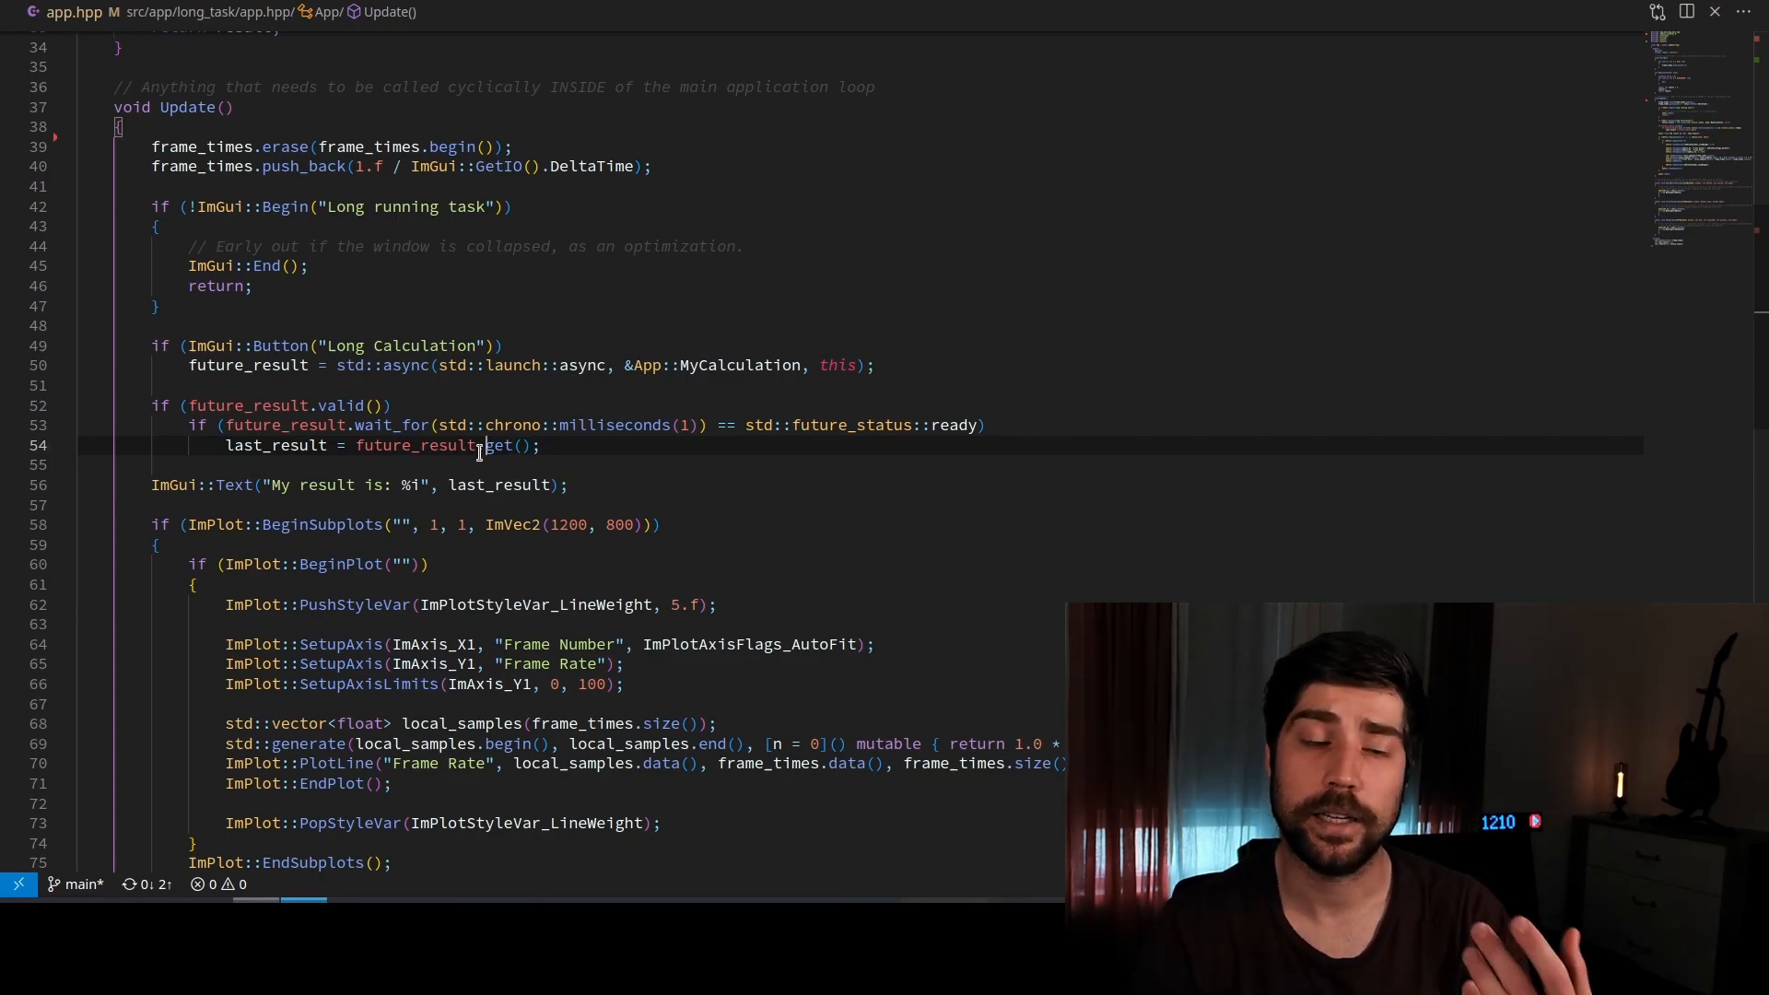
{"action": "double_click", "coordinate": [499, 444]}
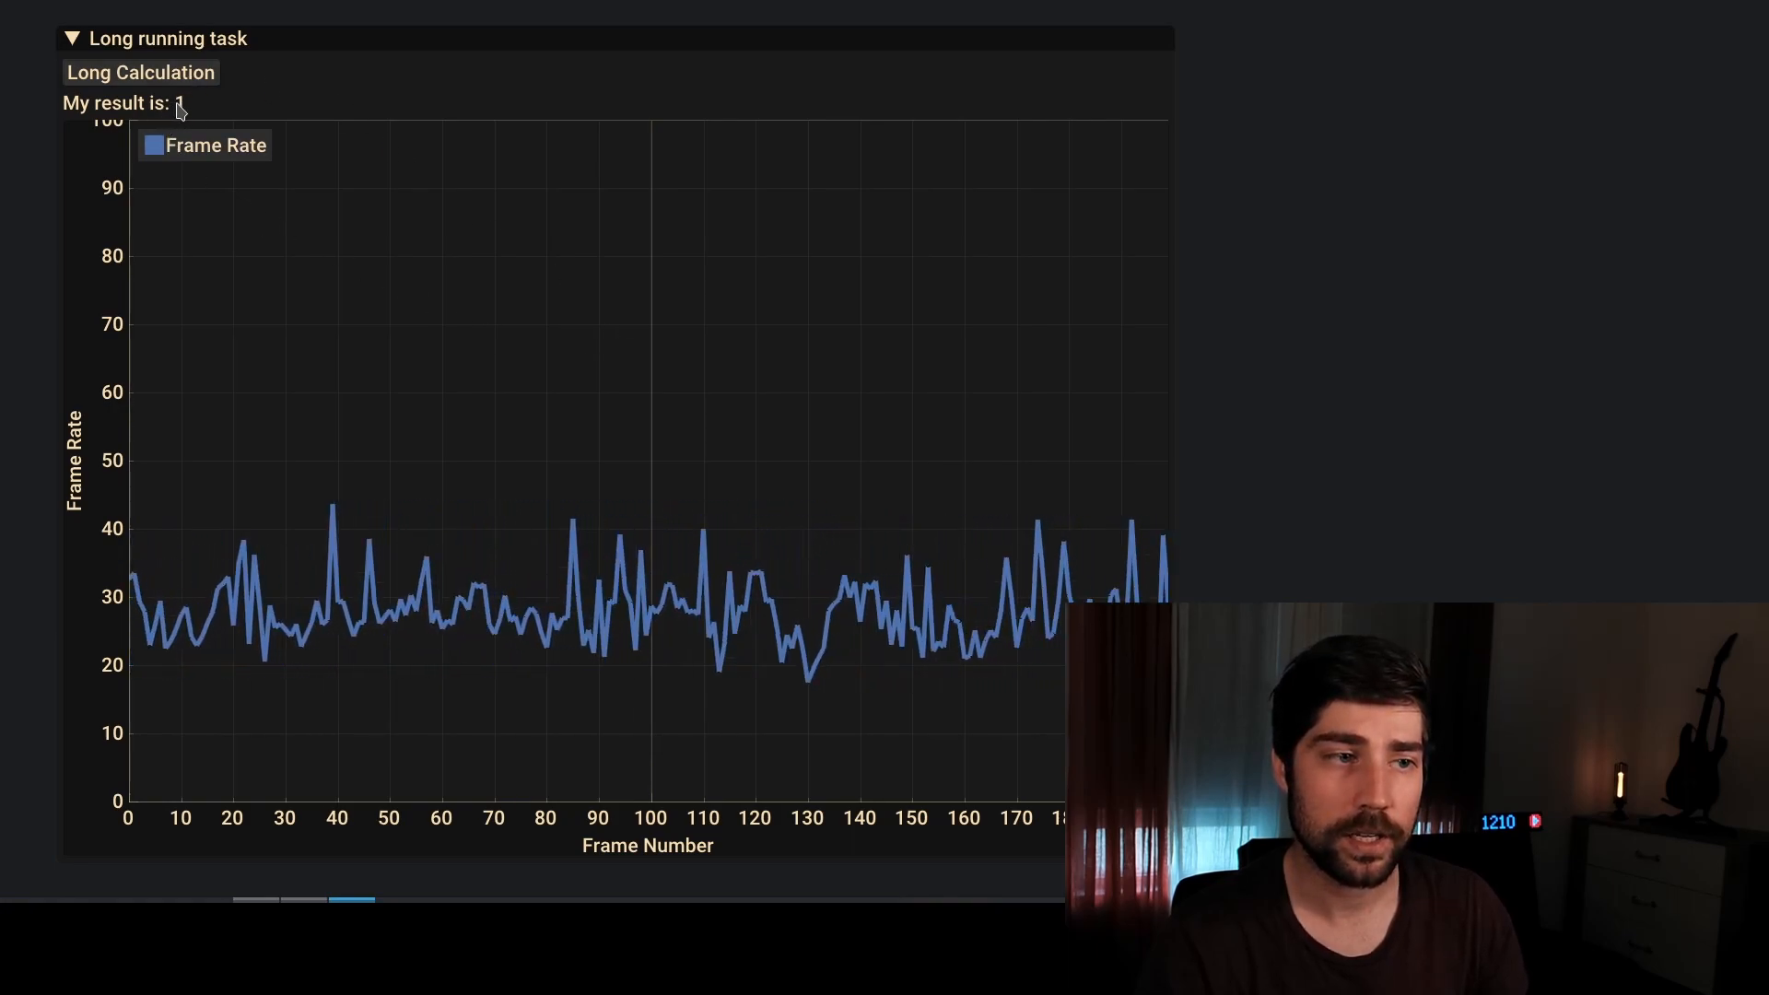
Start another long calculation and watch the frame-rate plot hold steady around 20–40
{"action": "left_click", "coordinate": [140, 72]}
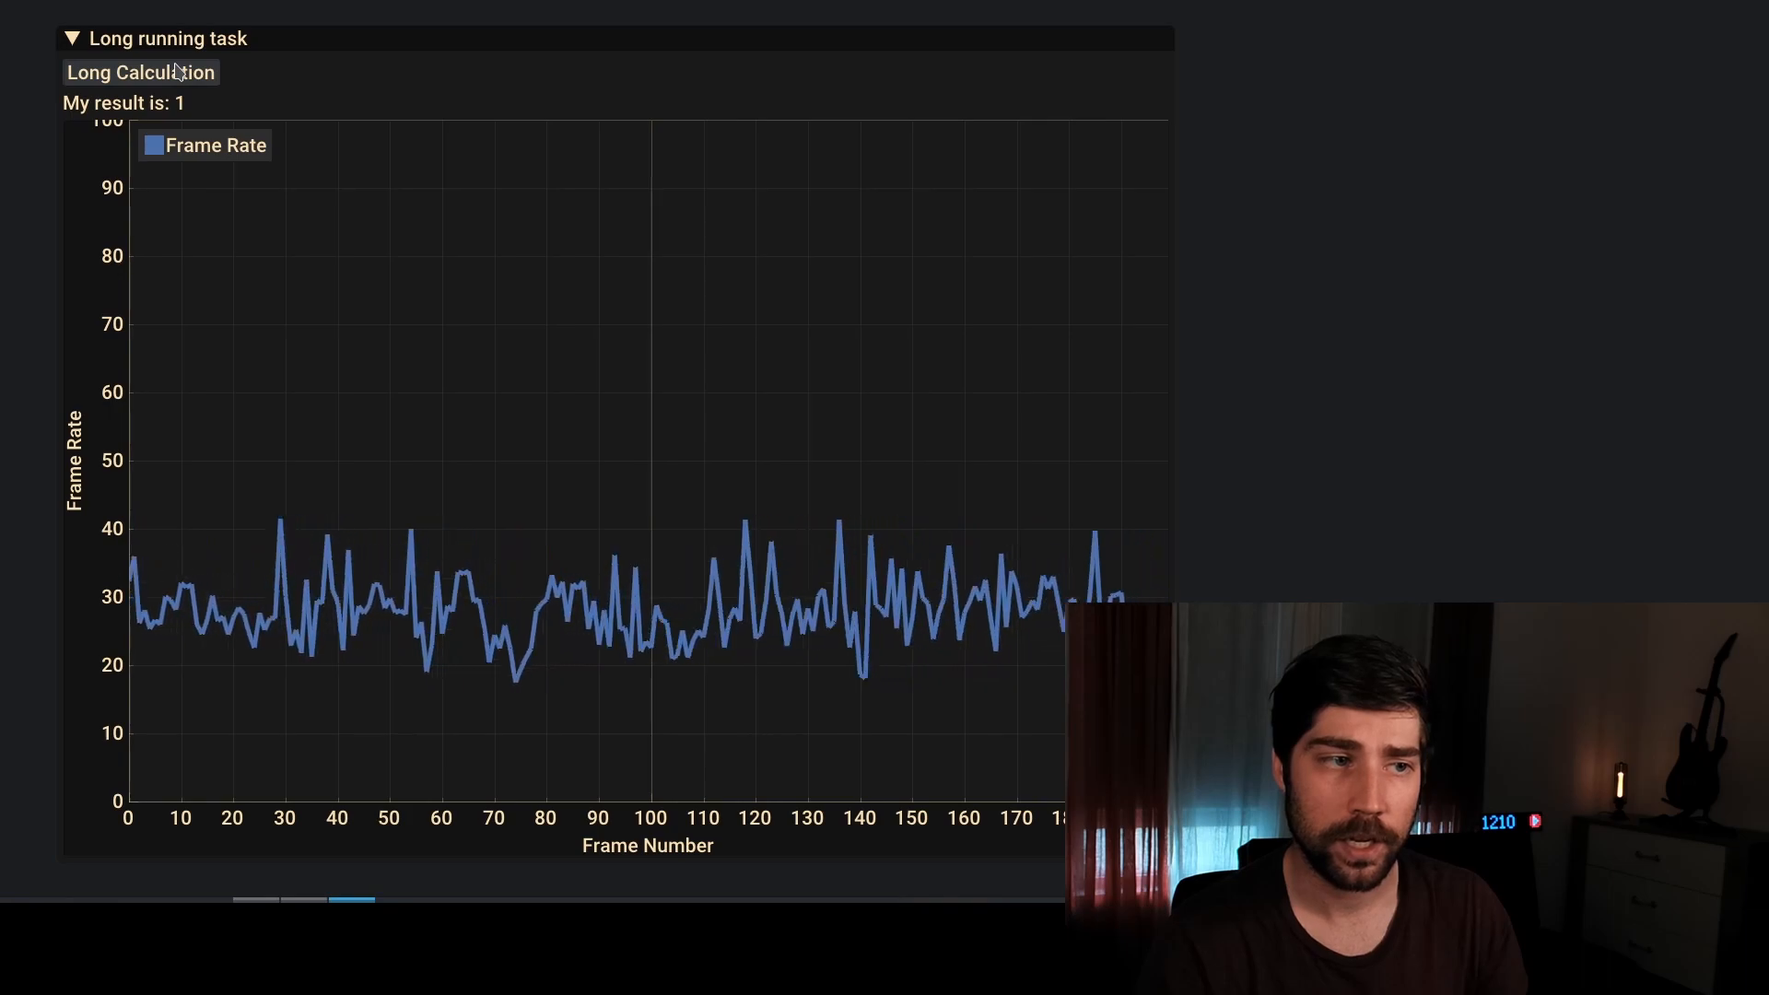